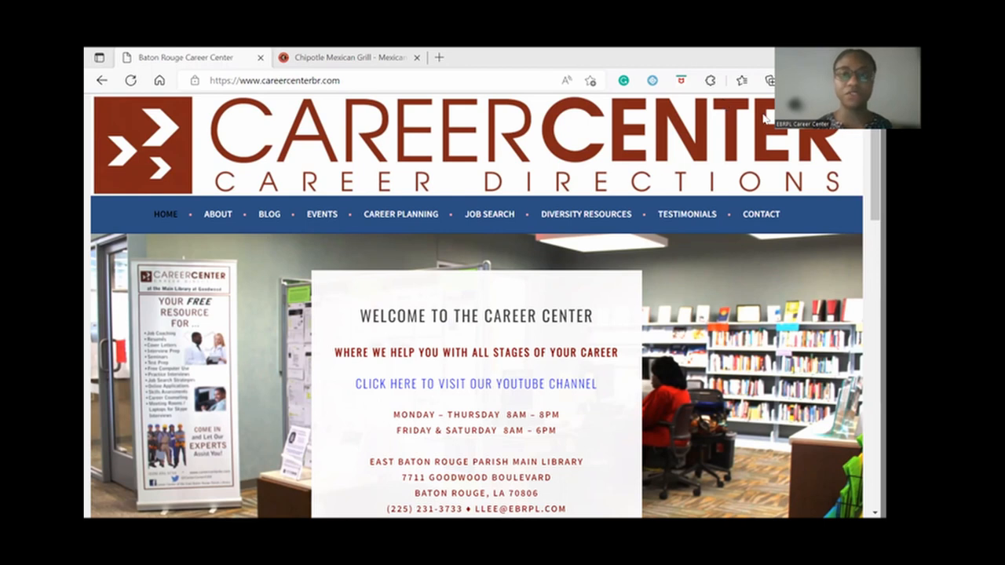
# From the Chipotle home page footer, go to the Careers site.
pyautogui.click(348, 56)
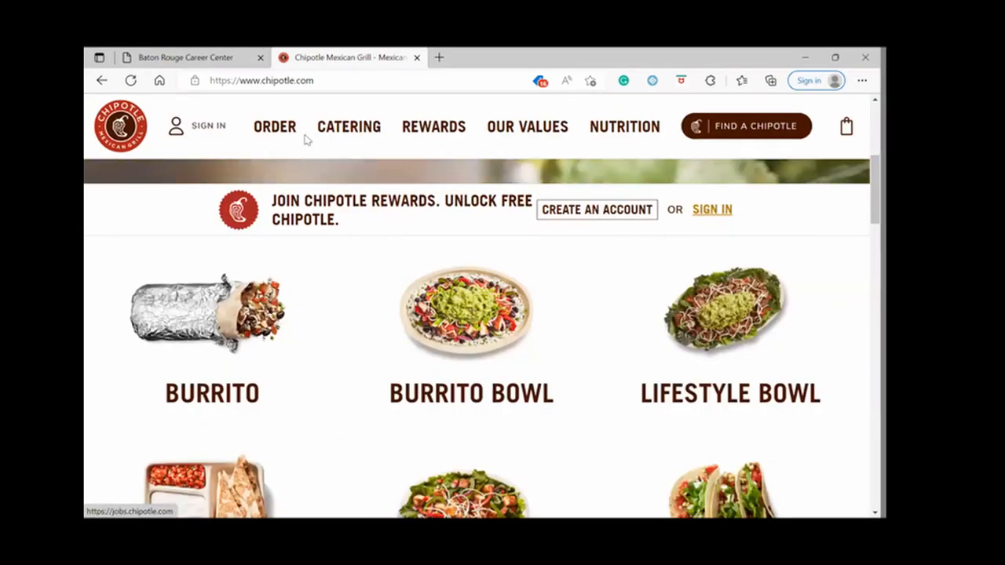
pyautogui.scroll(-3)
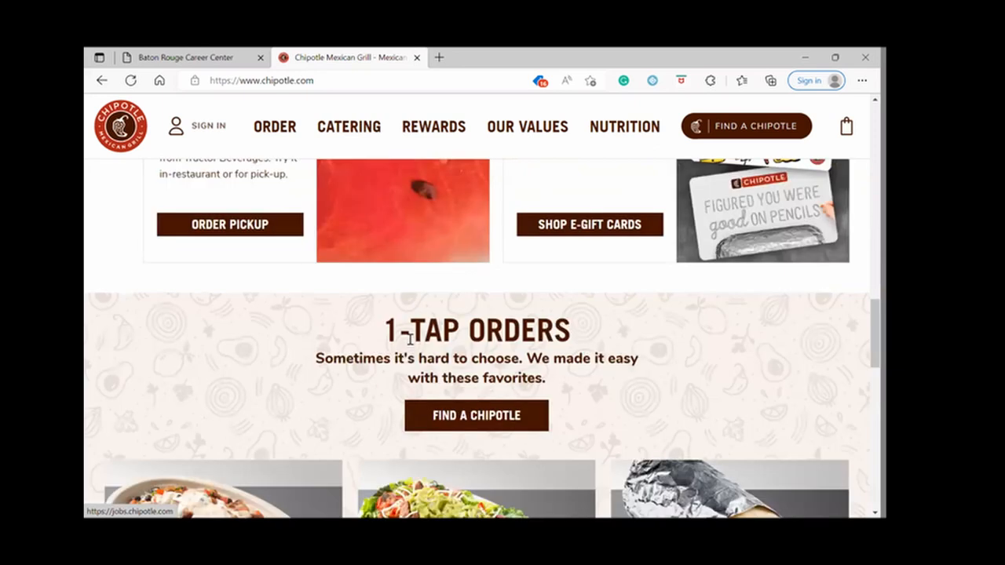
pyautogui.scroll(-3)
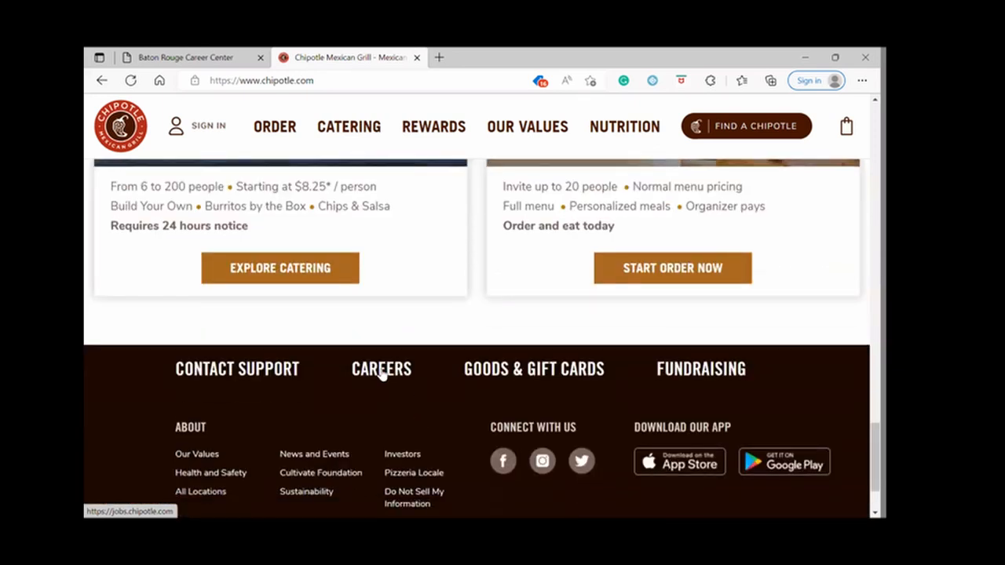
pyautogui.click(380, 369)
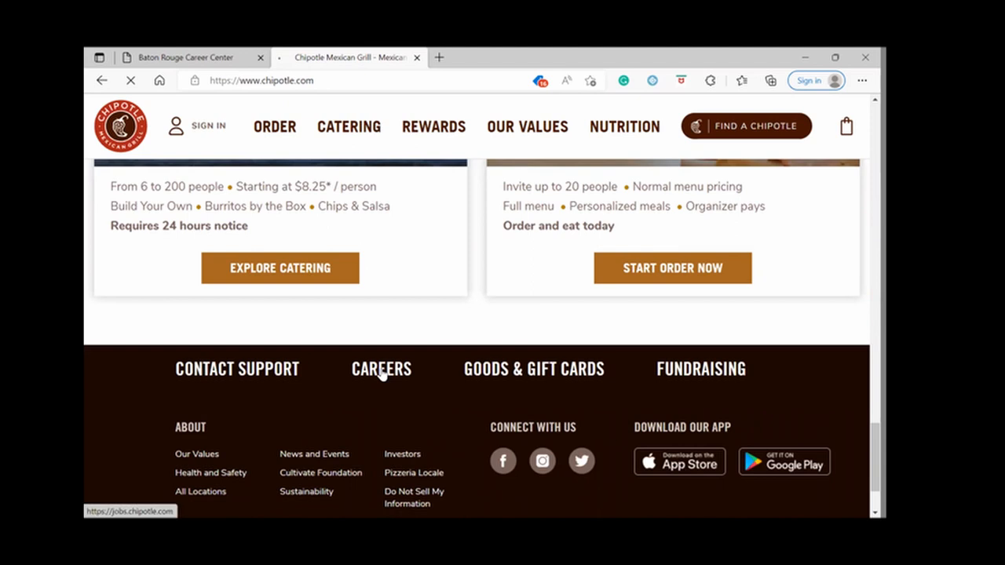
# Search jobs near Baton Rouge, LA within 5 miles and view the two results.
pyautogui.click(380, 369)
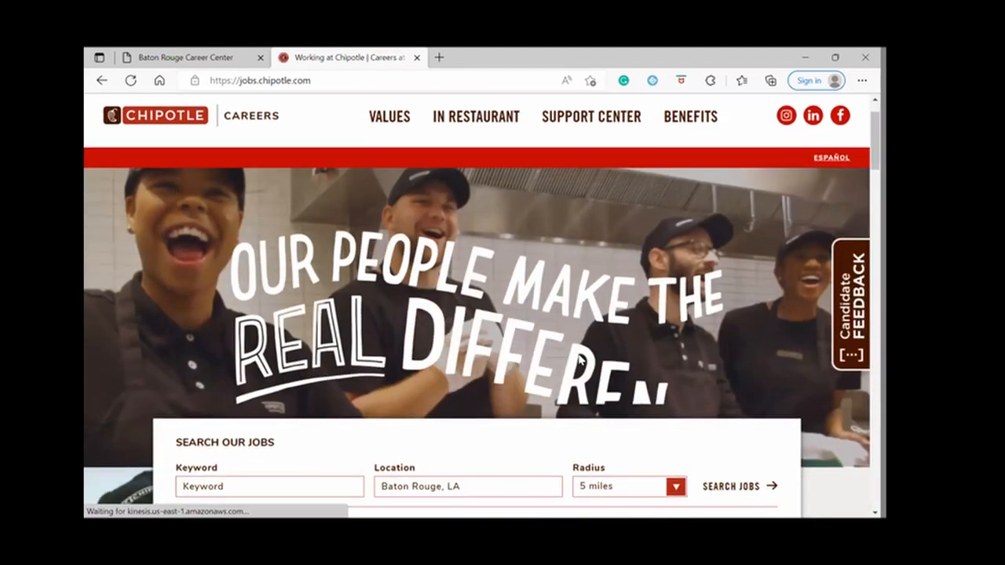
pyautogui.scroll(-3)
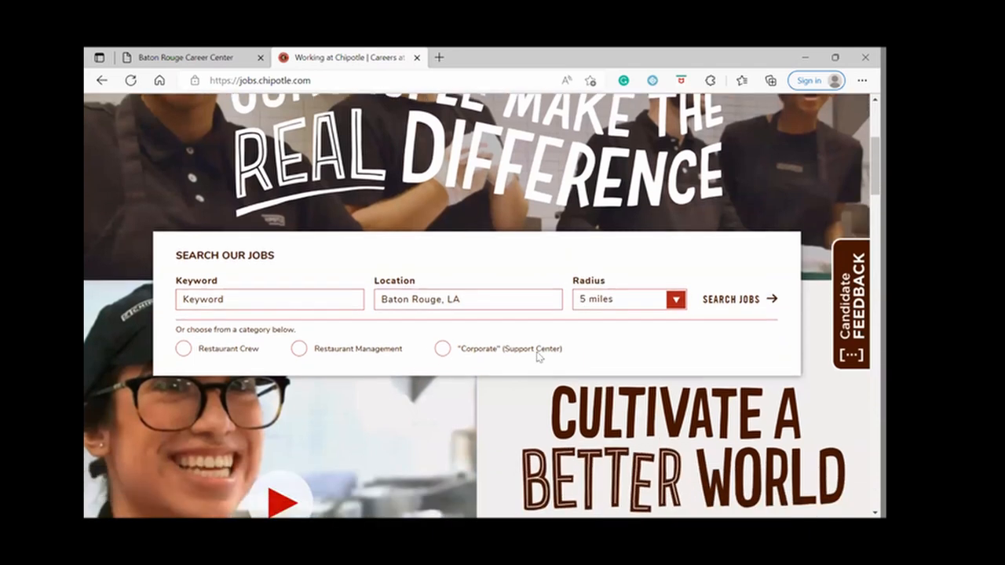
pyautogui.moveTo(342, 358)
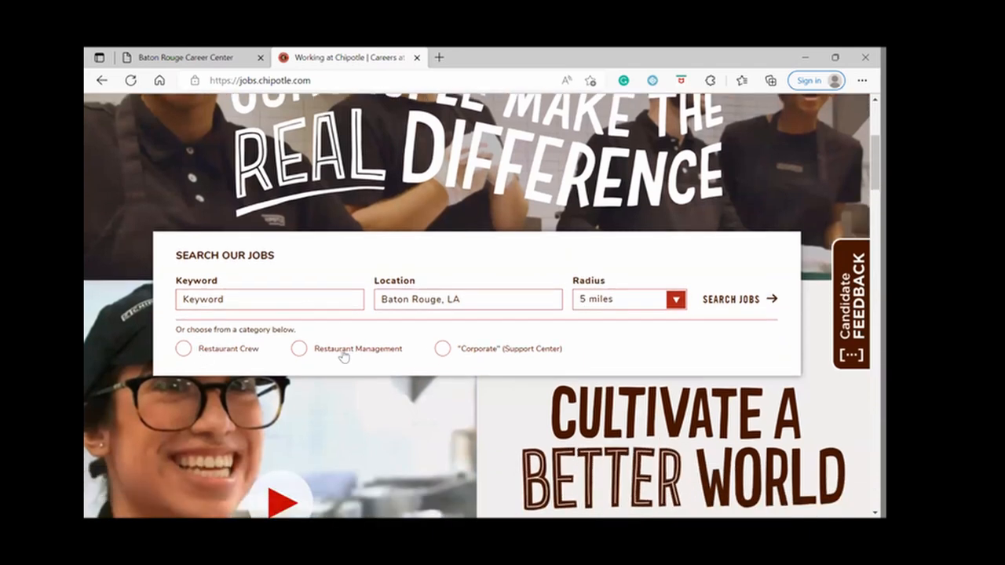
pyautogui.moveTo(678, 282)
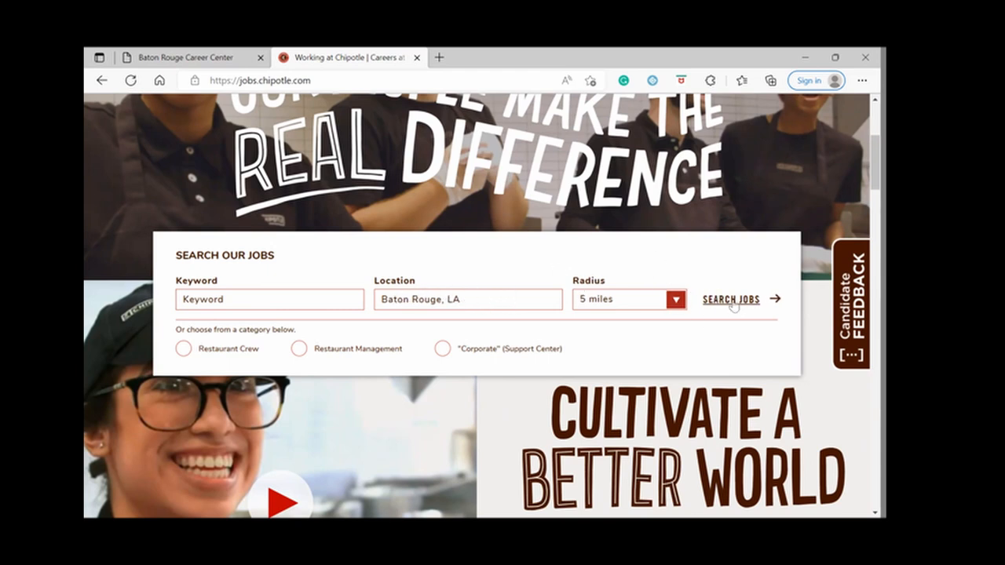
pyautogui.click(731, 298)
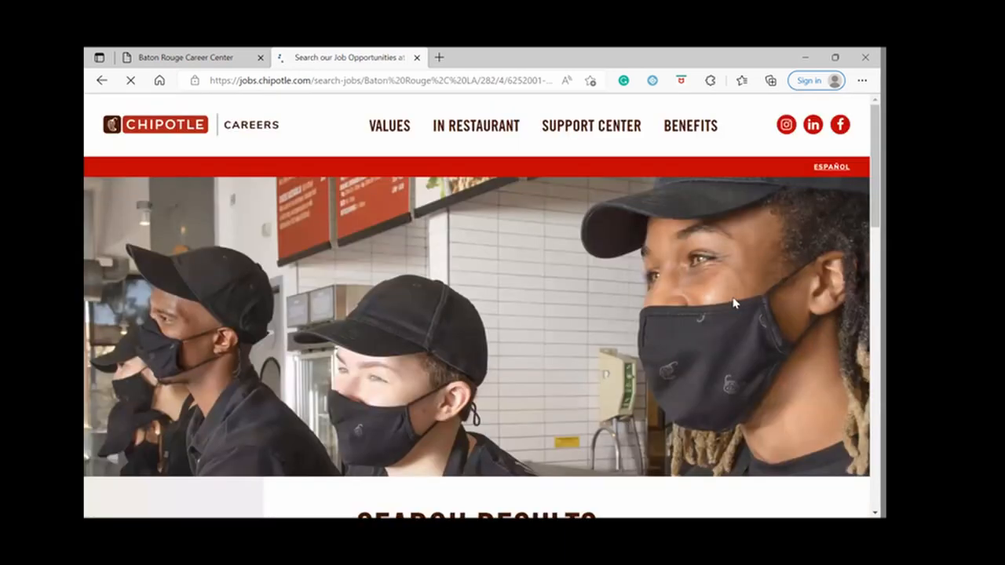
pyautogui.scroll(-3)
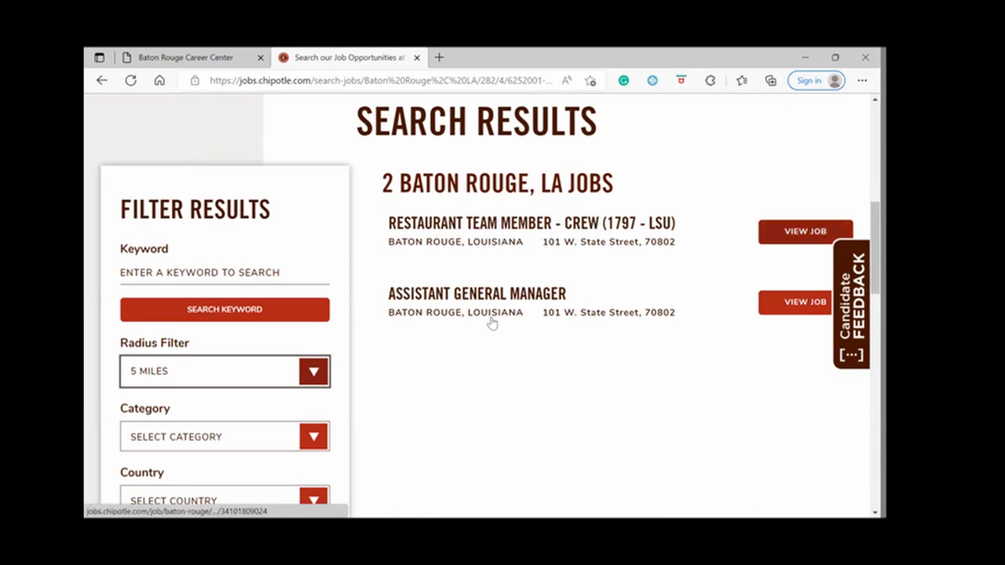
pyautogui.scroll(-3)
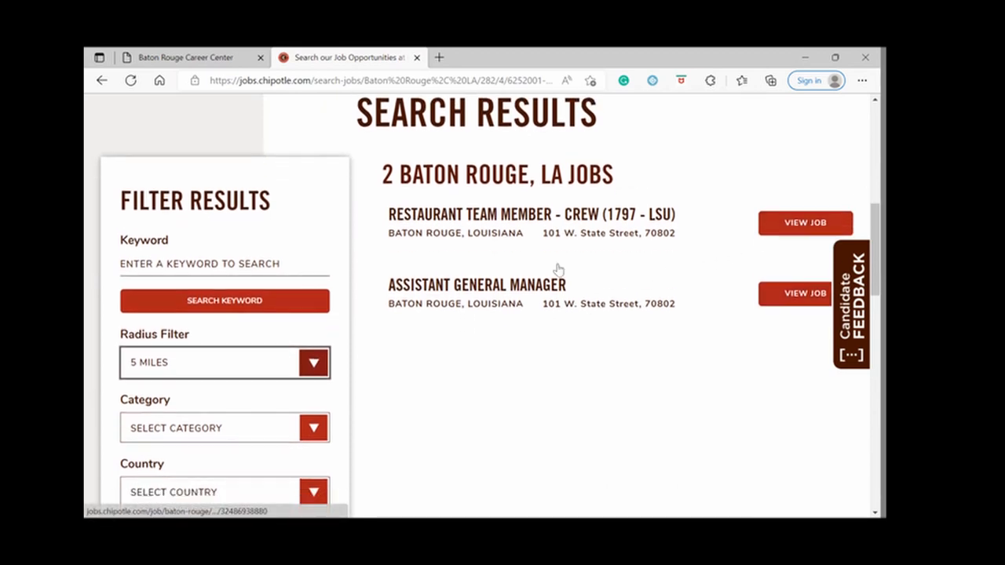
# View the Restaurant Team Member - Crew (1797 - LSU) posting and start applying via Apply Now.
pyautogui.click(804, 223)
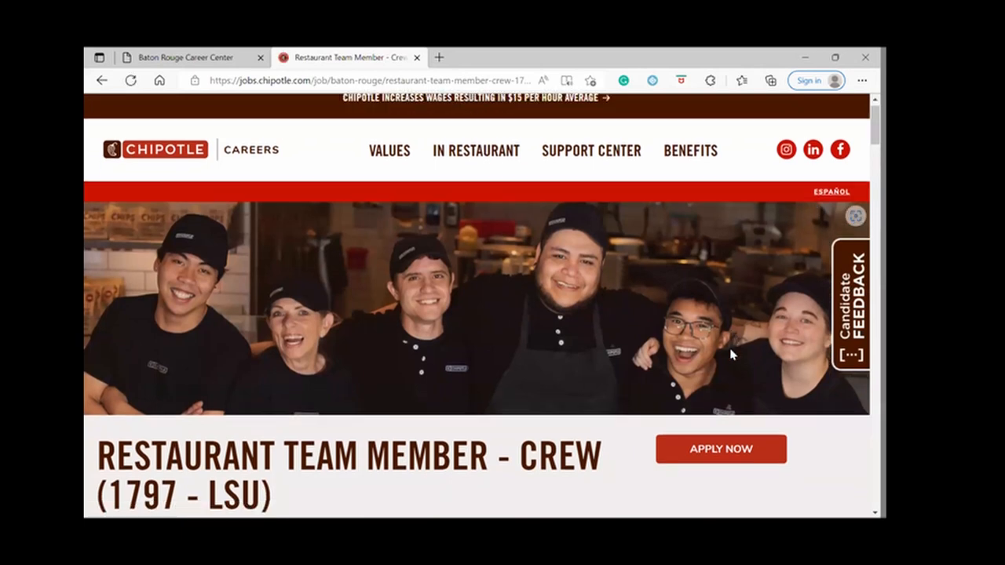
pyautogui.scroll(-3)
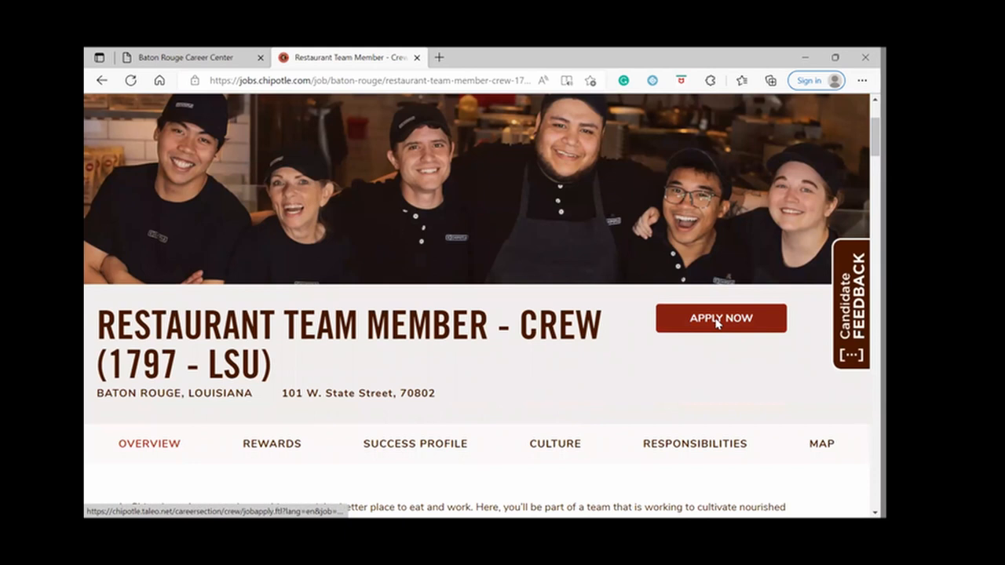
pyautogui.click(719, 317)
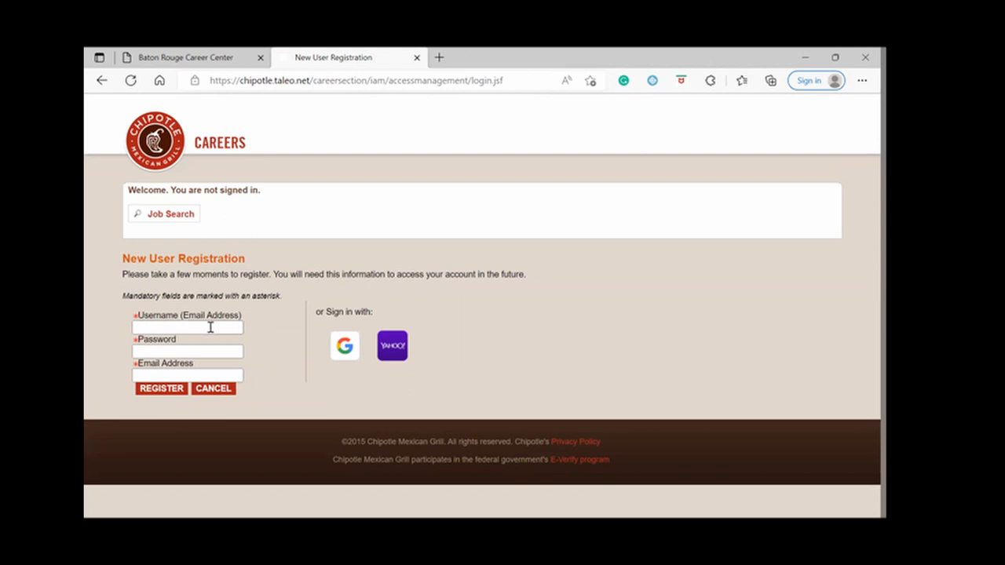
pyautogui.moveTo(215, 326)
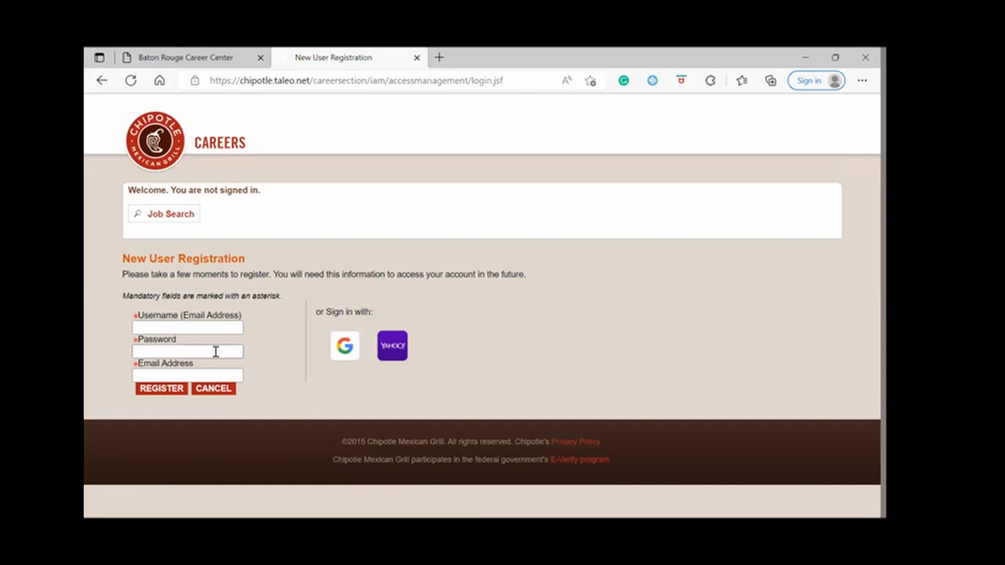
pyautogui.moveTo(218, 374)
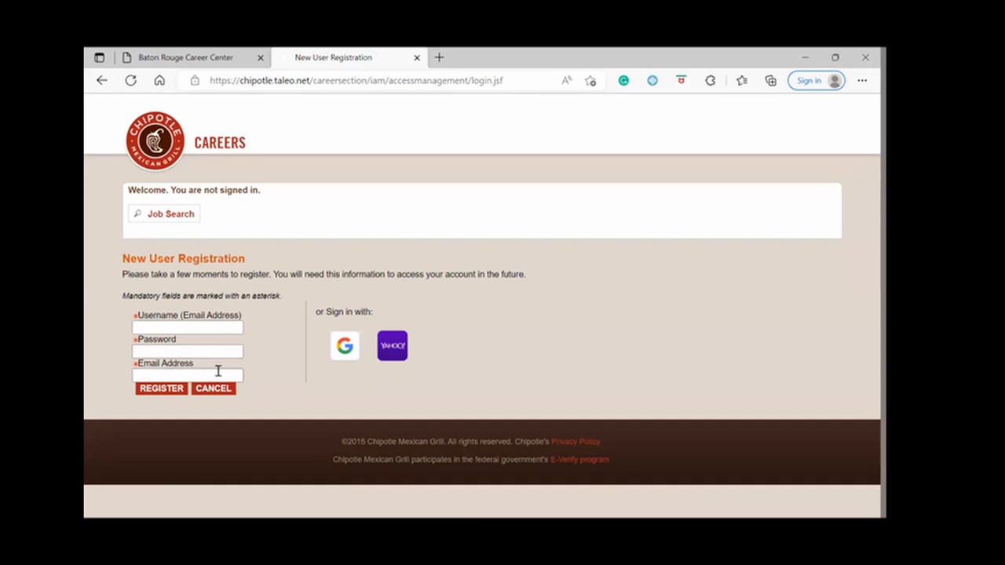
pyautogui.moveTo(443, 76)
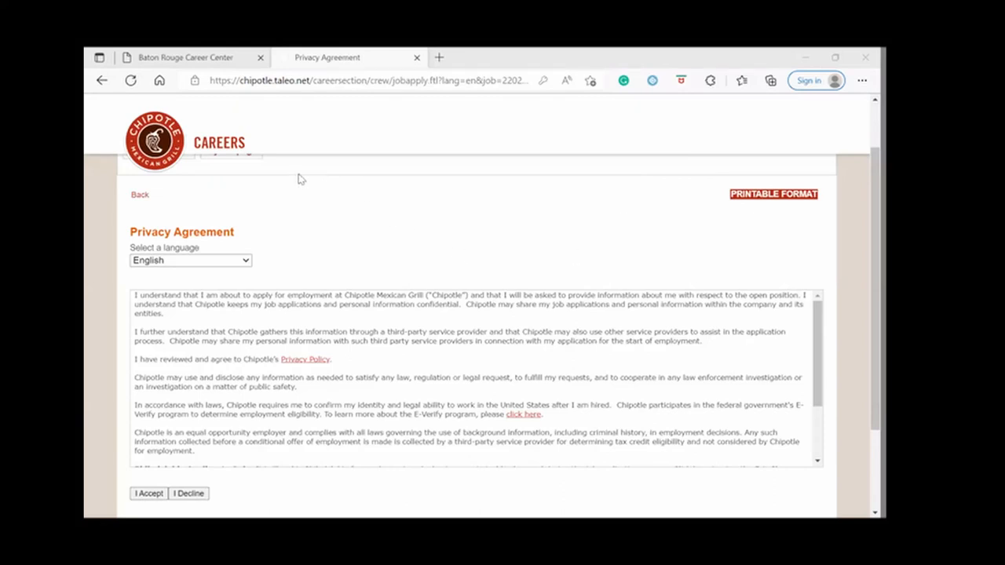
pyautogui.moveTo(355, 360)
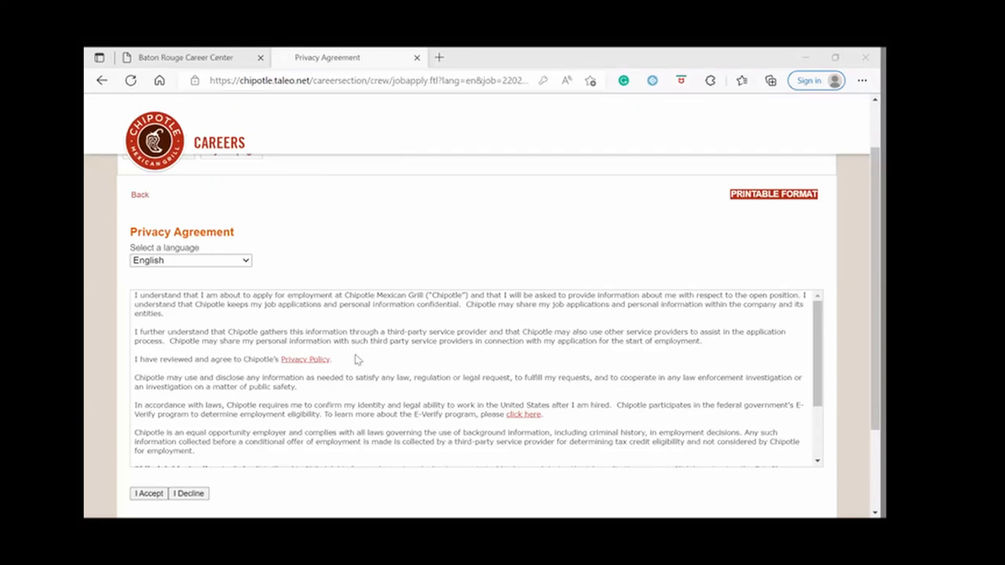
# Accept the Privacy Agreement to reach the All About You form, step 1 of 6.
pyautogui.scroll(-3)
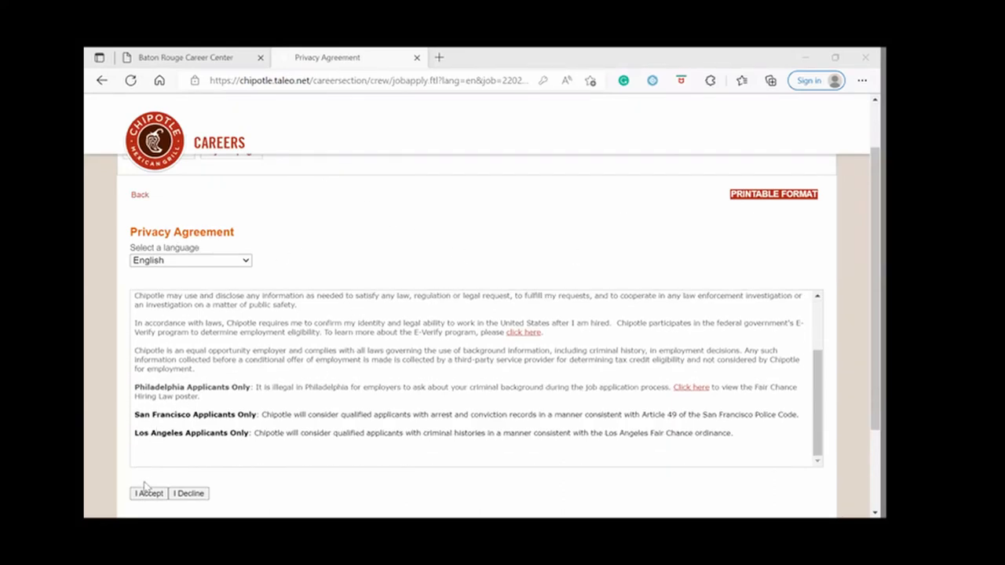
pyautogui.moveTo(148, 494)
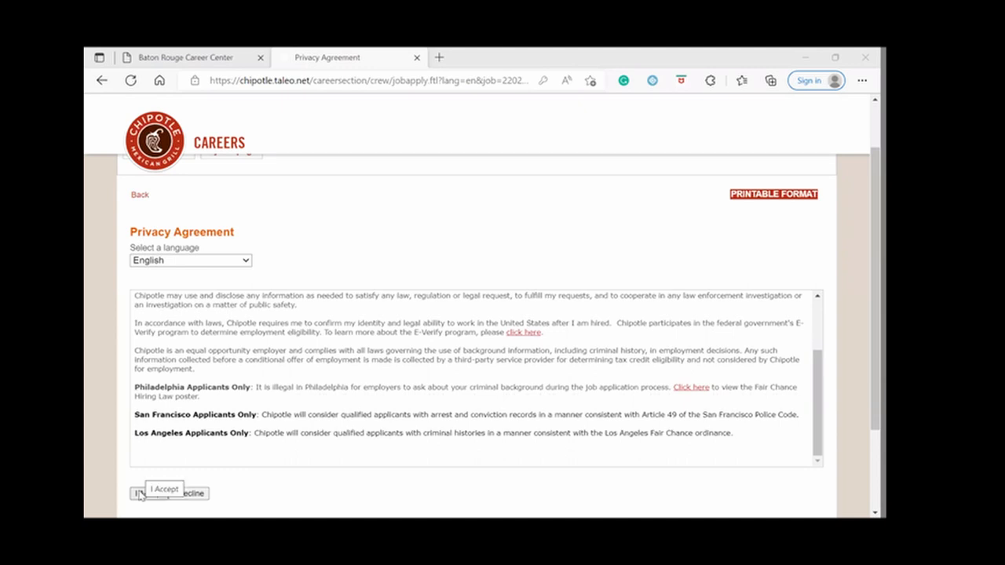
pyautogui.click(142, 493)
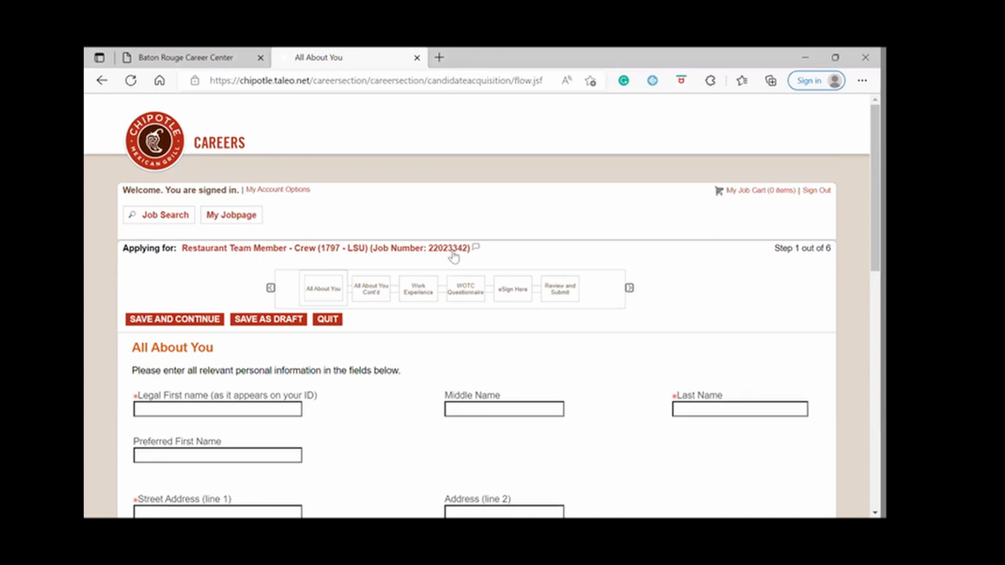
# Scroll through the All About You form to the address and residence fields.
pyautogui.scroll(-3)
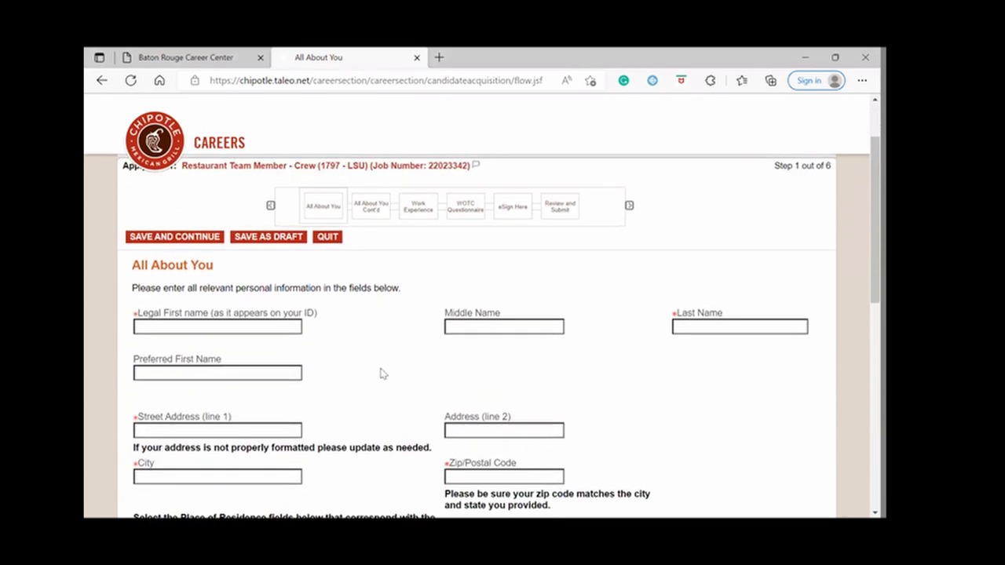
pyautogui.scroll(-3)
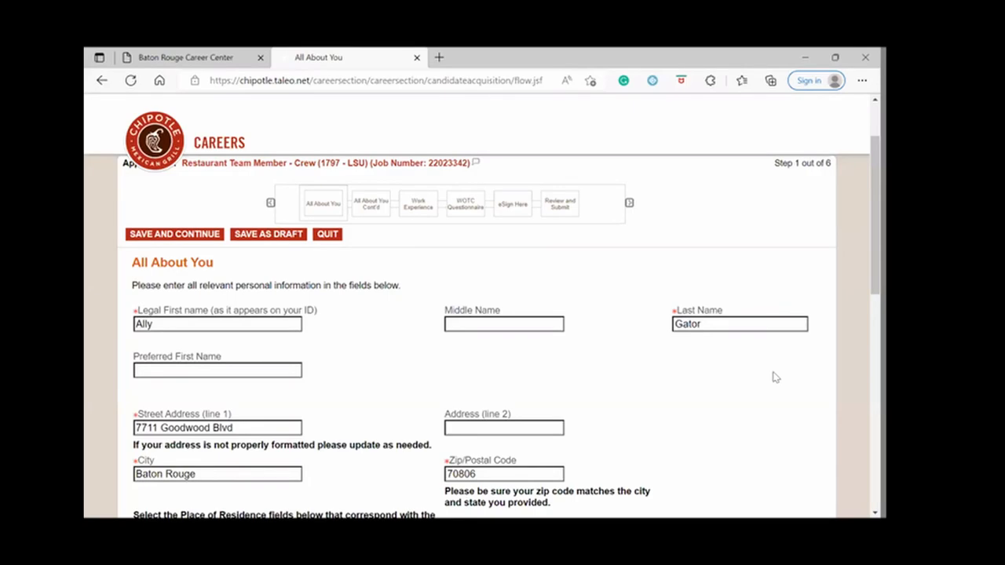
pyautogui.scroll(-3)
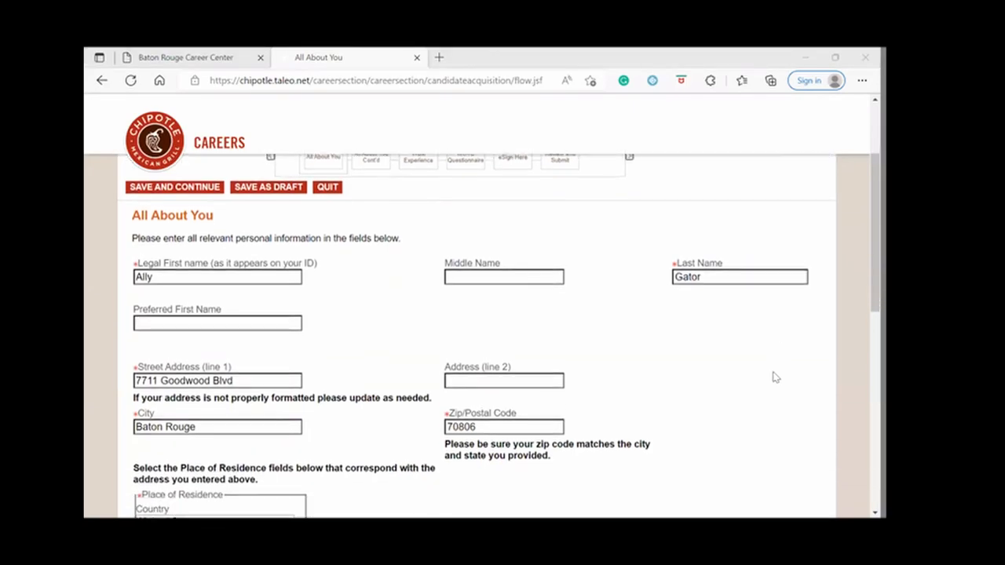
pyautogui.moveTo(736, 207)
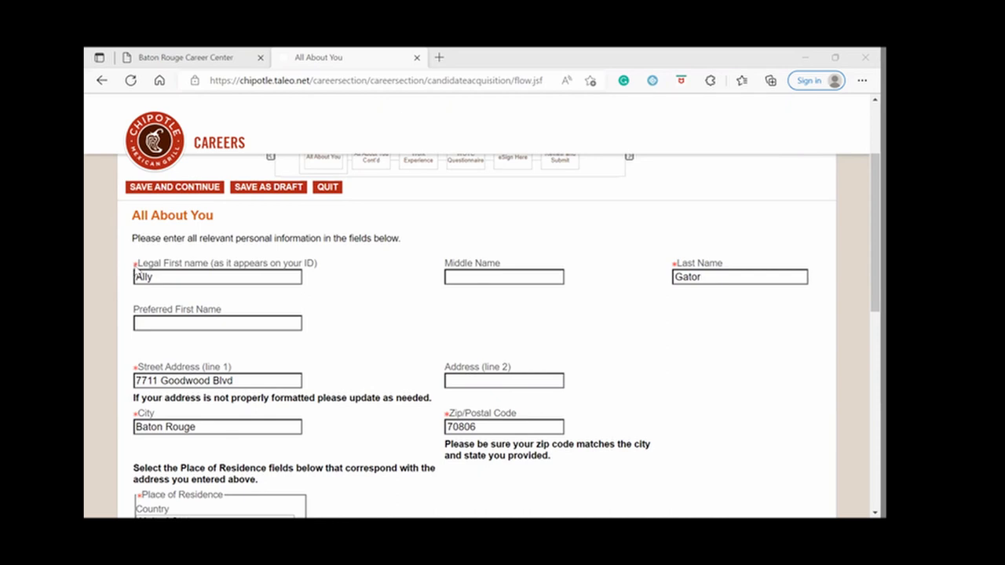
pyautogui.moveTo(621, 236)
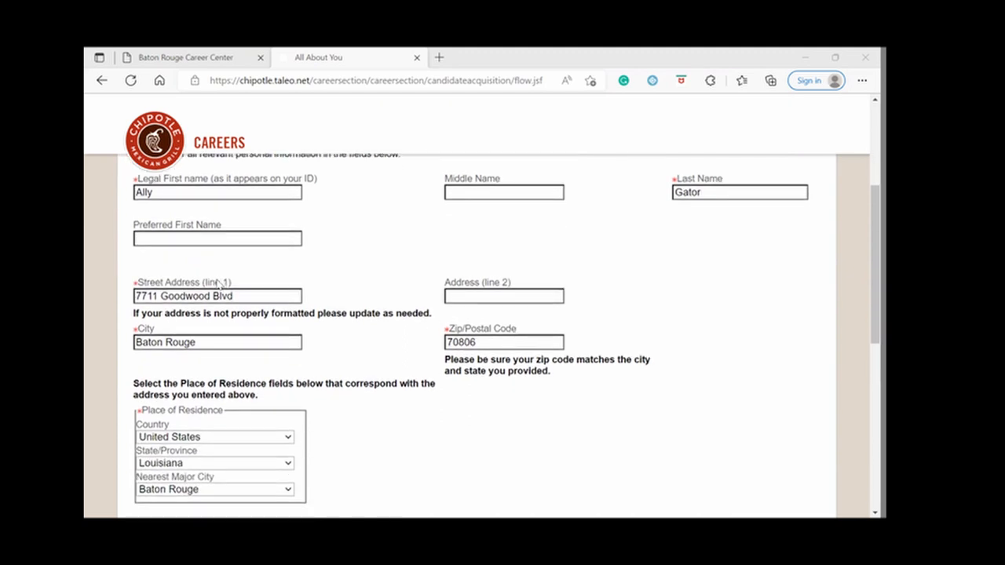
pyautogui.moveTo(571, 318)
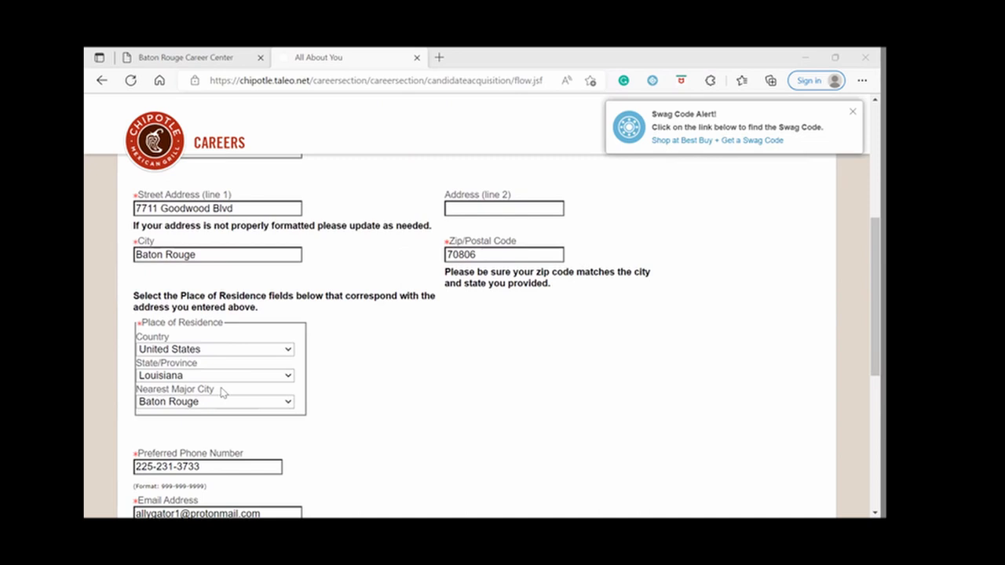
pyautogui.moveTo(239, 325)
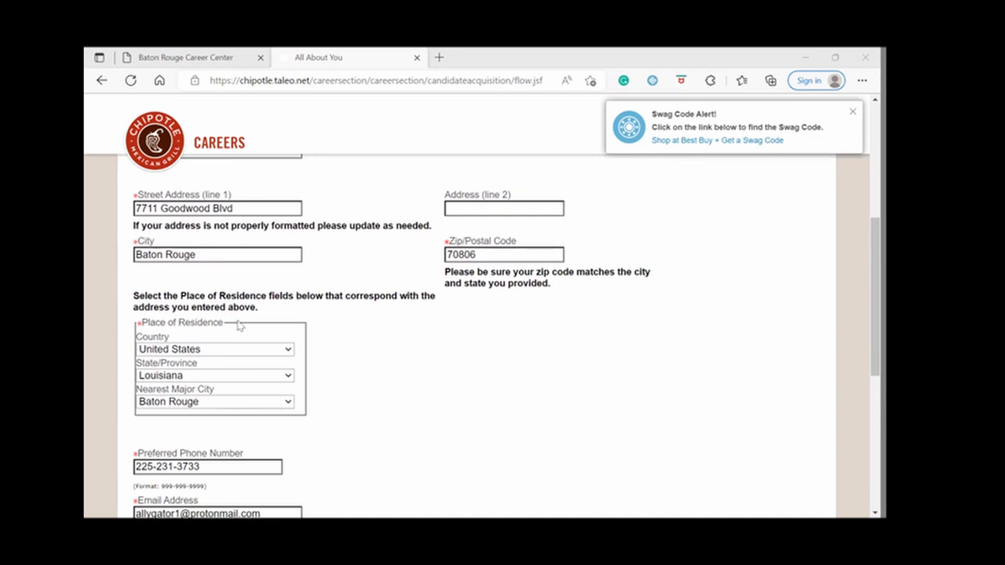
pyautogui.moveTo(201, 402)
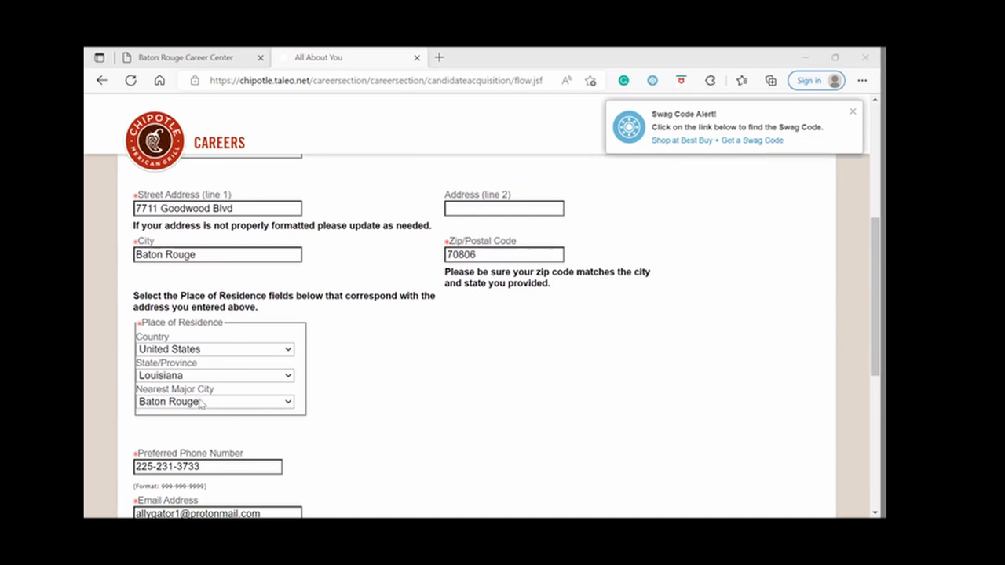
pyautogui.moveTo(319, 437)
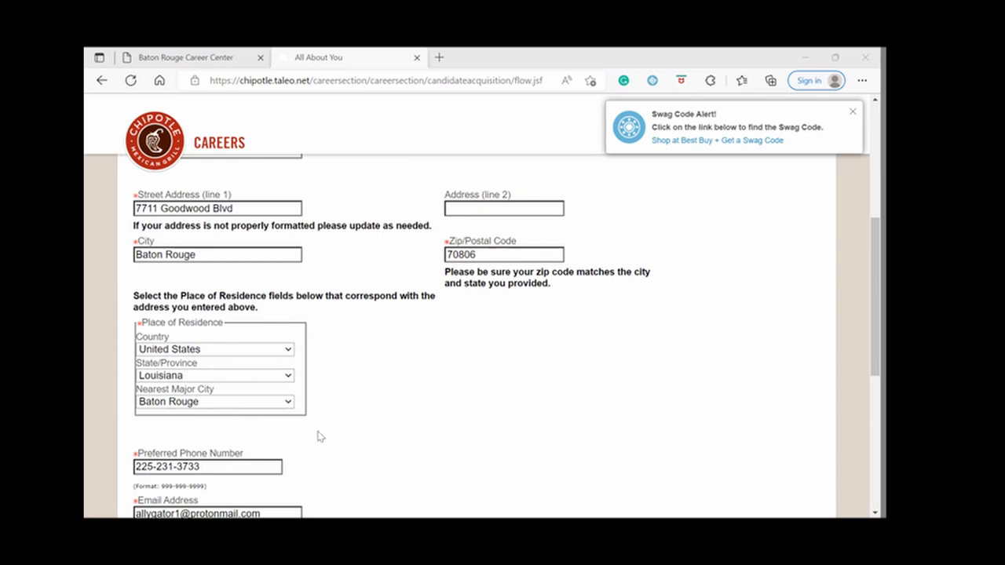
# Choose Less than 20 hours per week and check Afternoon, Evening, Morning and Weekends availability.
pyautogui.scroll(-3)
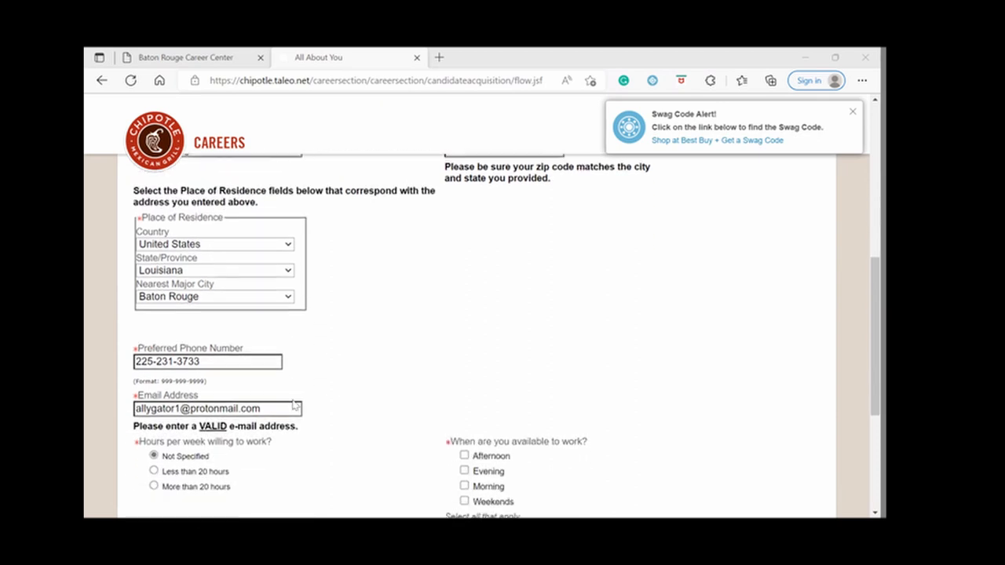
pyautogui.scroll(-3)
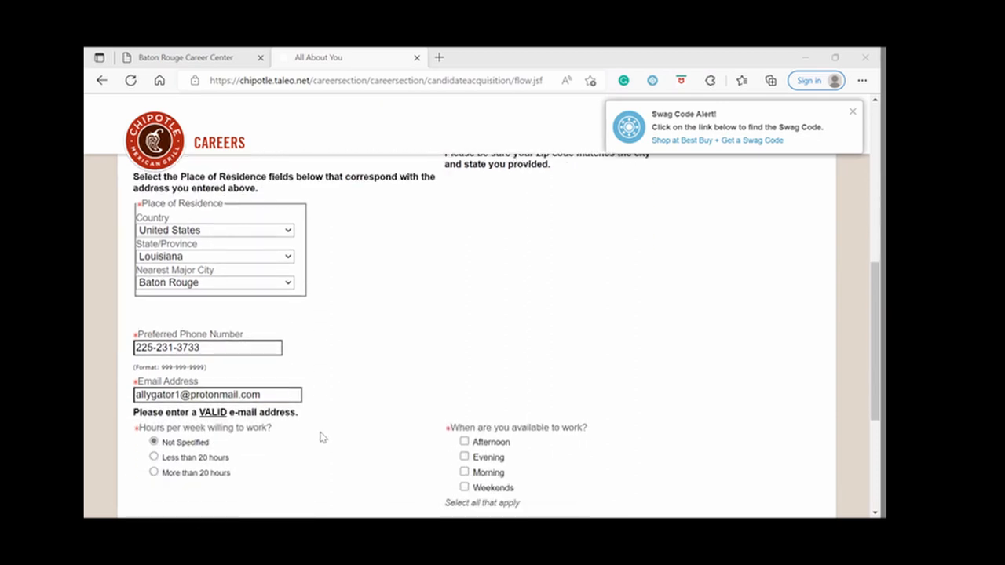
pyautogui.scroll(-3)
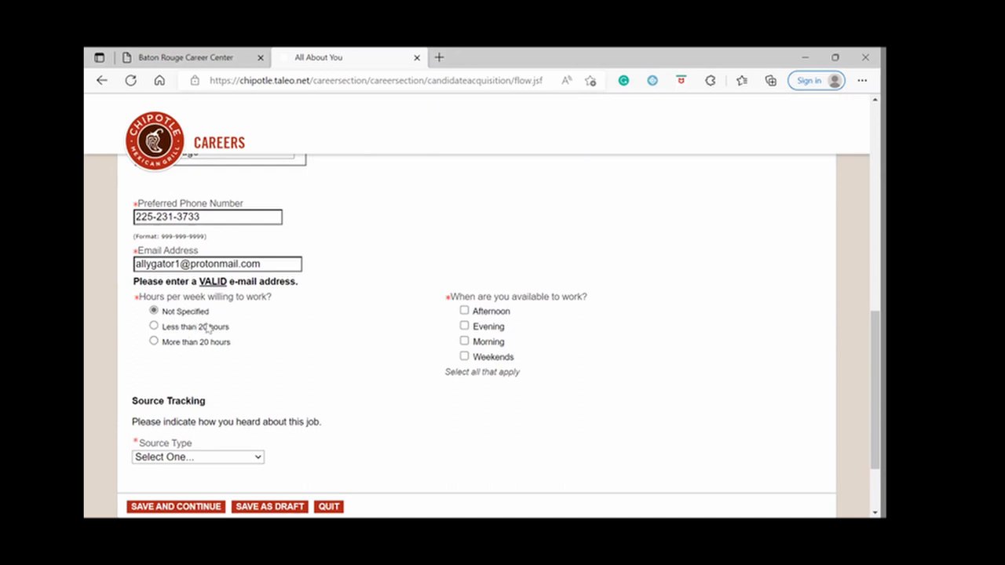
pyautogui.moveTo(205, 326)
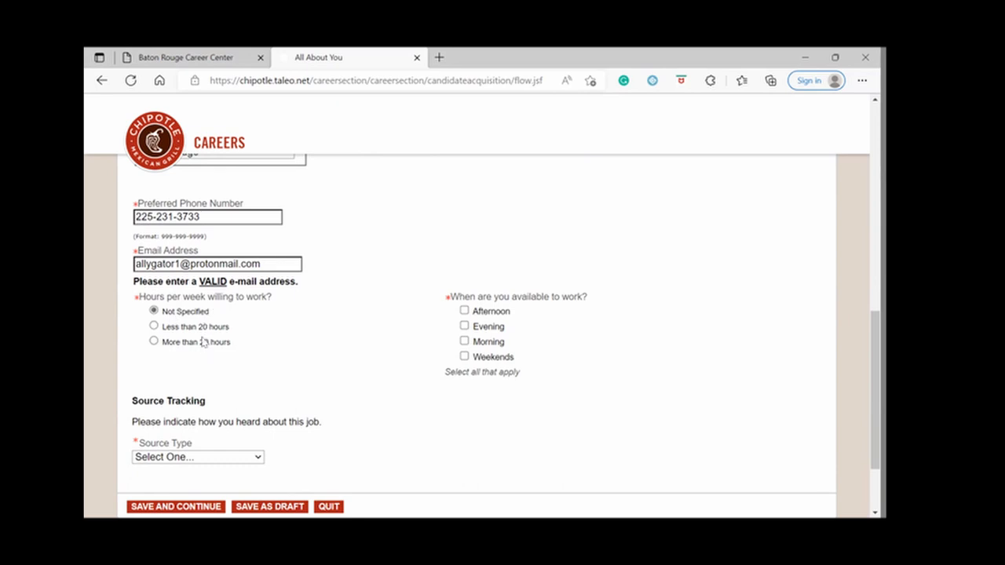
pyautogui.click(154, 326)
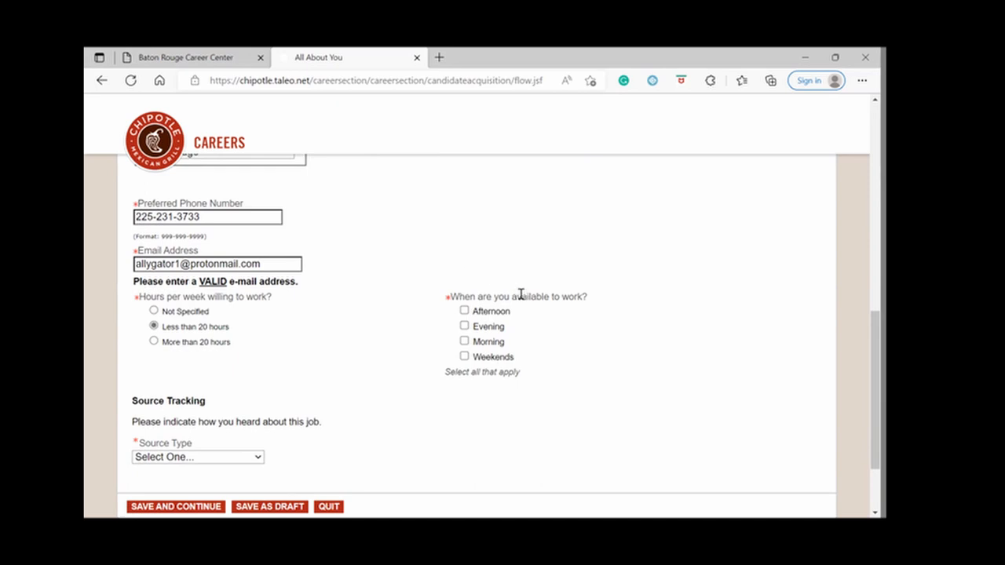
pyautogui.moveTo(496, 302)
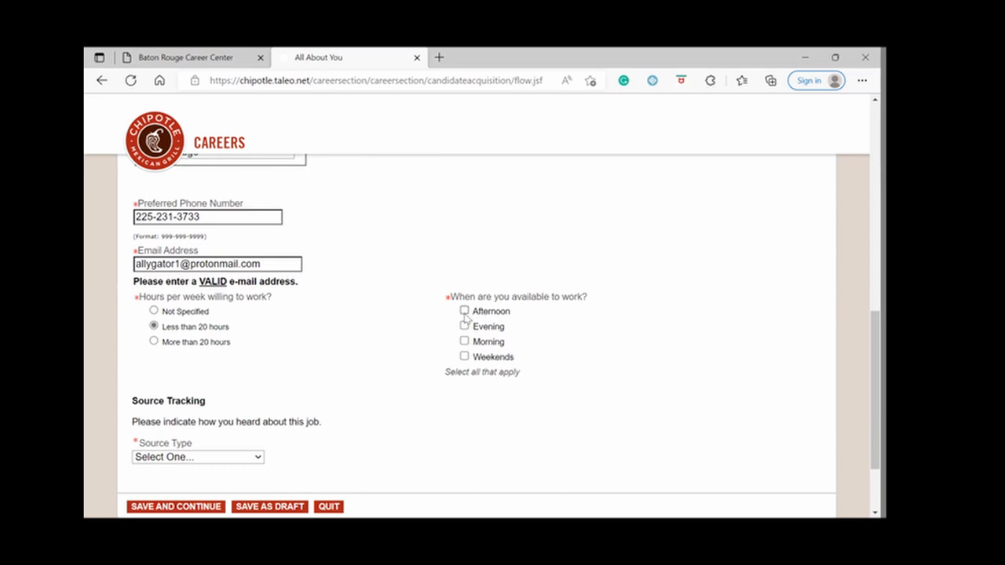
pyautogui.click(464, 325)
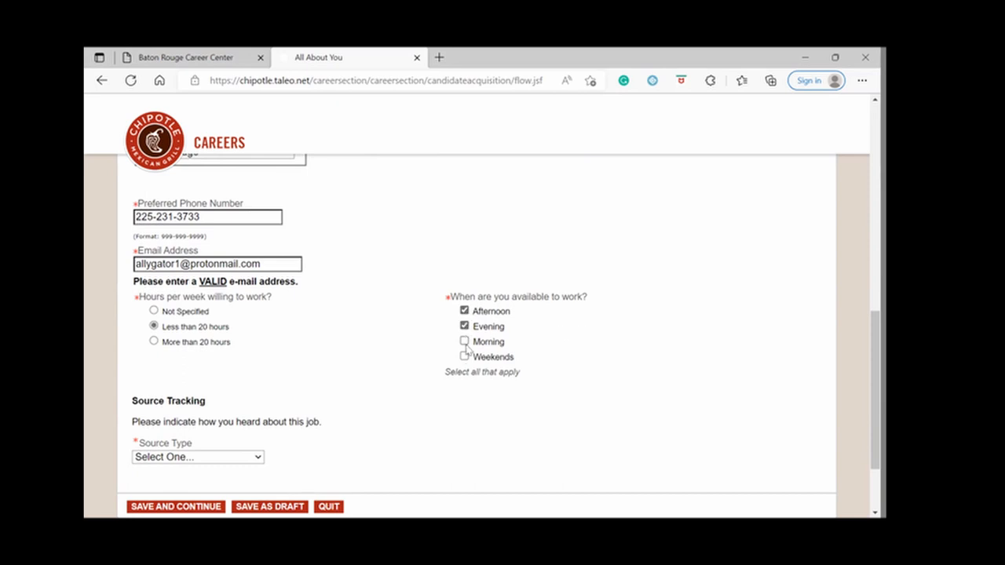
pyautogui.click(465, 342)
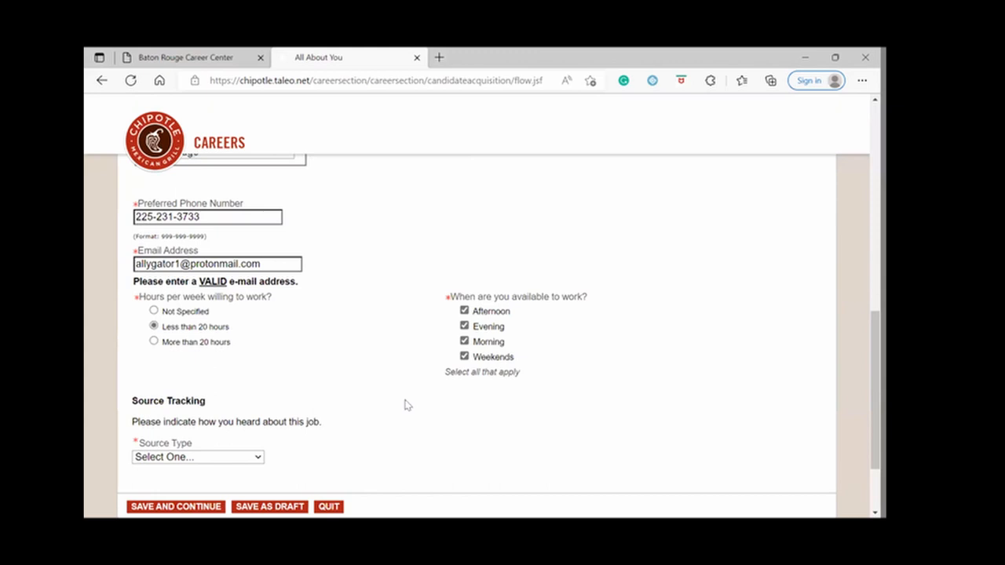
pyautogui.scroll(-3)
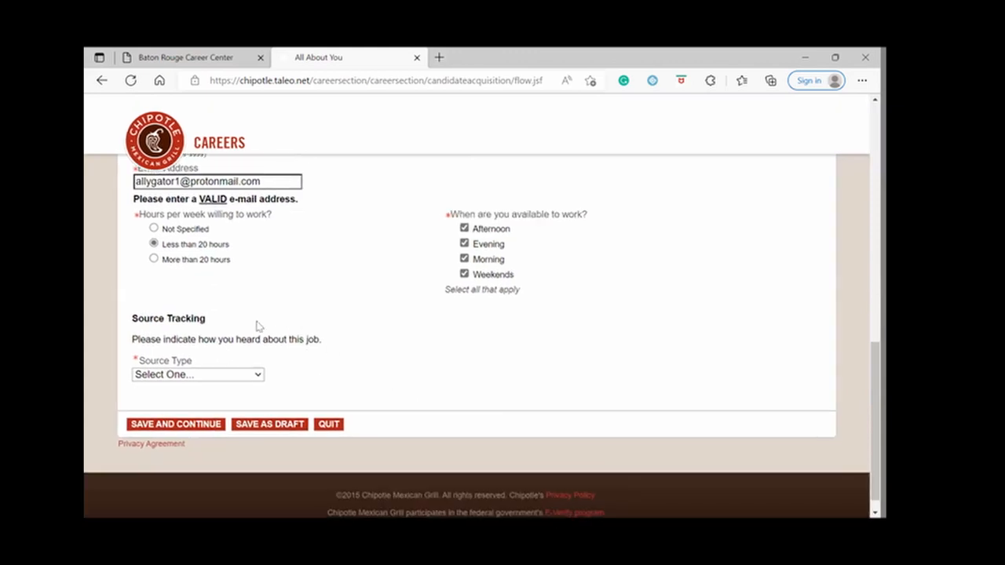
pyautogui.moveTo(253, 375)
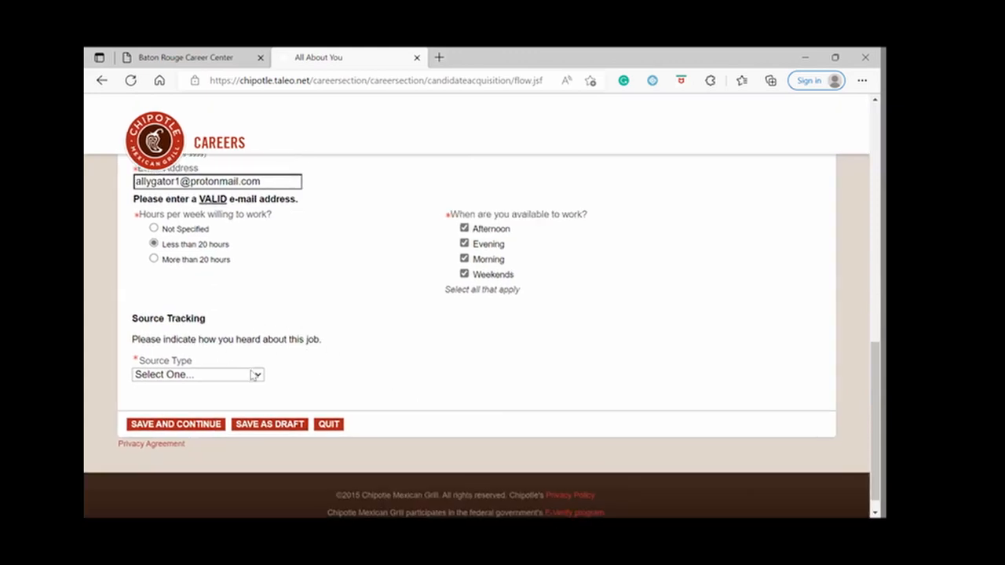
# Set Source Type to Job Board and the Job Board to Monster.com.
pyautogui.click(196, 373)
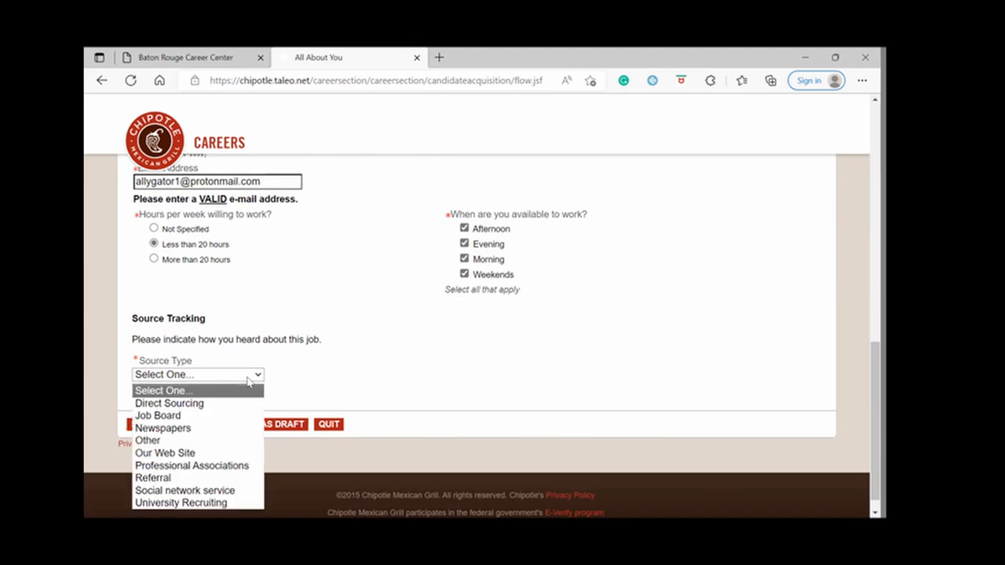
pyautogui.moveTo(223, 414)
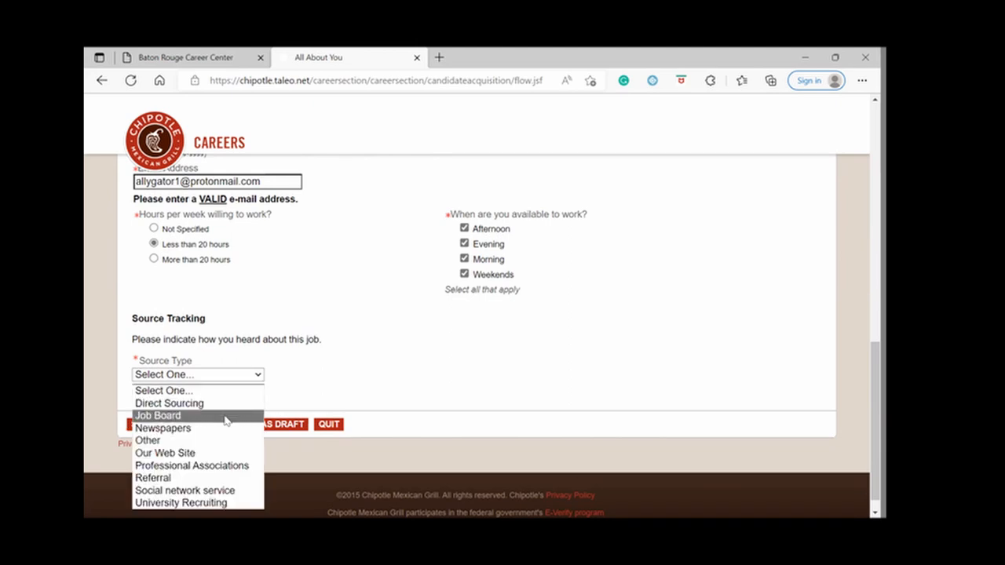
pyautogui.click(157, 414)
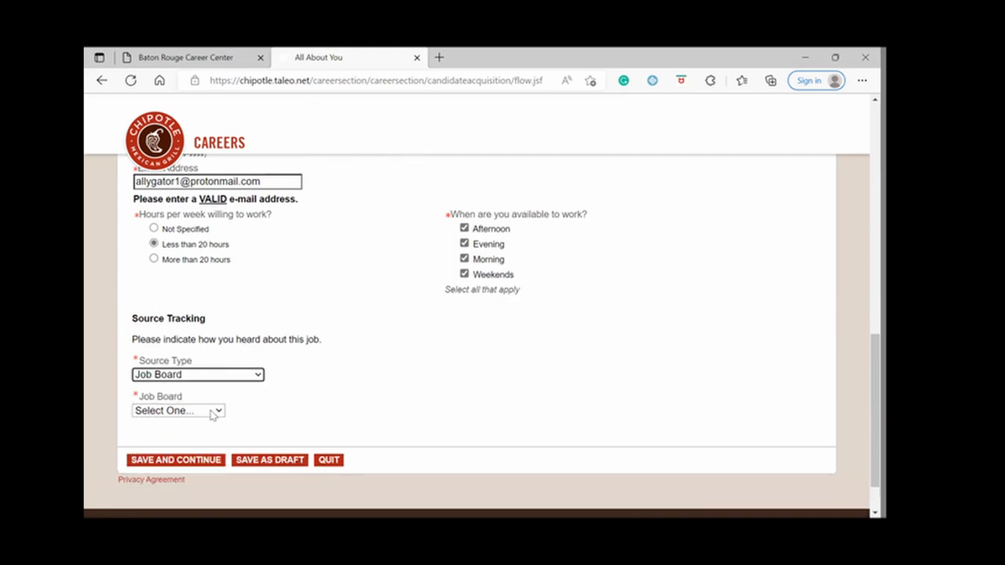
pyautogui.click(179, 412)
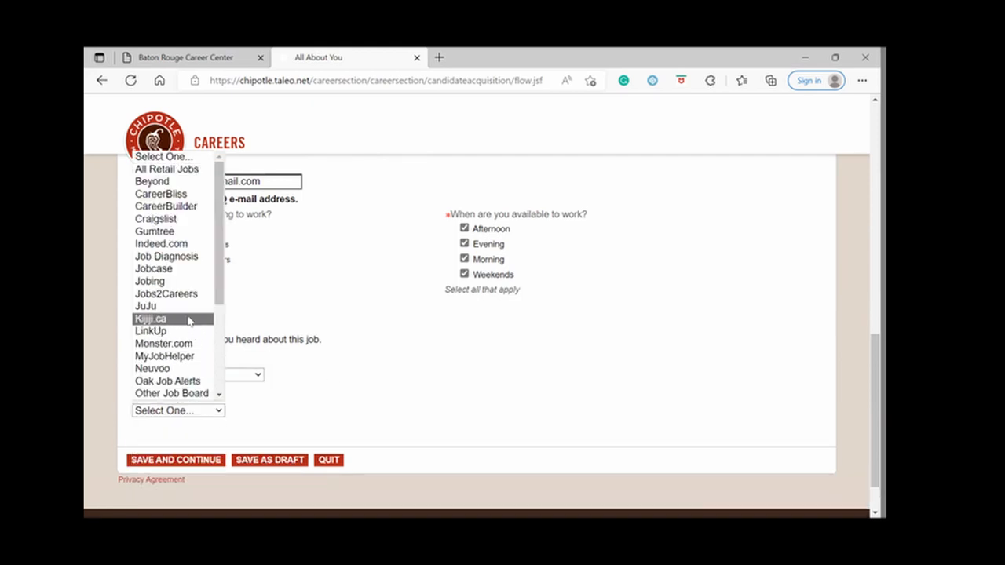
pyautogui.moveTo(166, 255)
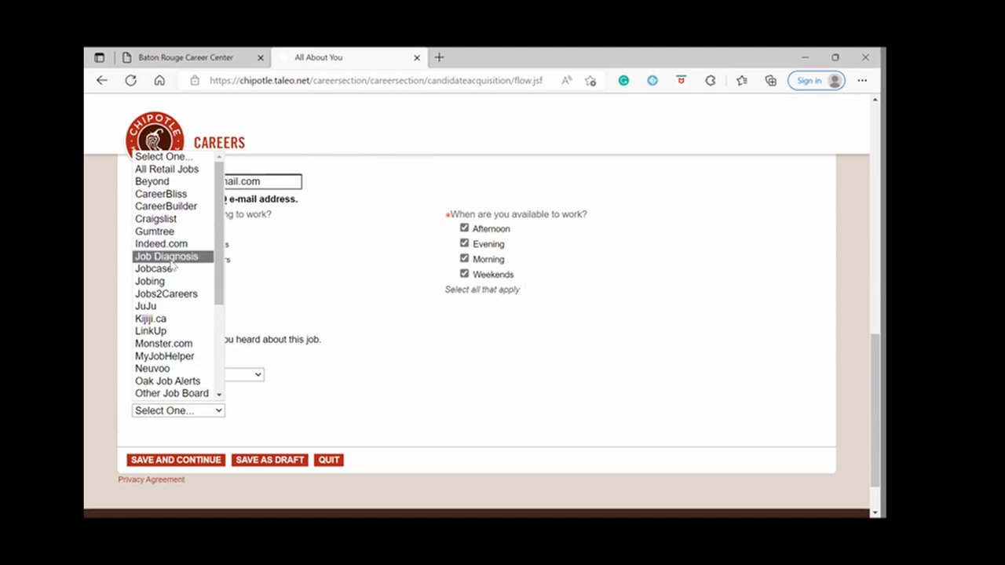
pyautogui.moveTo(163, 344)
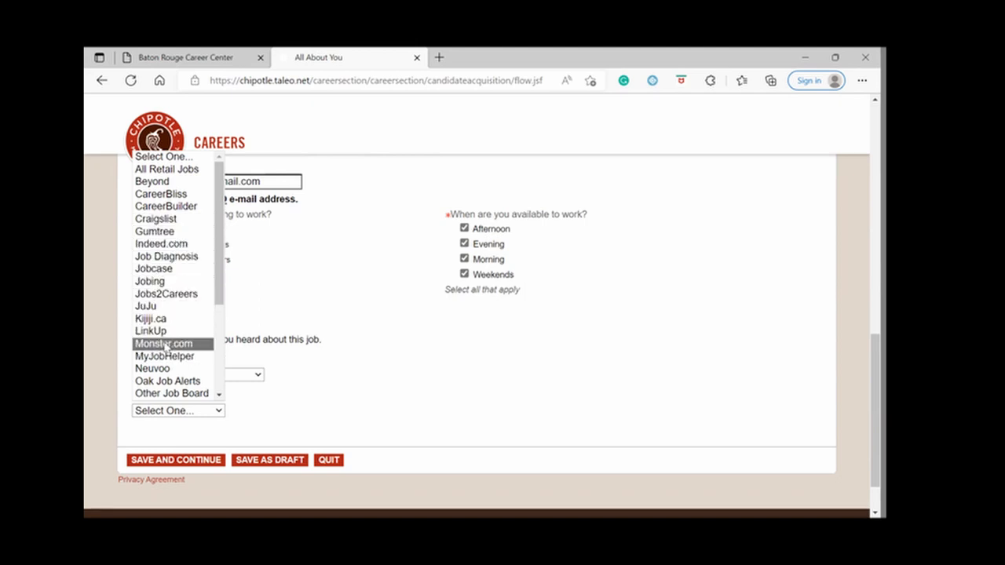
pyautogui.click(164, 344)
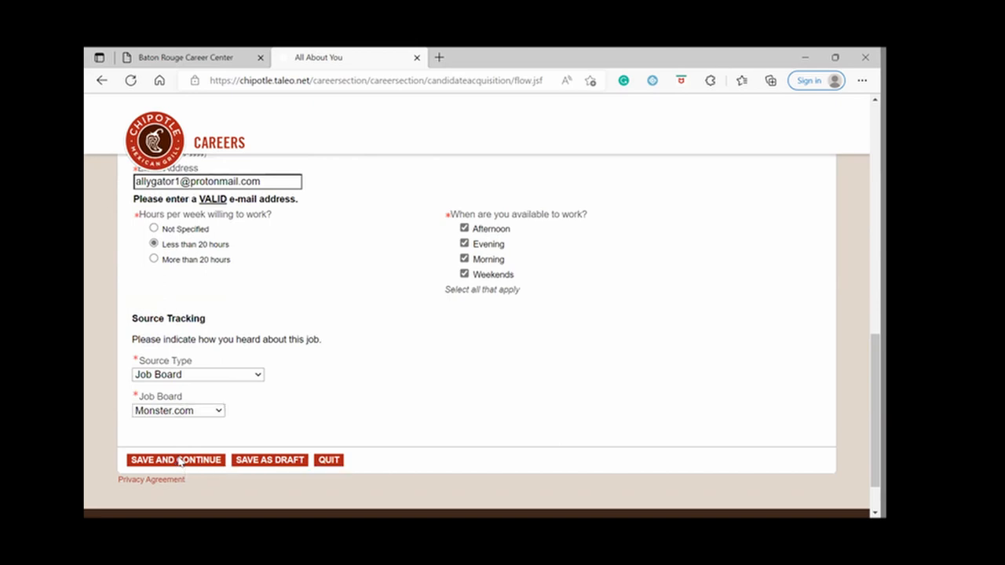
# Save the page, then answer Yes to being 18+, No to Chipotle relatives and prior employment.
pyautogui.click(175, 460)
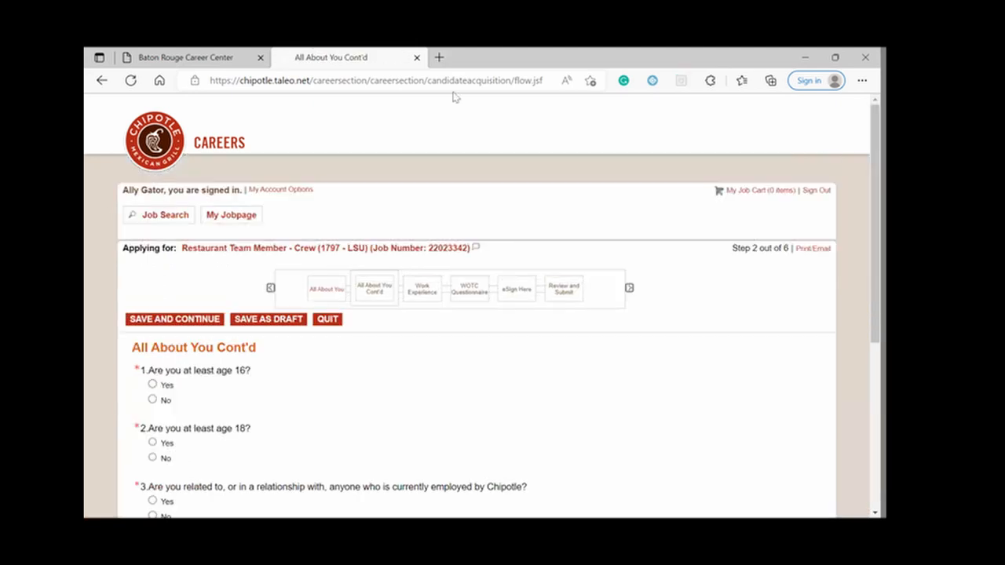
pyautogui.scroll(-3)
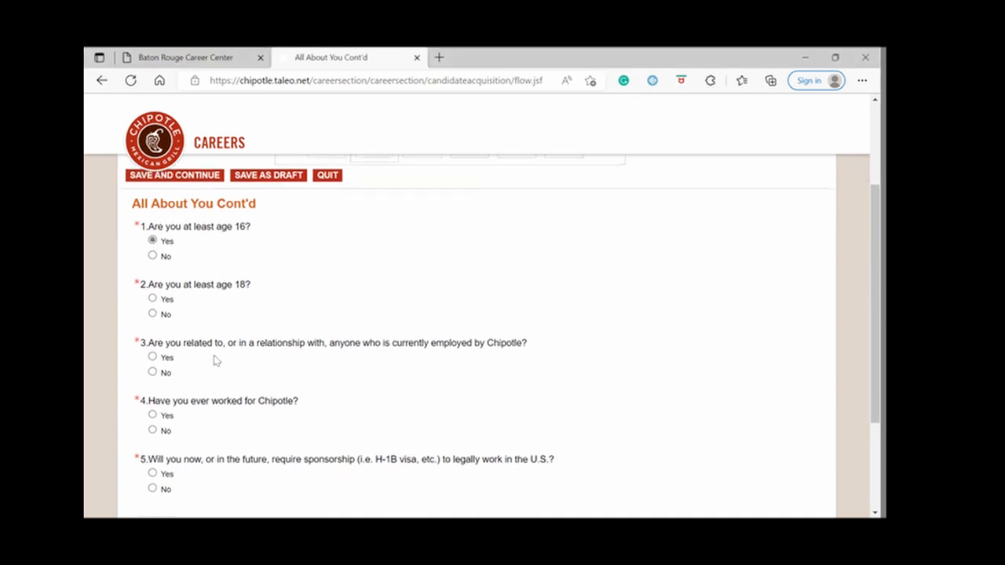
pyautogui.click(152, 299)
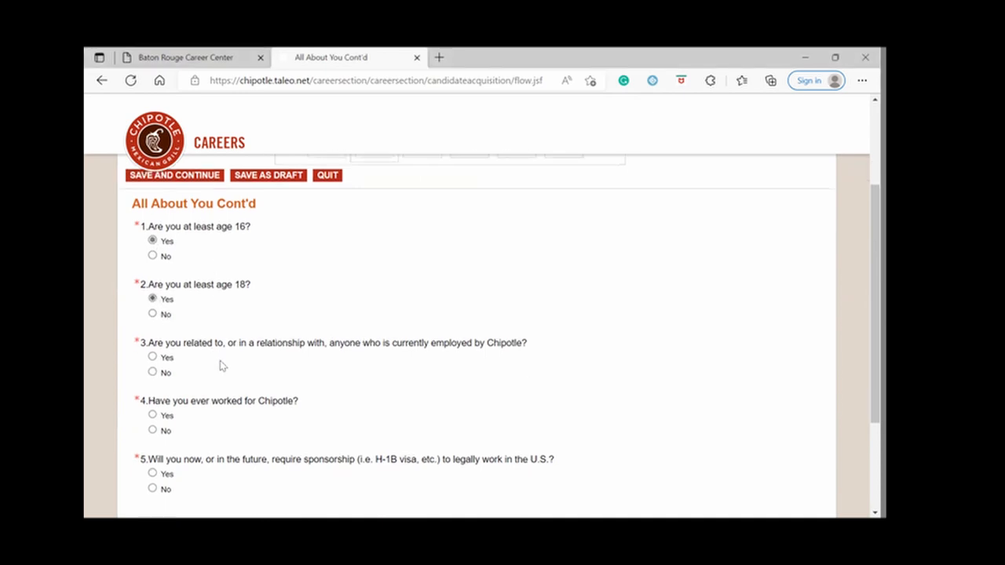
pyautogui.moveTo(320, 370)
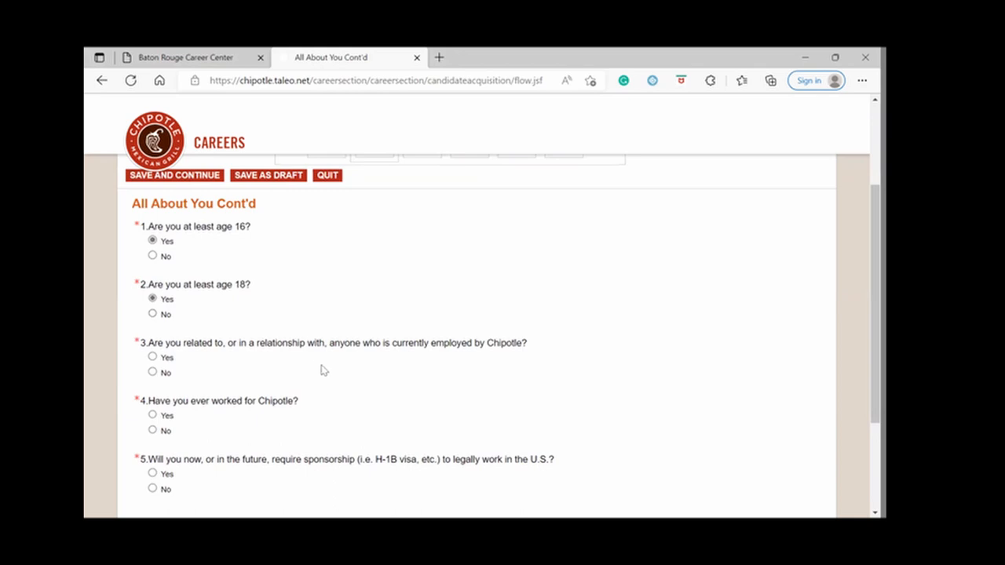
pyautogui.scroll(-3)
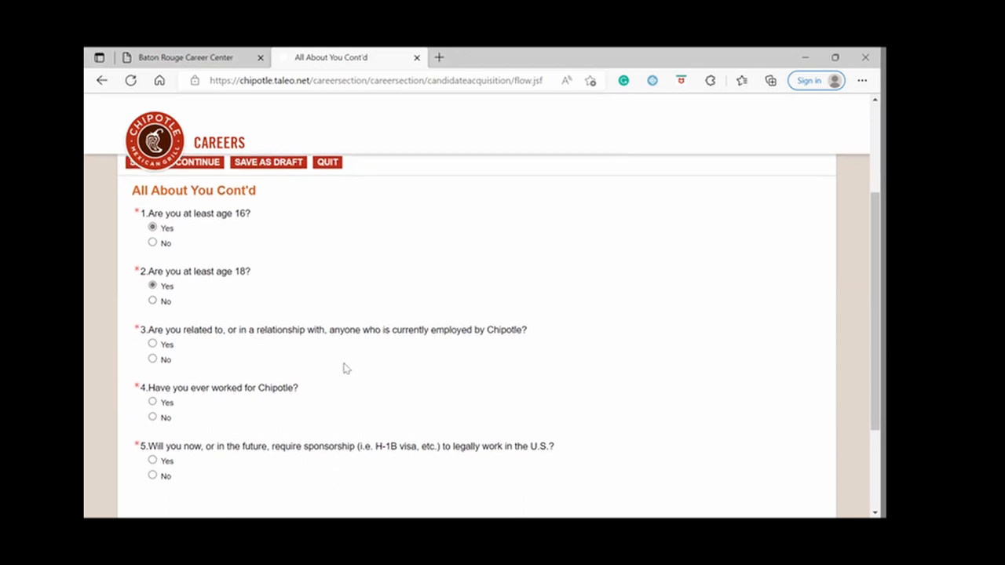
pyautogui.scroll(-3)
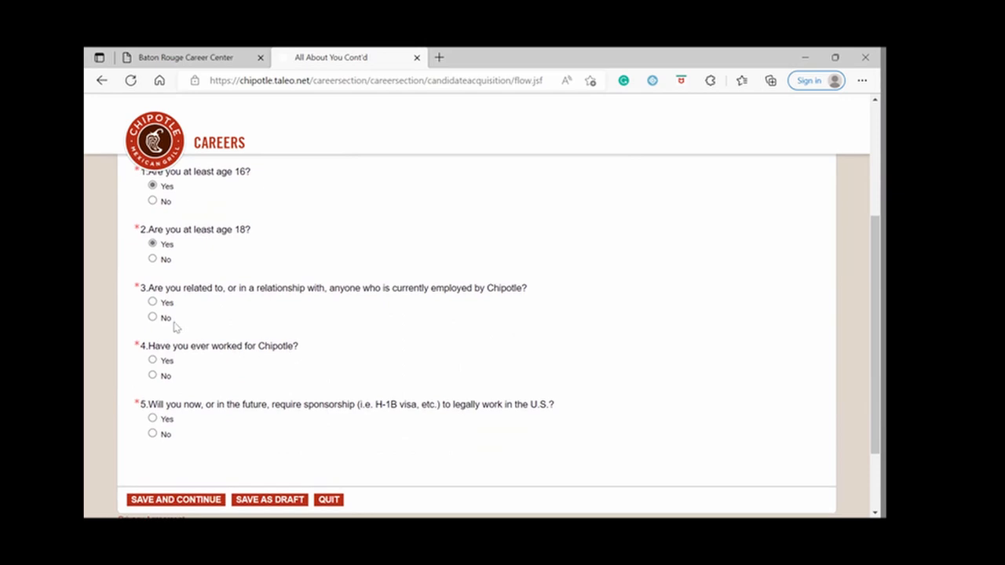
pyautogui.click(152, 318)
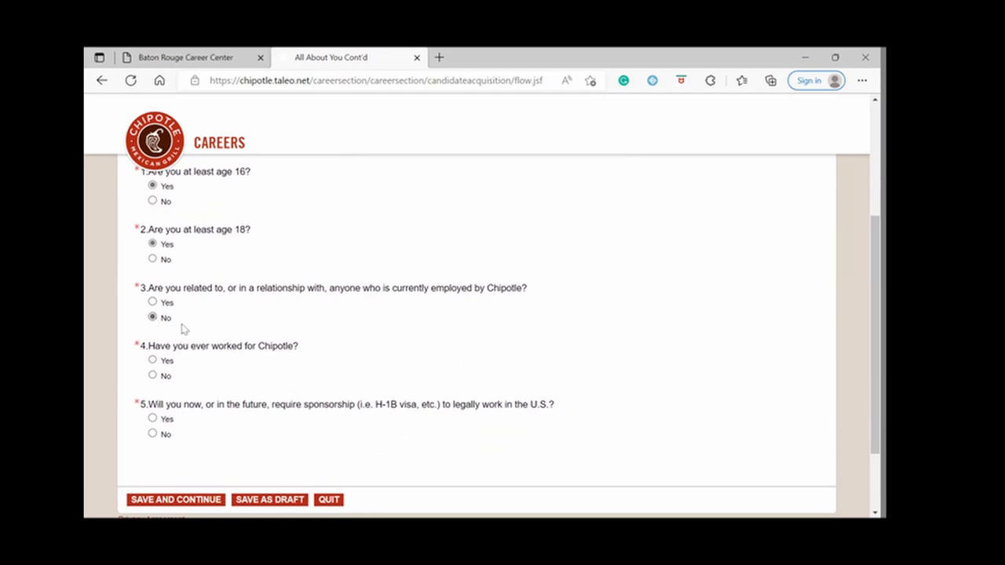
pyautogui.moveTo(167, 371)
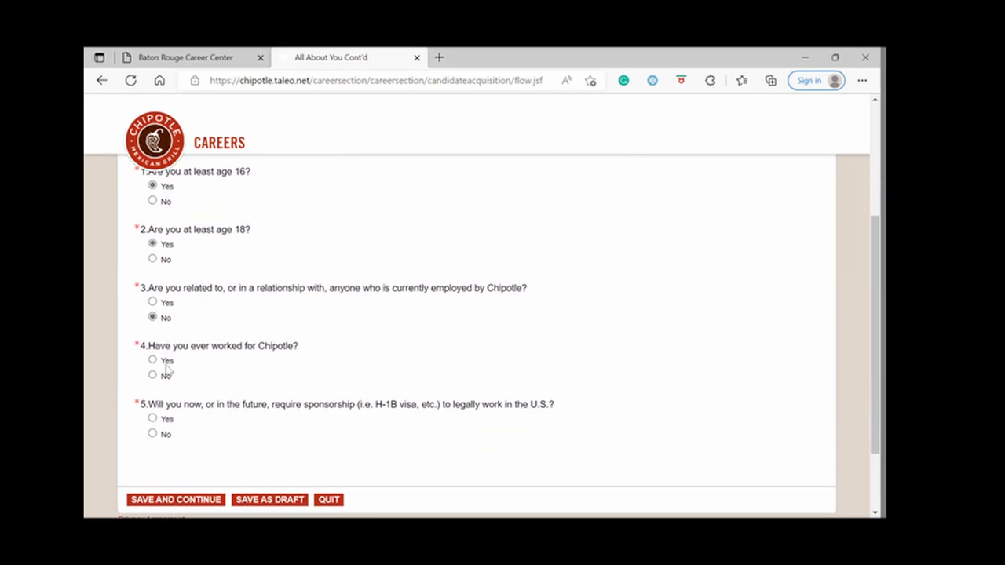
pyautogui.click(153, 374)
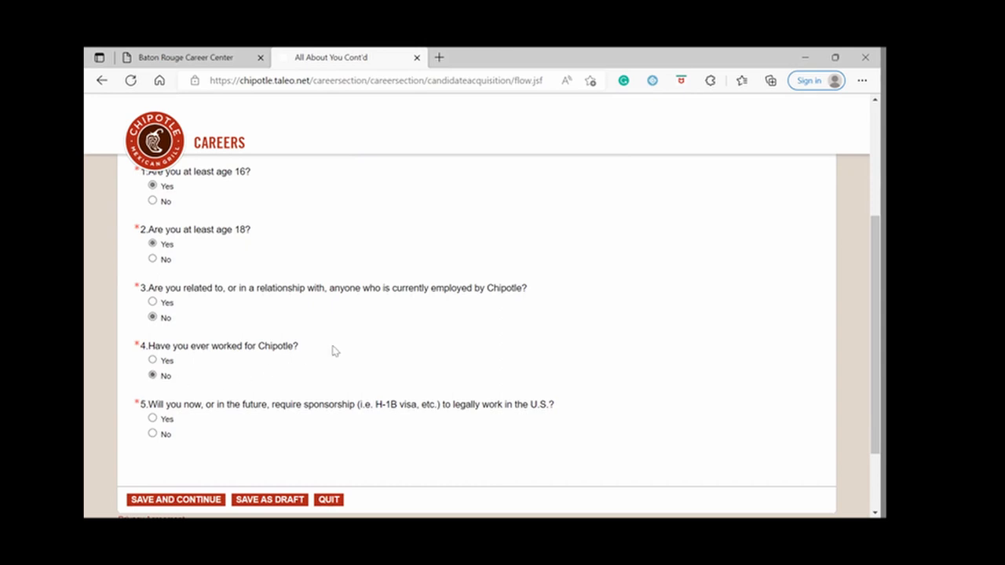
# Answer No to needing visa sponsorship and save to continue to Work Experience.
pyautogui.scroll(-3)
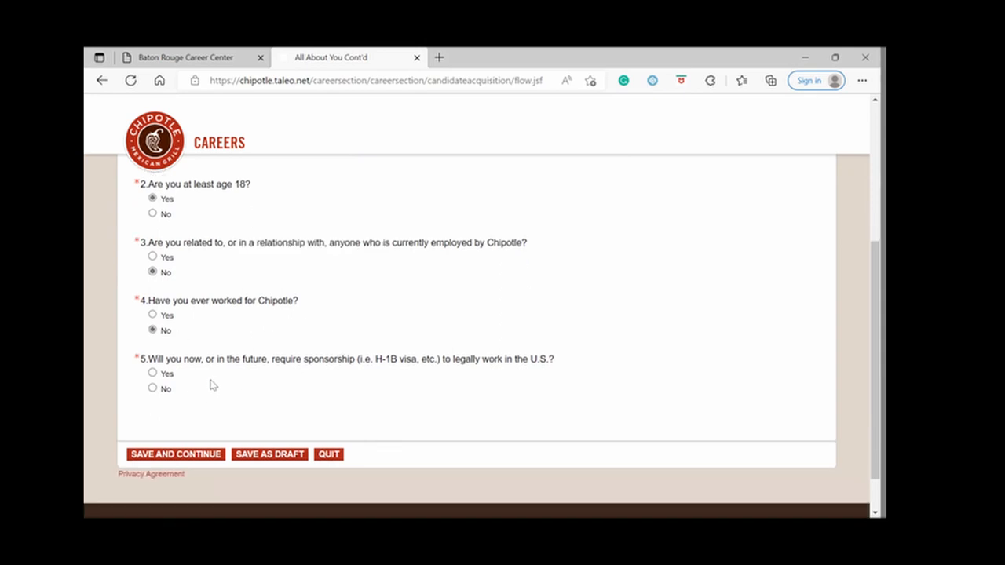
pyautogui.moveTo(400, 383)
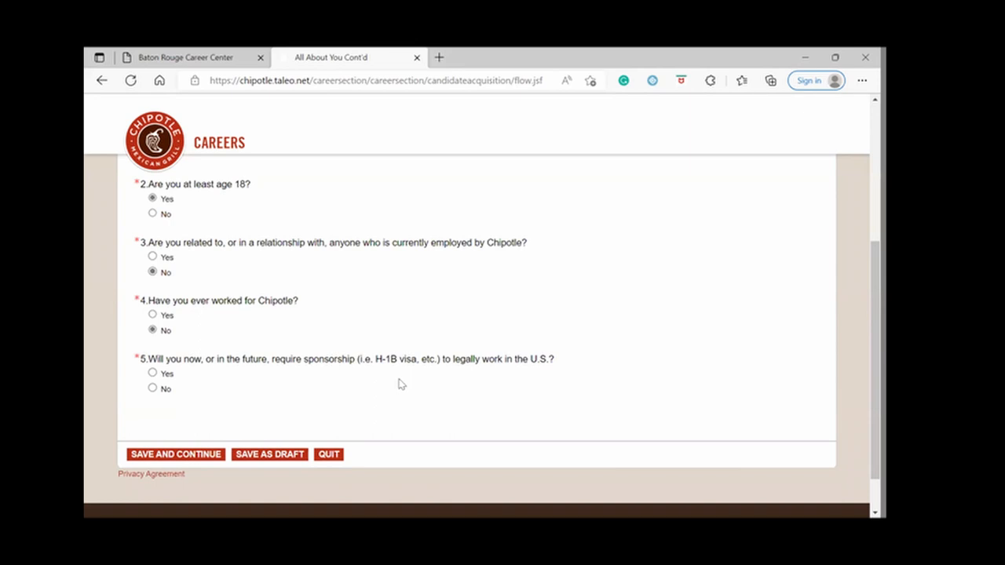
pyautogui.moveTo(574, 390)
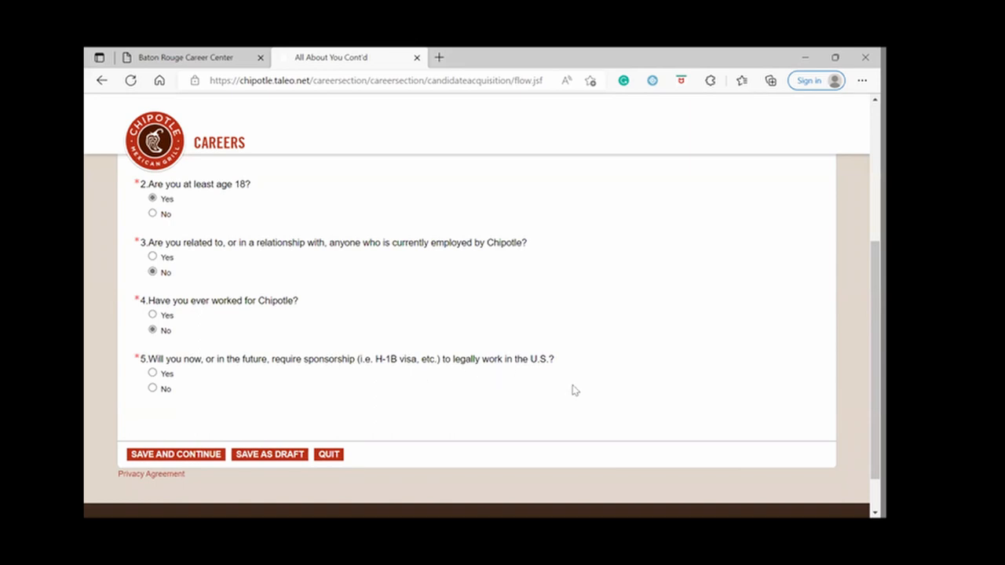
pyautogui.moveTo(430, 383)
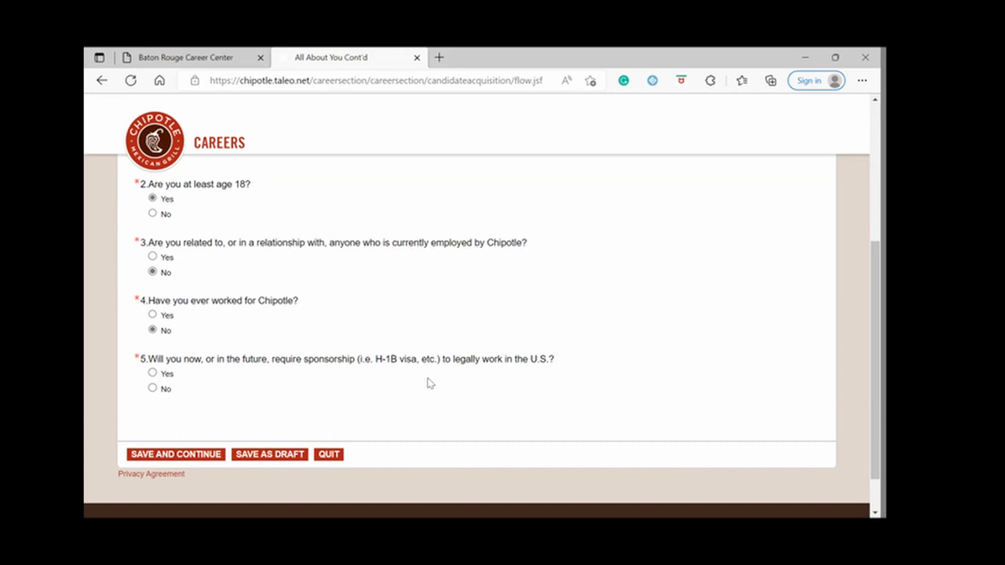
pyautogui.moveTo(232, 366)
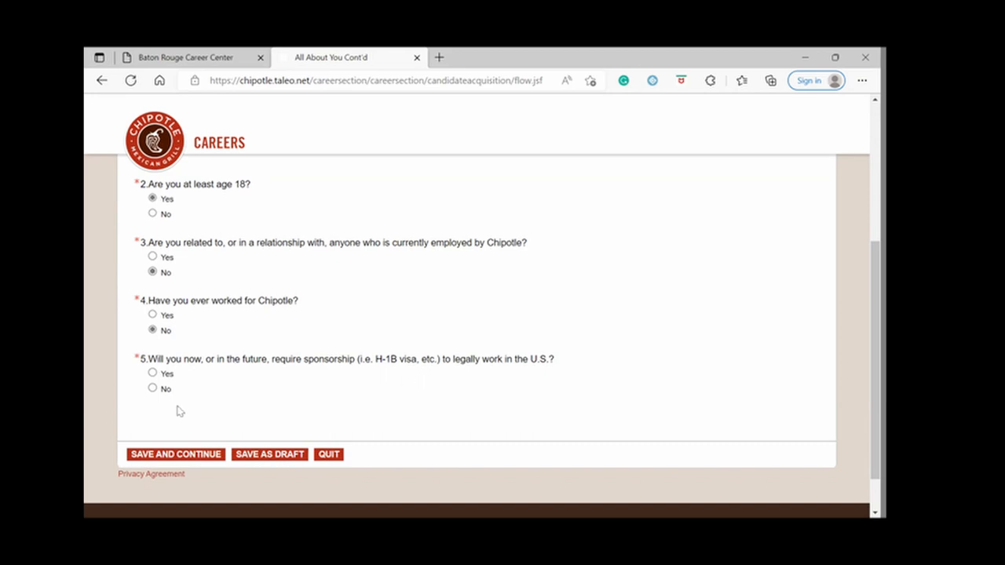
pyautogui.click(153, 388)
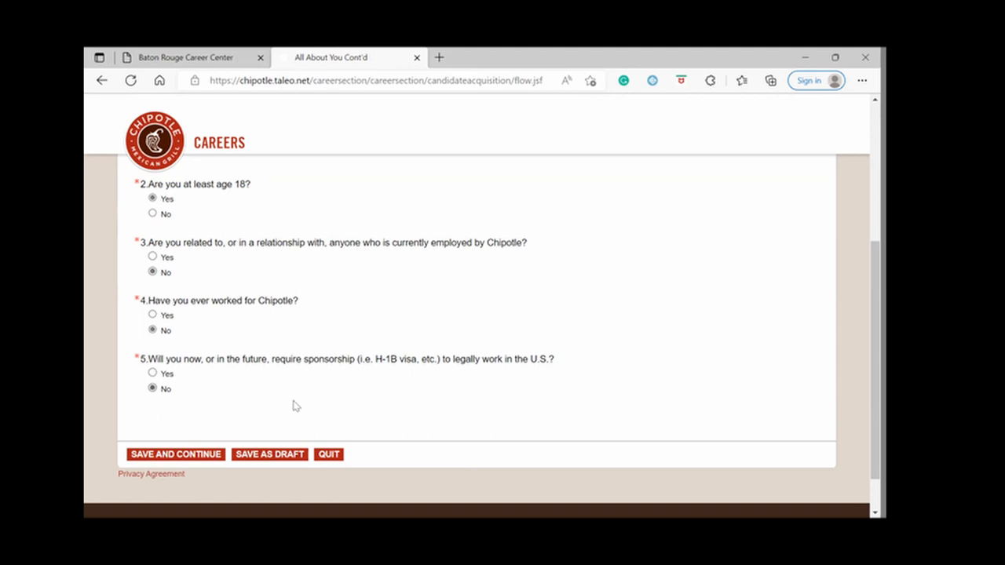
pyautogui.moveTo(181, 465)
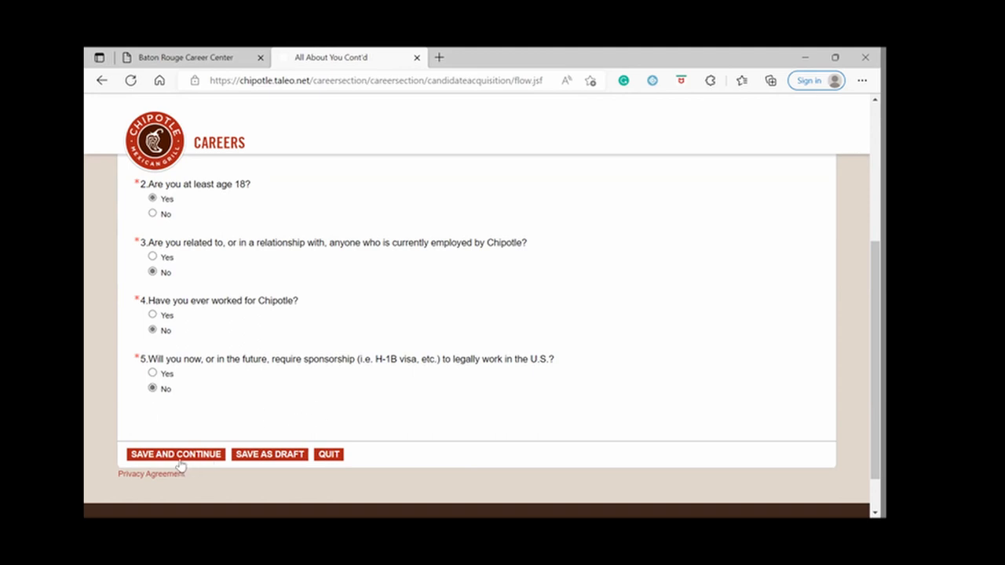
pyautogui.moveTo(176, 454)
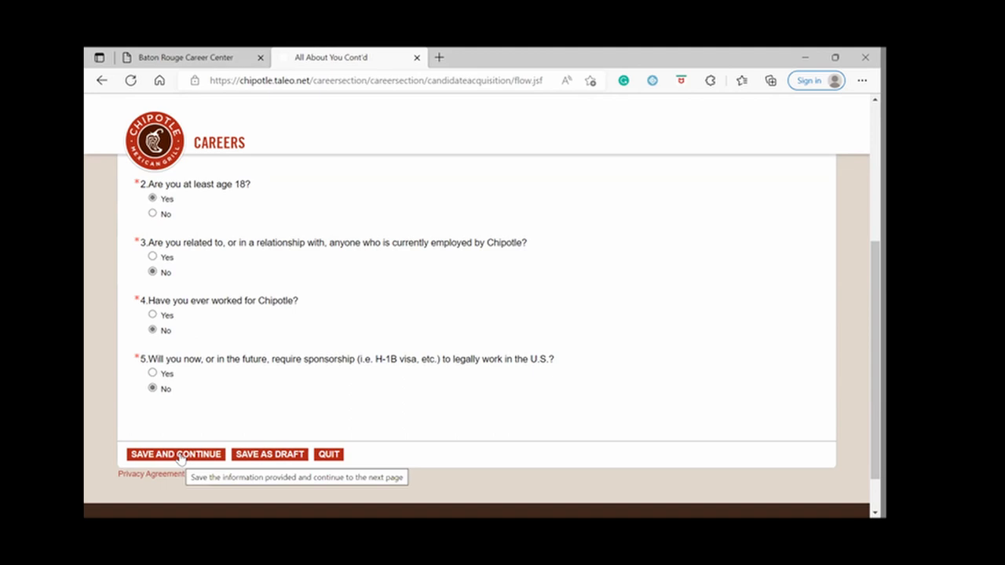
pyautogui.click(176, 454)
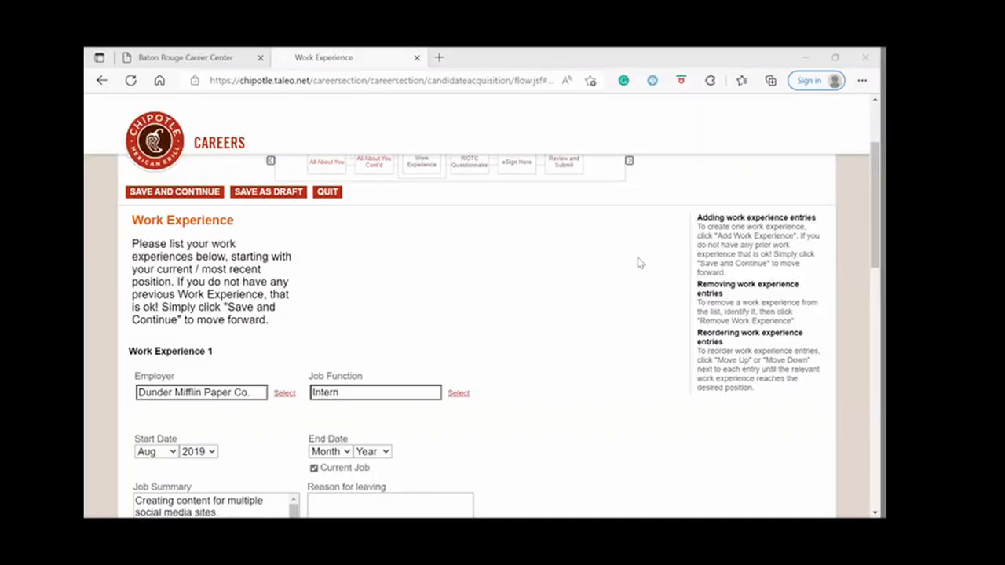
pyautogui.moveTo(553, 314)
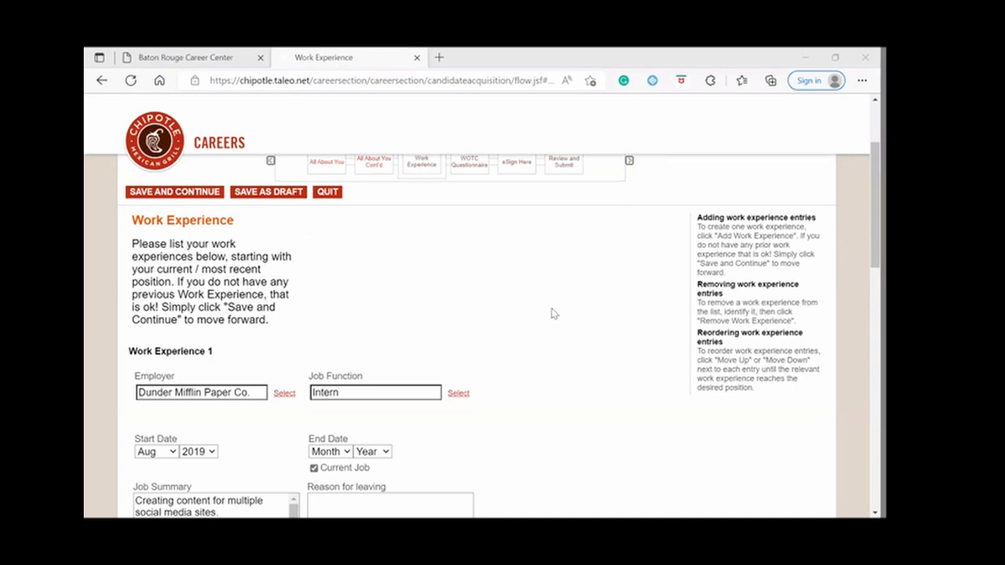
# Review the Dunder Mifflin, Mardi Gras Cafe and Coco's Coffee Shoppe entries and save to continue.
pyautogui.scroll(-3)
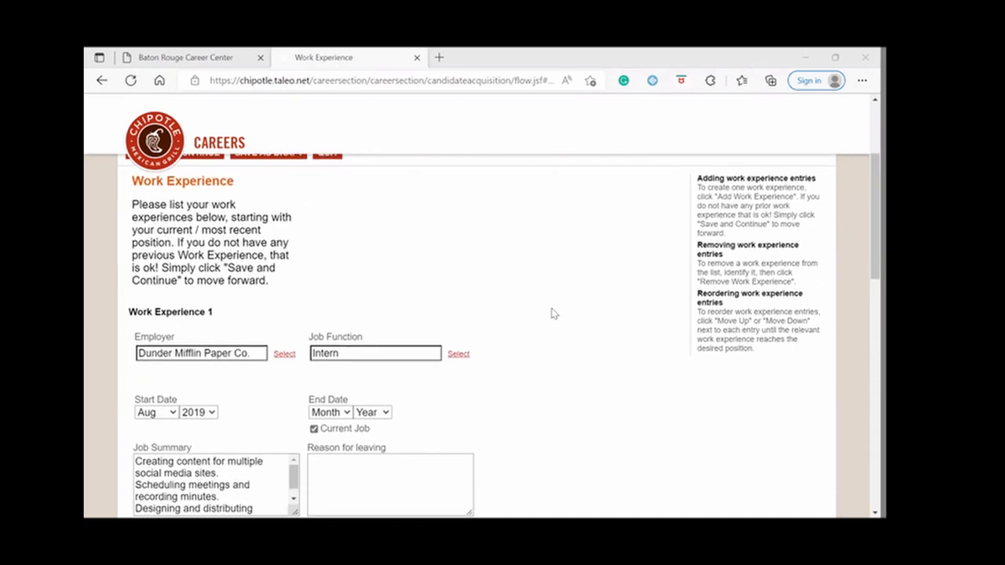
pyautogui.scroll(-3)
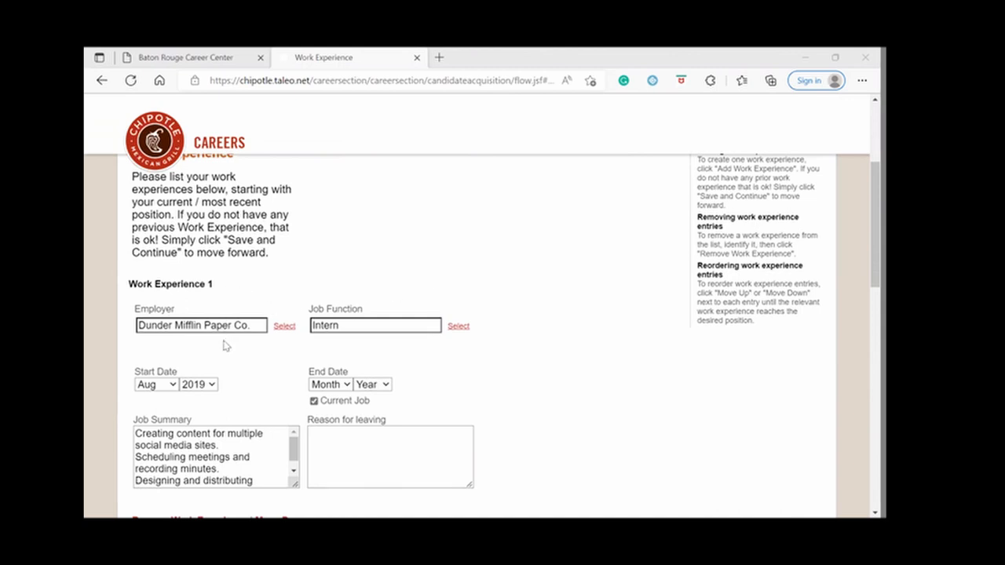
pyautogui.moveTo(226, 352)
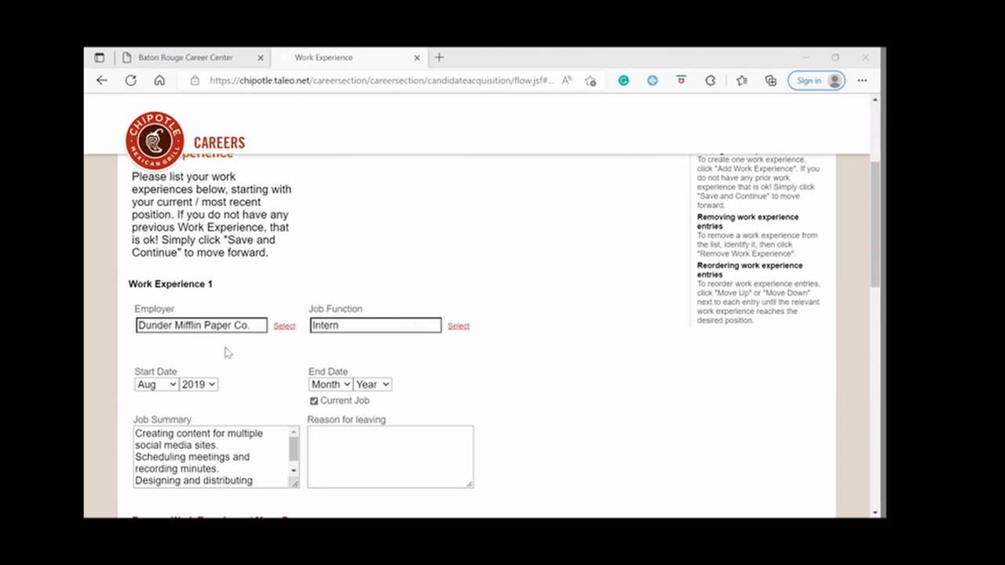
pyautogui.moveTo(412, 386)
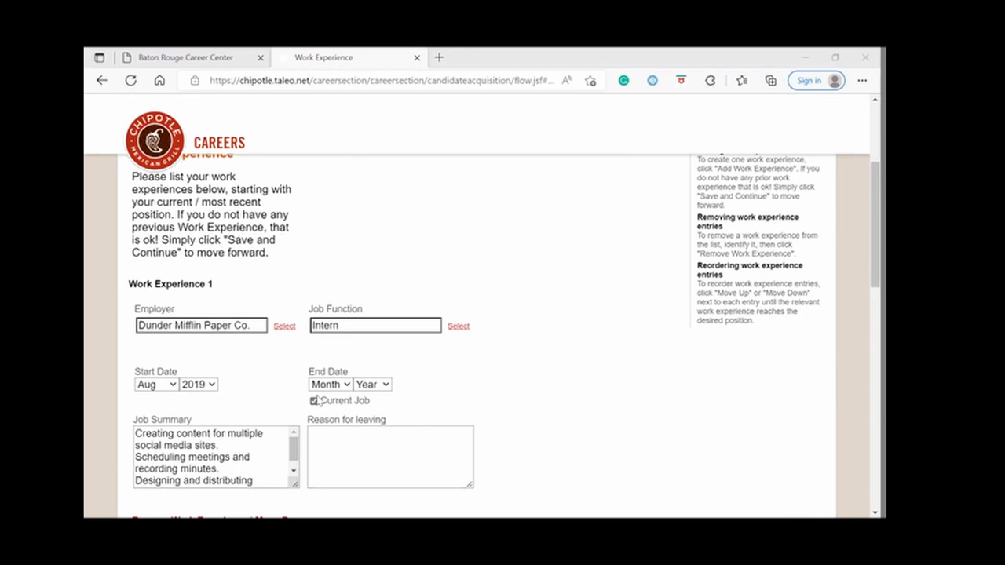
pyautogui.scroll(-3)
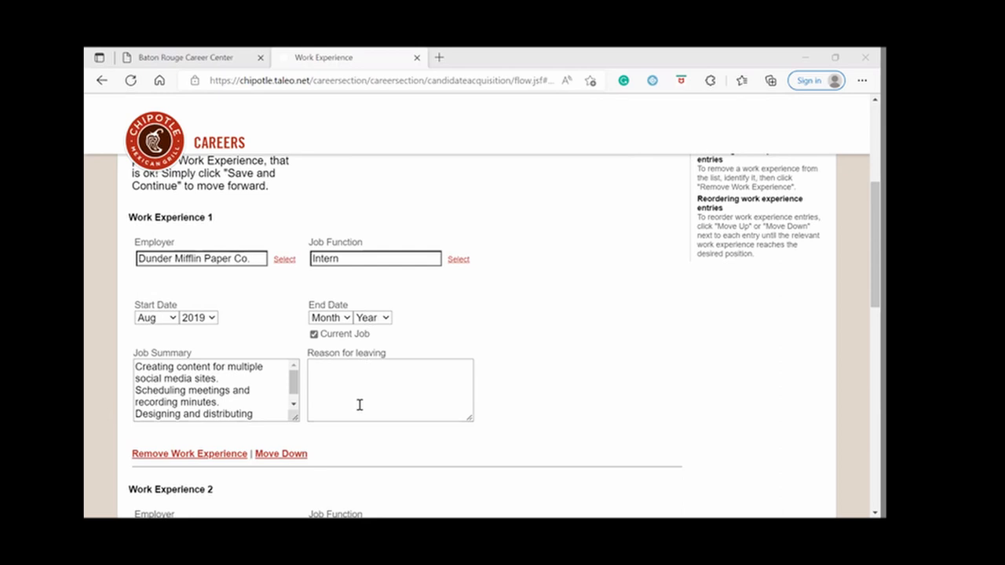
pyautogui.moveTo(354, 415)
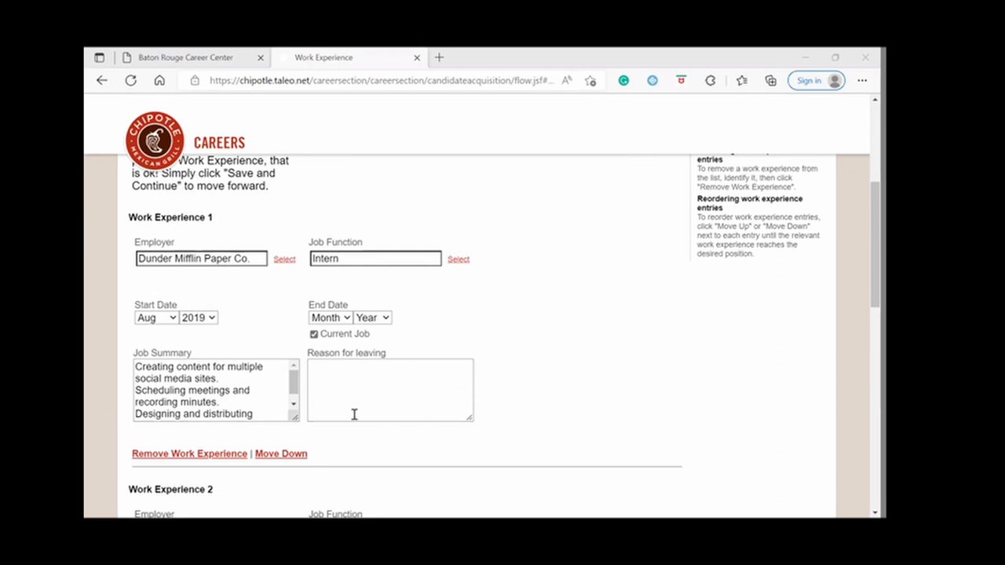
pyautogui.moveTo(427, 358)
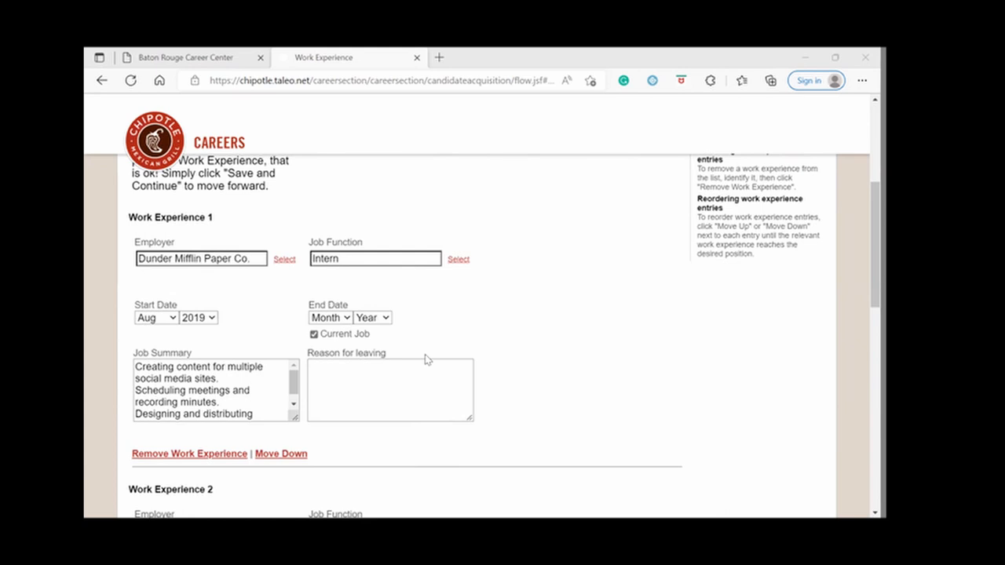
pyautogui.scroll(-3)
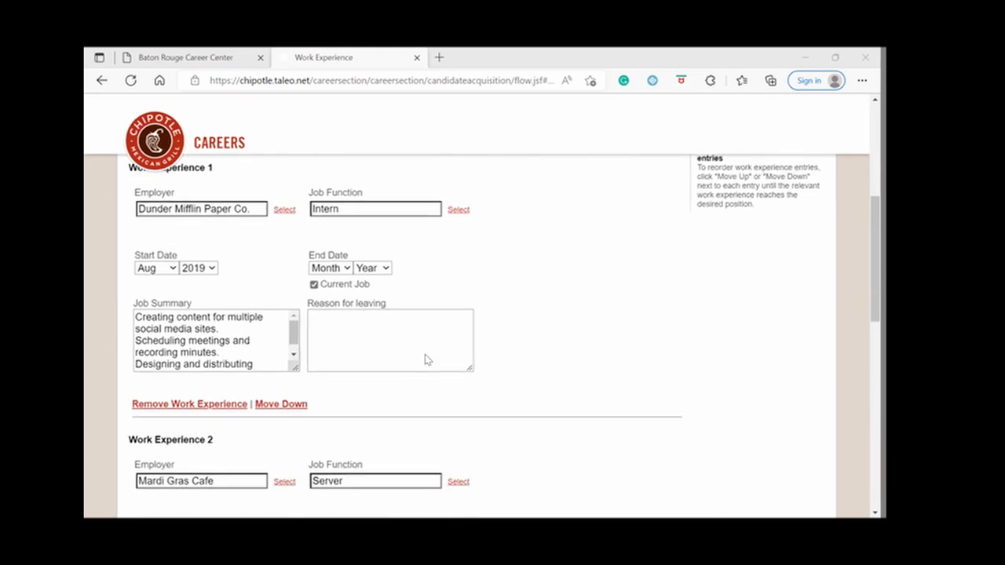
pyautogui.scroll(-3)
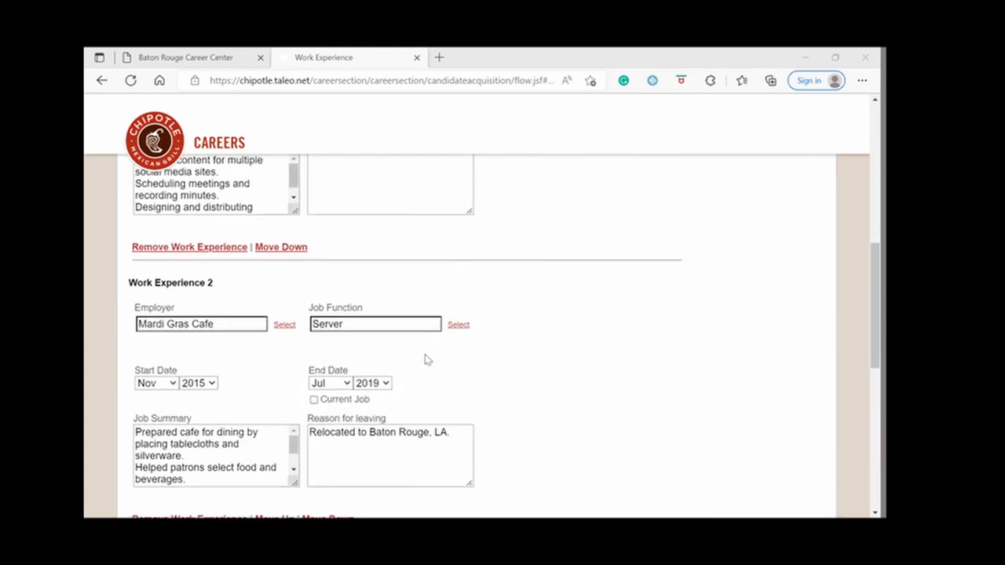
pyautogui.scroll(-3)
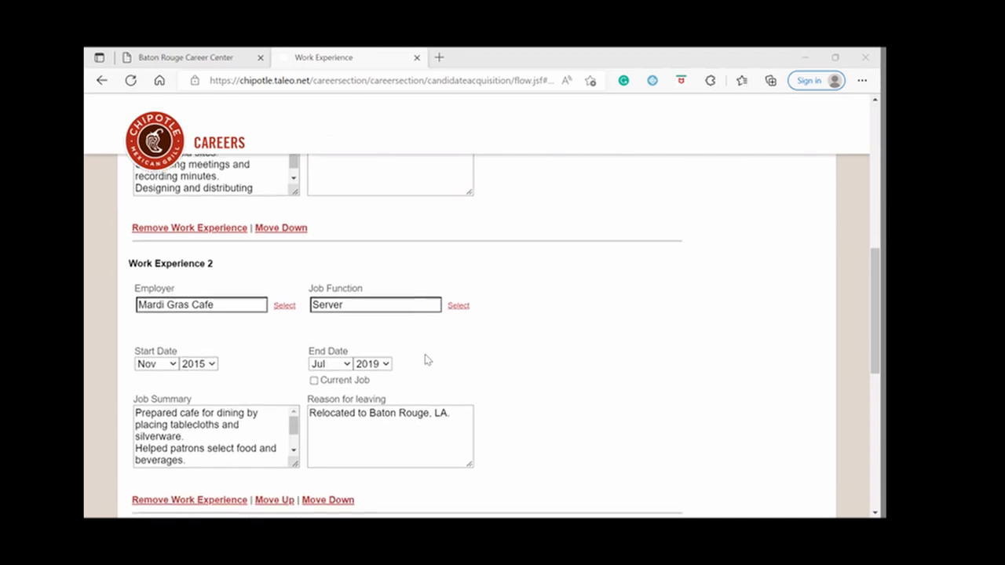
pyautogui.scroll(-3)
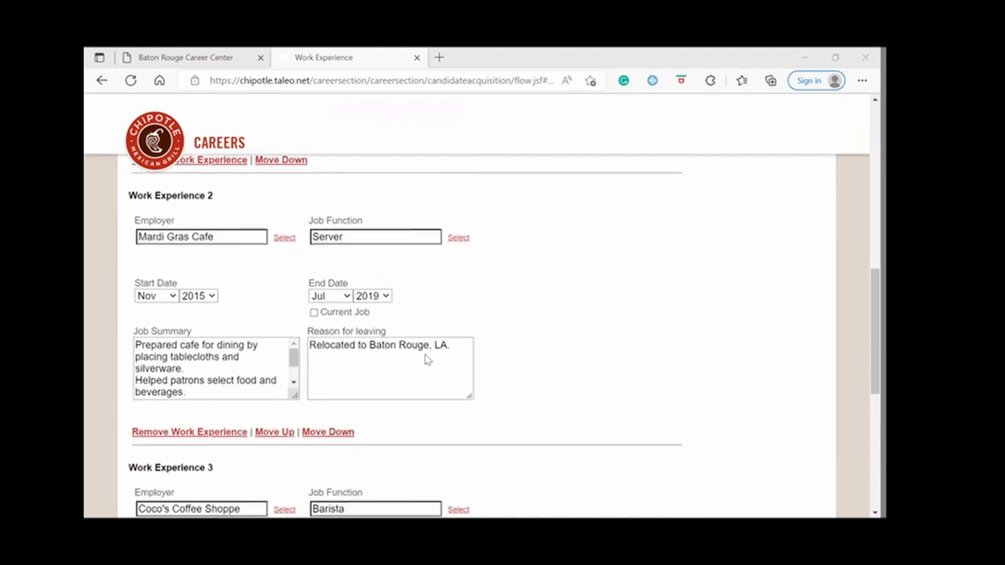
pyautogui.scroll(-3)
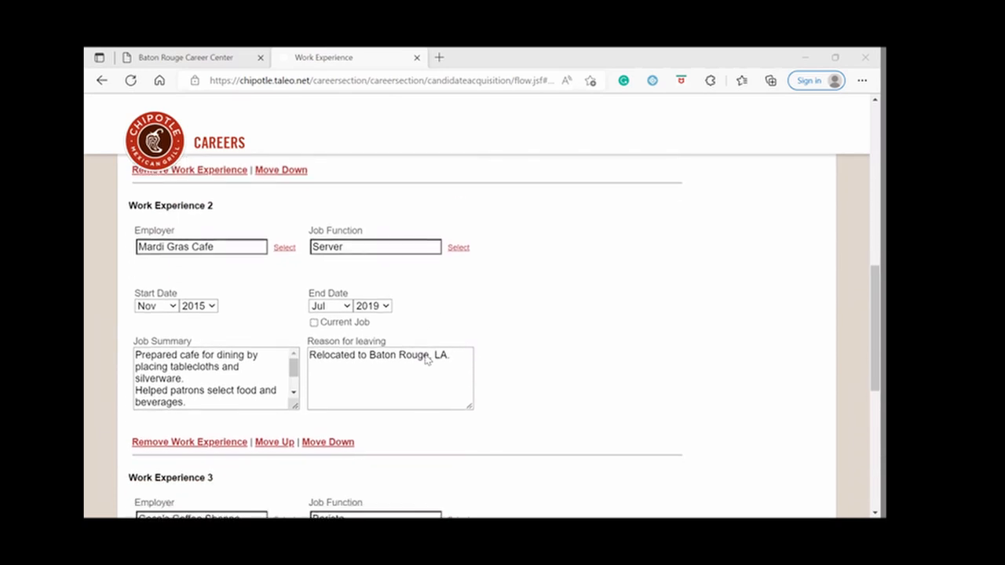
pyautogui.scroll(-3)
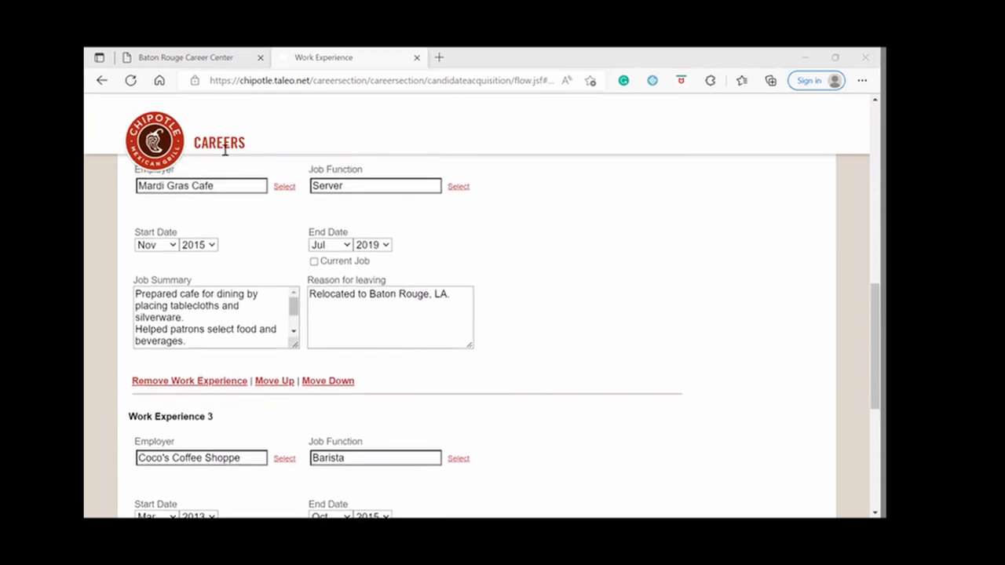
pyautogui.moveTo(182, 201)
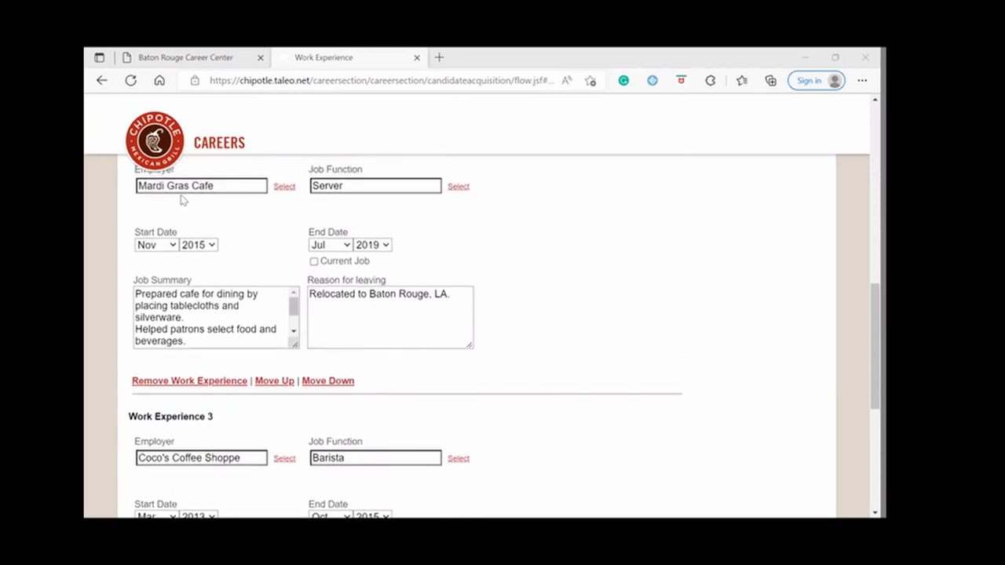
pyautogui.moveTo(399, 220)
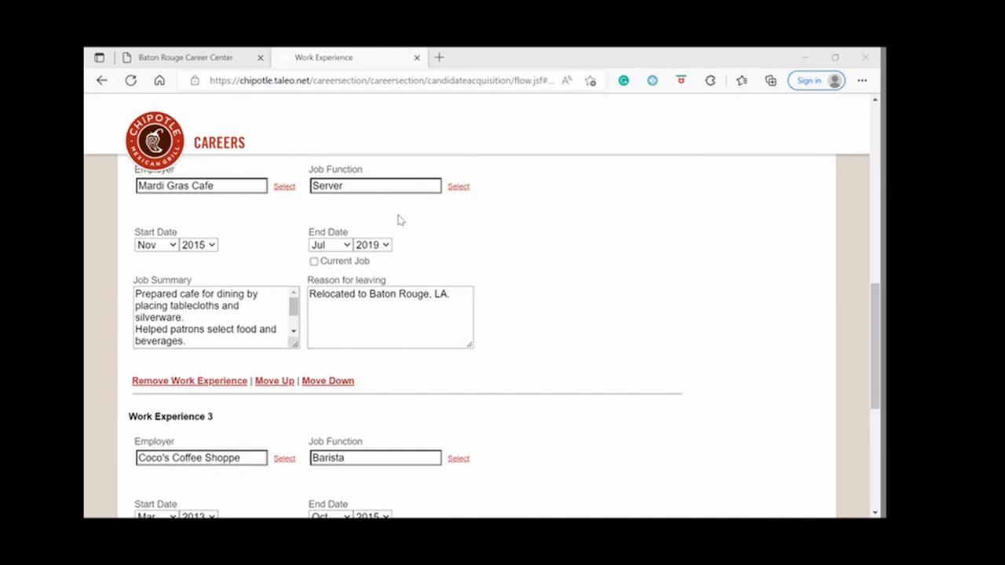
pyautogui.moveTo(242, 386)
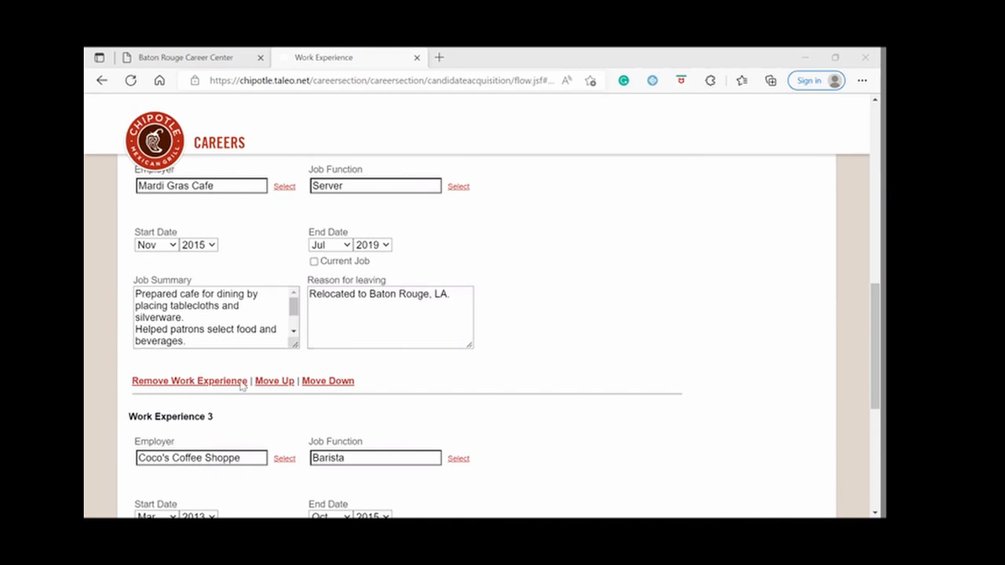
pyautogui.scroll(-3)
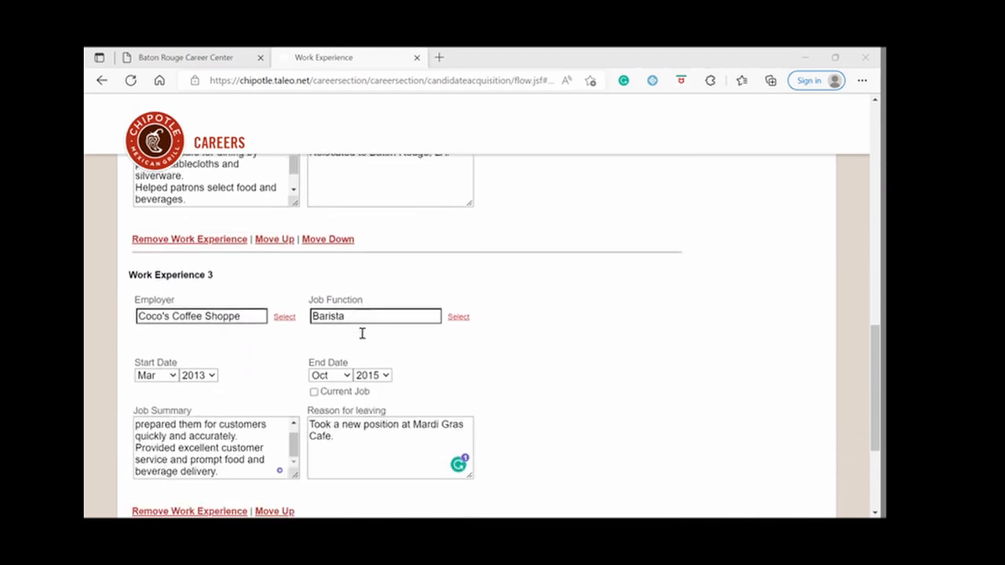
pyautogui.scroll(-3)
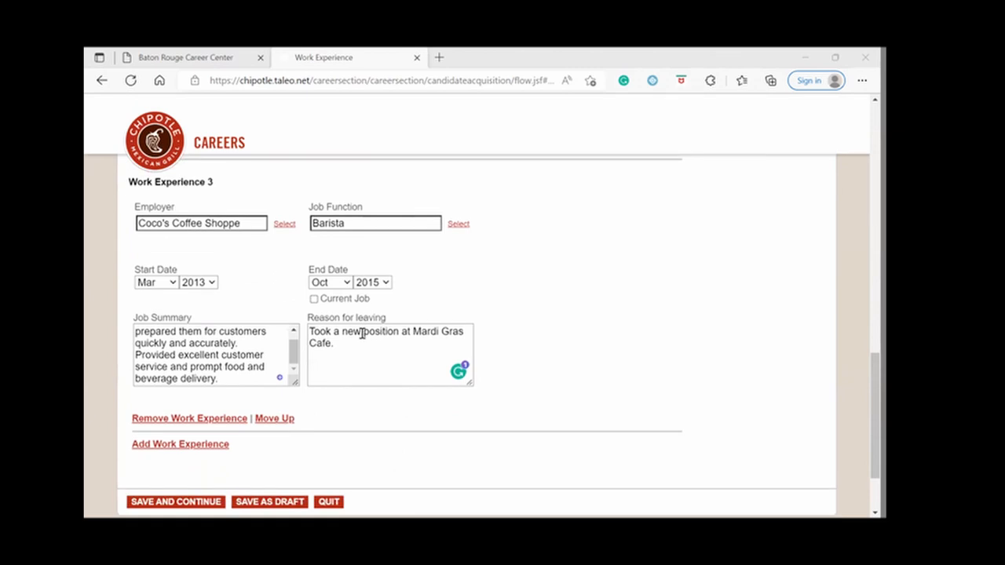
pyautogui.scroll(-3)
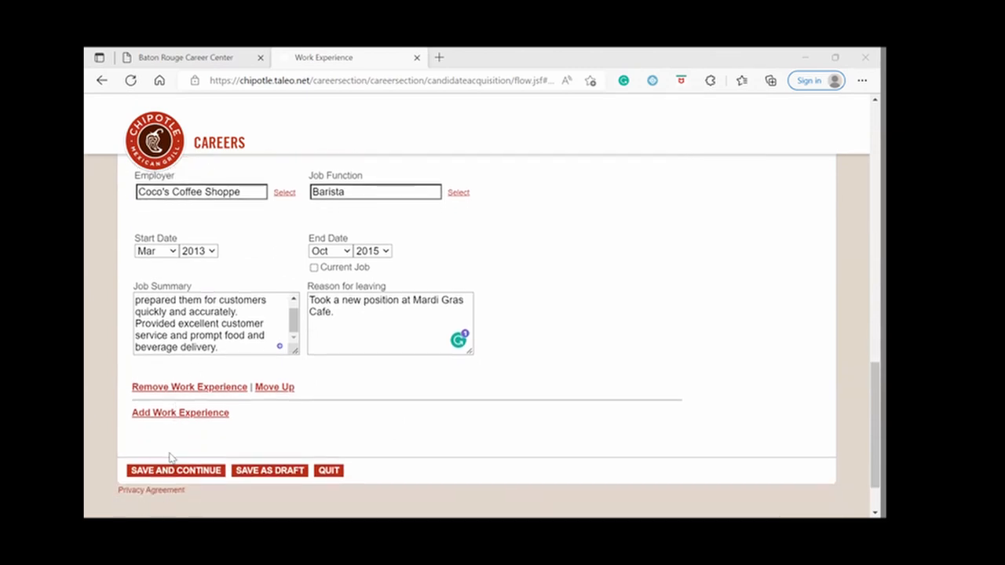
pyautogui.moveTo(168, 471)
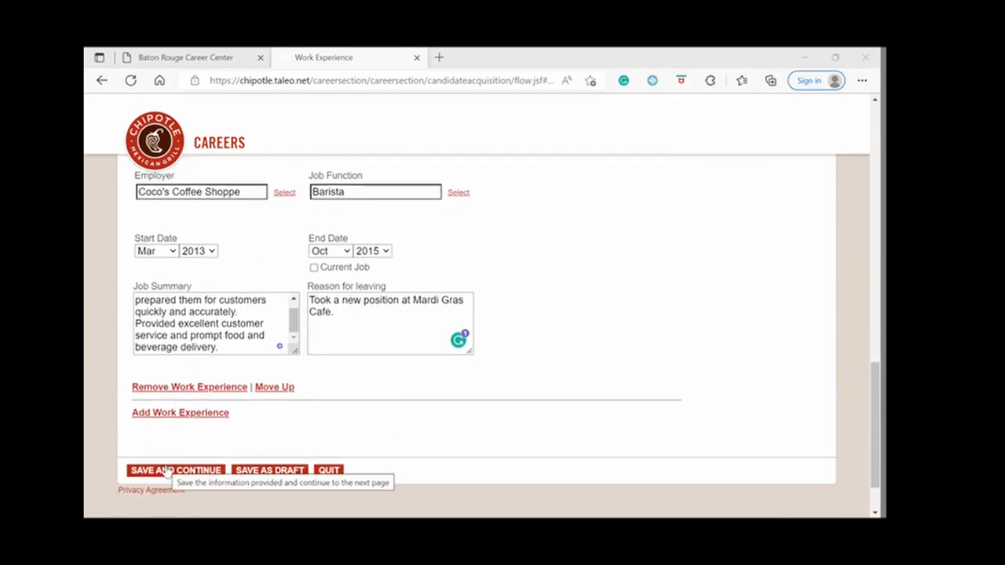
pyautogui.click(176, 470)
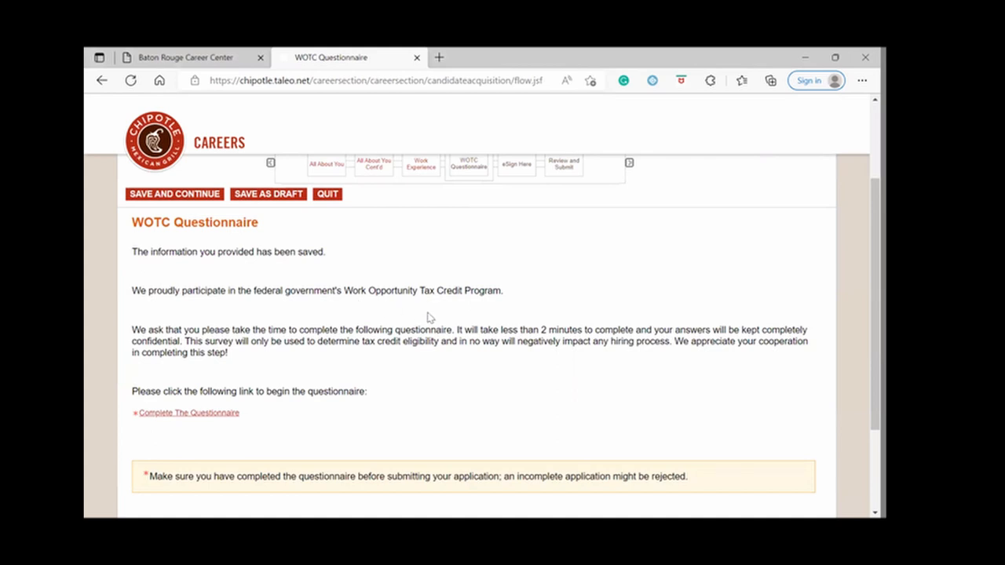
pyautogui.moveTo(256, 434)
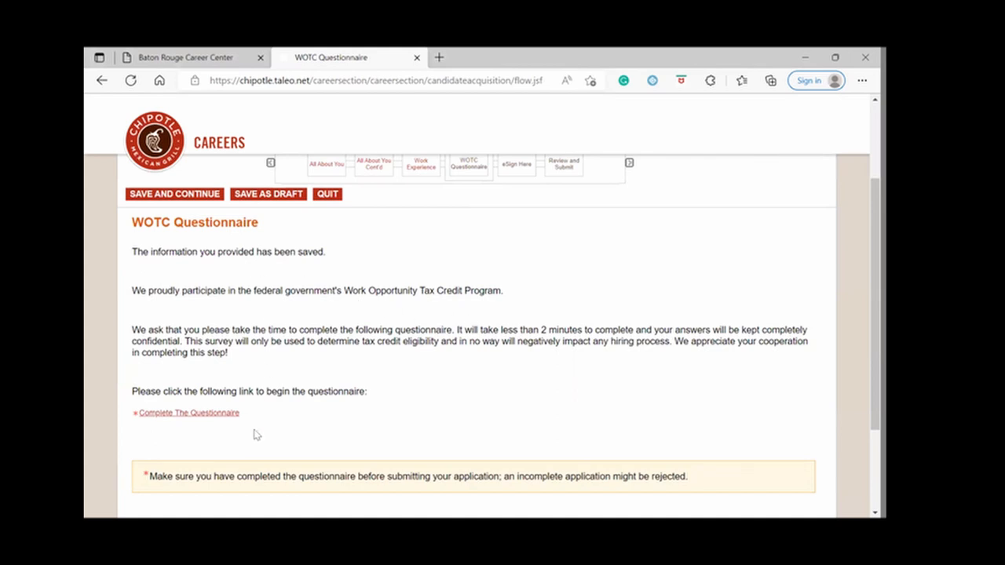
# Launch the WOTC tax credit questionnaire and advance past its intro to the eligibility questions.
pyautogui.scroll(-3)
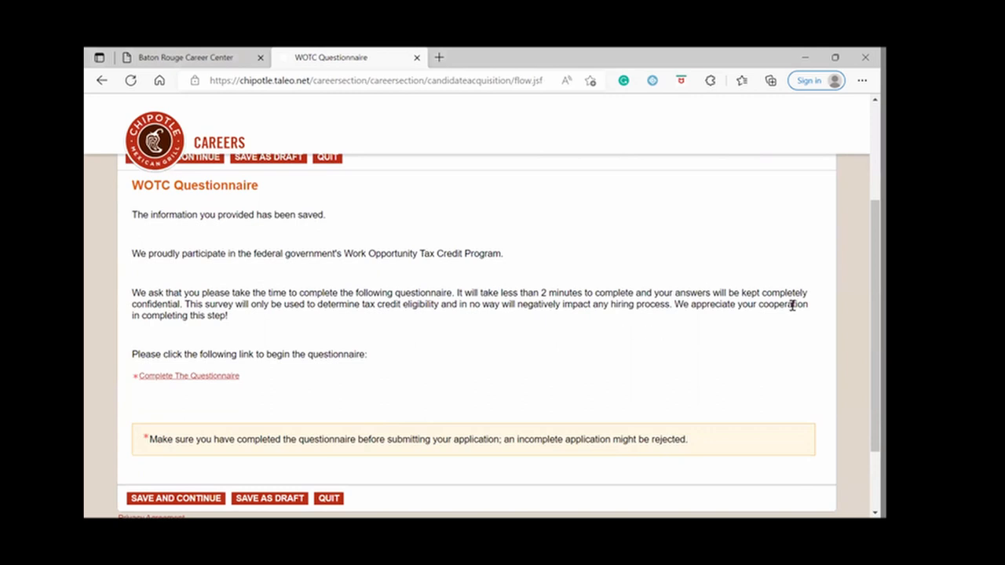
pyautogui.moveTo(777, 336)
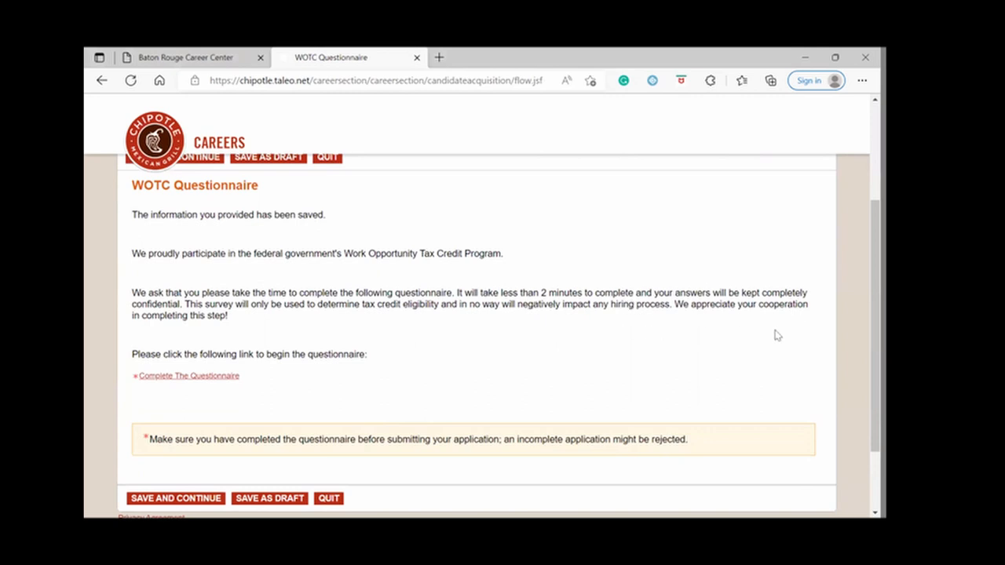
pyautogui.moveTo(292, 309)
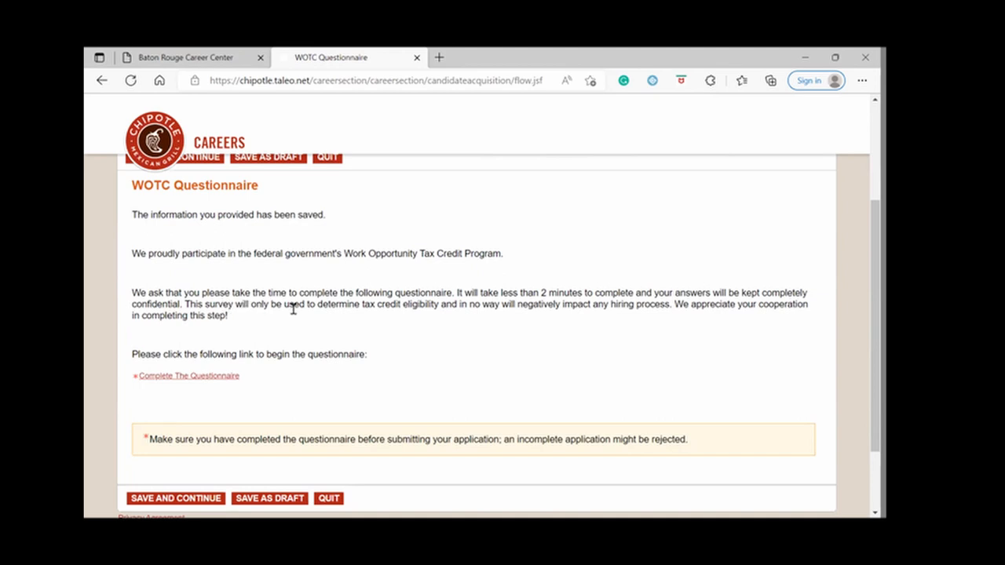
pyautogui.moveTo(415, 320)
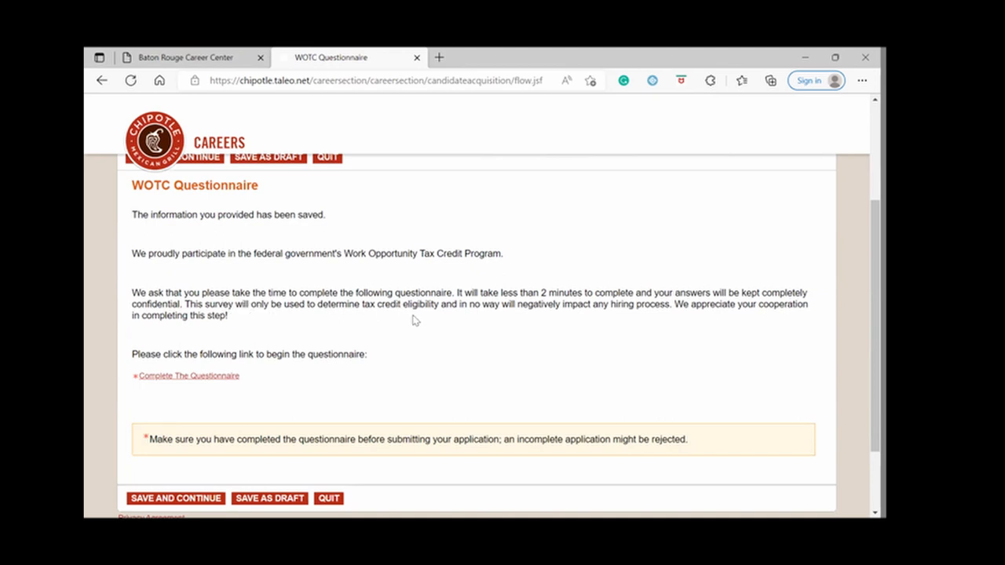
pyautogui.moveTo(483, 329)
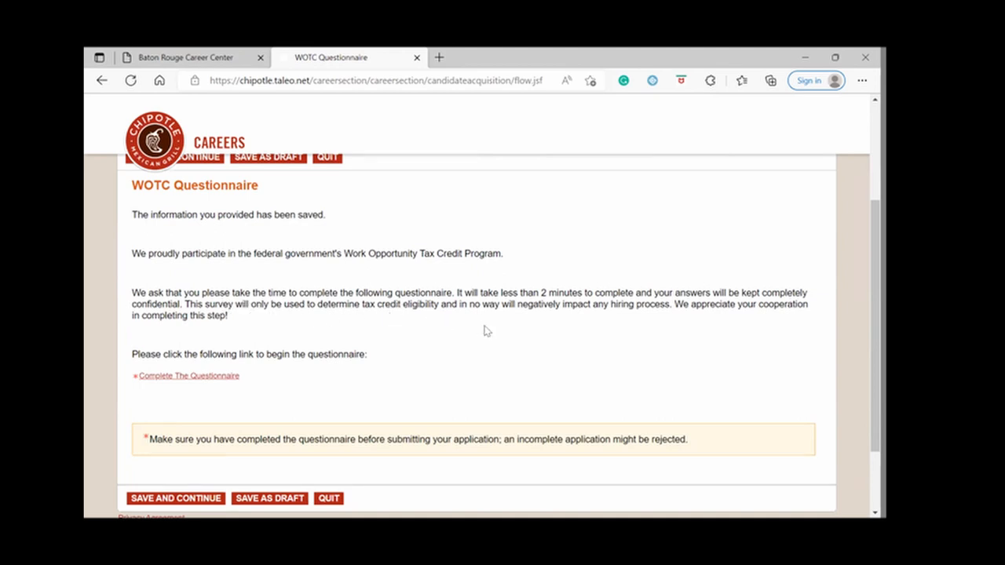
pyautogui.moveTo(613, 333)
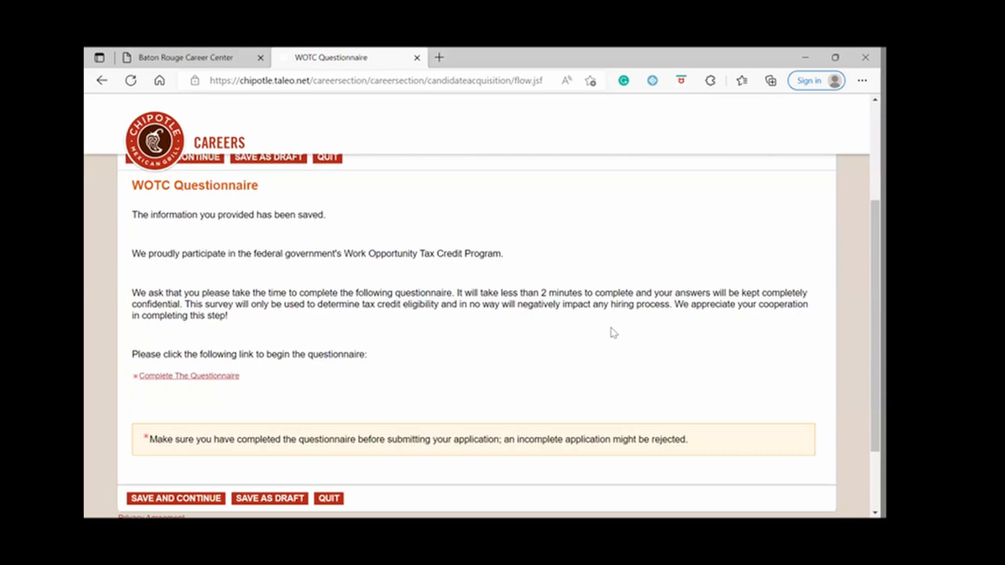
pyautogui.scroll(-3)
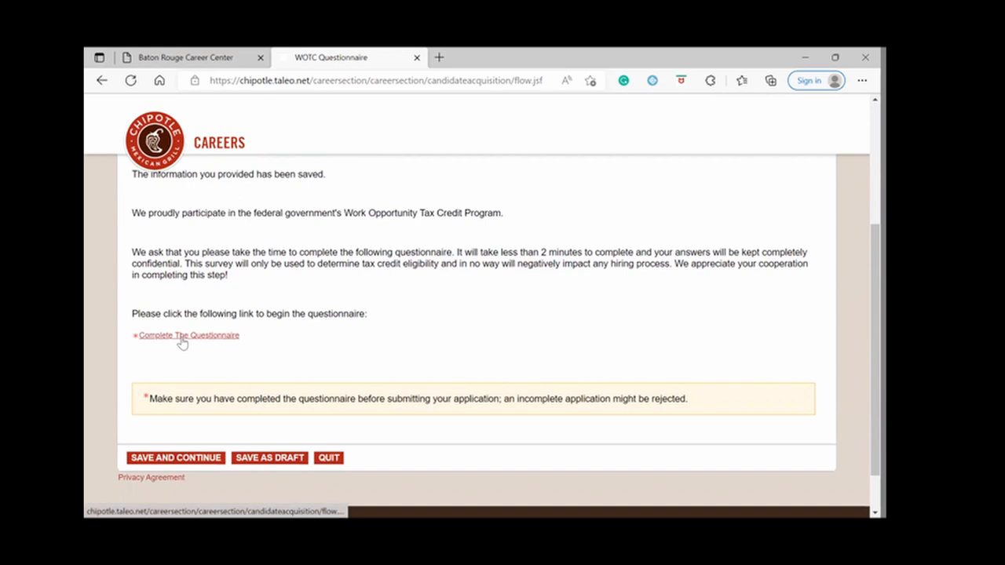
pyautogui.moveTo(188, 336)
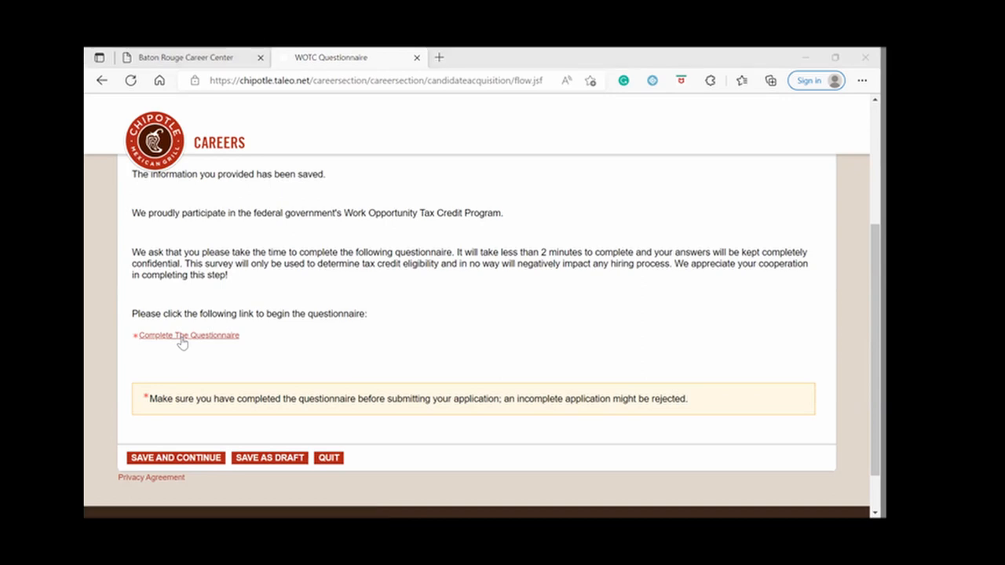
pyautogui.click(188, 336)
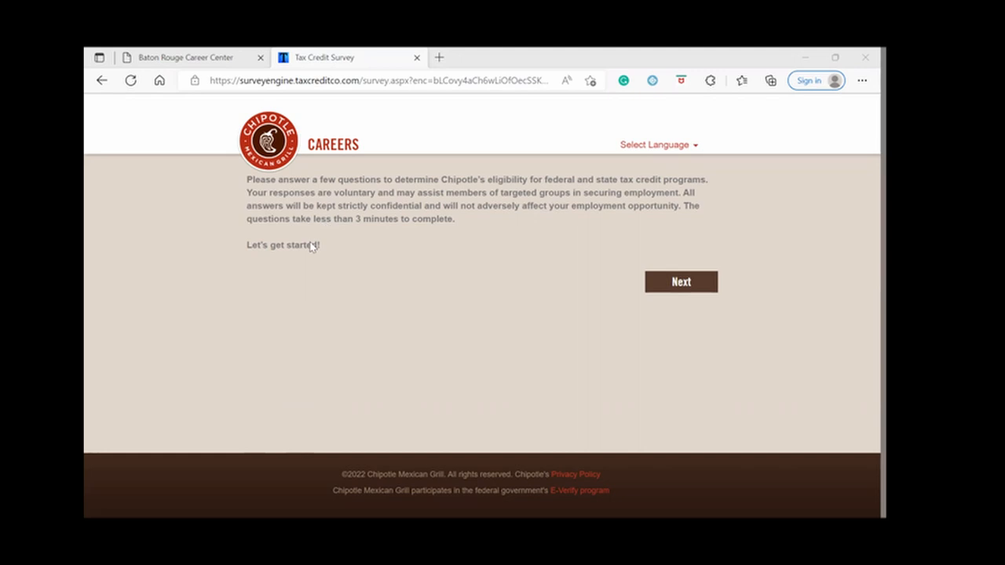
pyautogui.moveTo(396, 248)
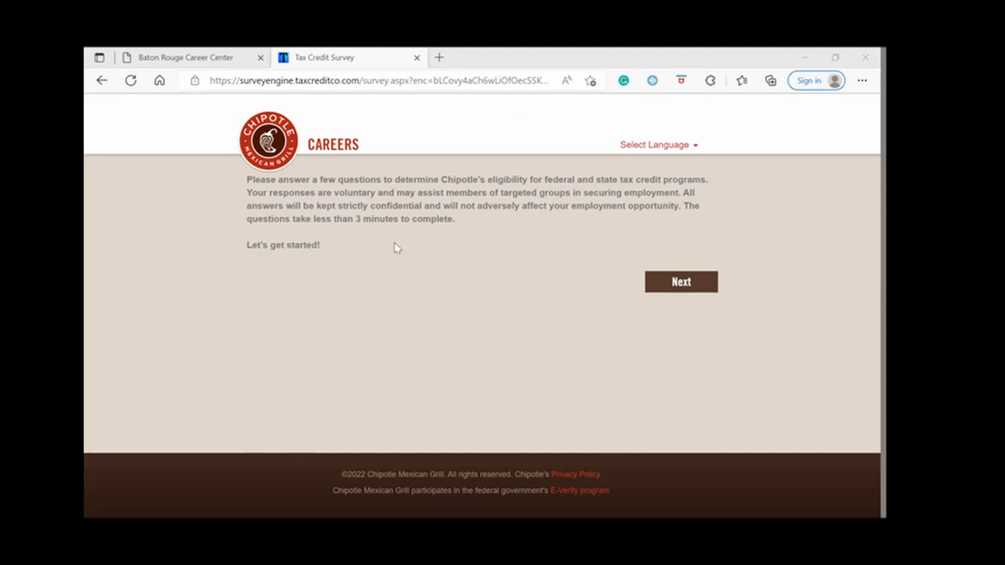
pyautogui.moveTo(681, 288)
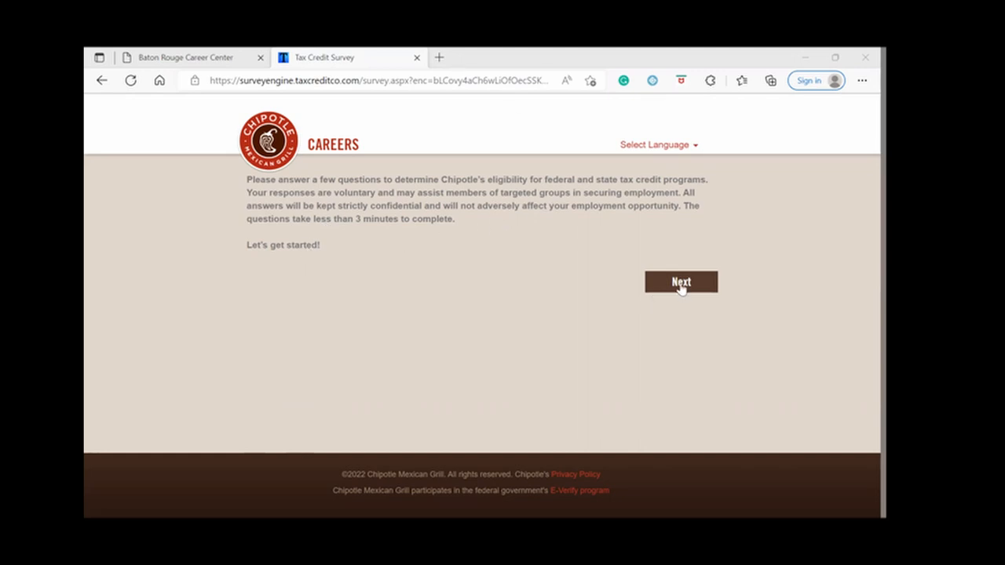
pyautogui.click(680, 281)
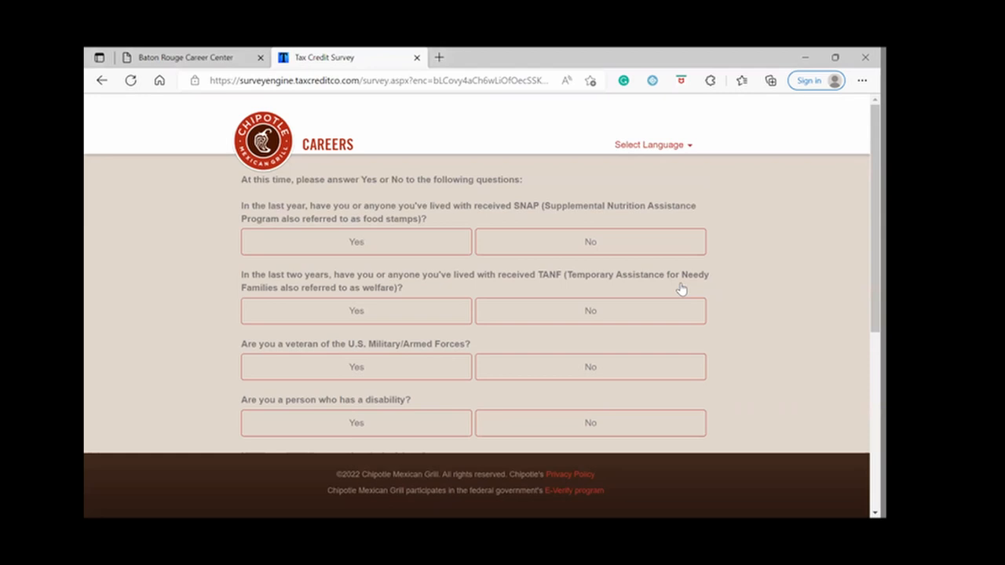
pyautogui.moveTo(572, 216)
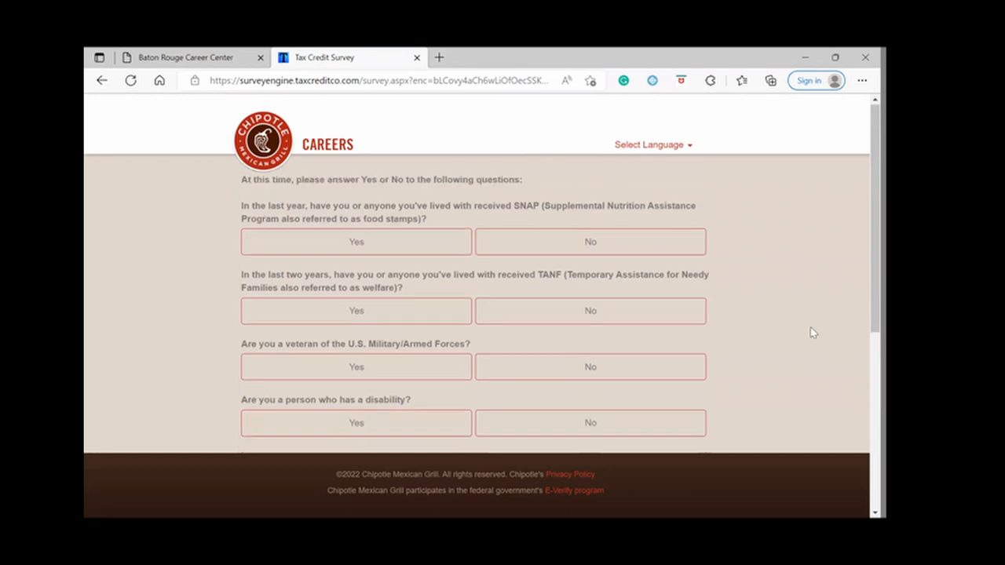
pyautogui.moveTo(621, 226)
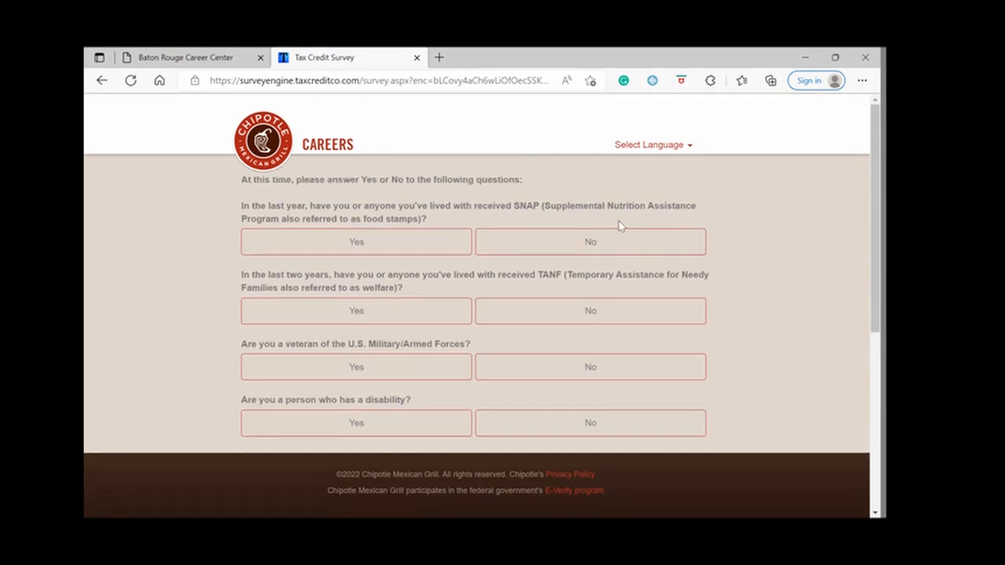
# Answer No to the remaining survey questions, including disability, and continue to the declaration.
pyautogui.click(591, 241)
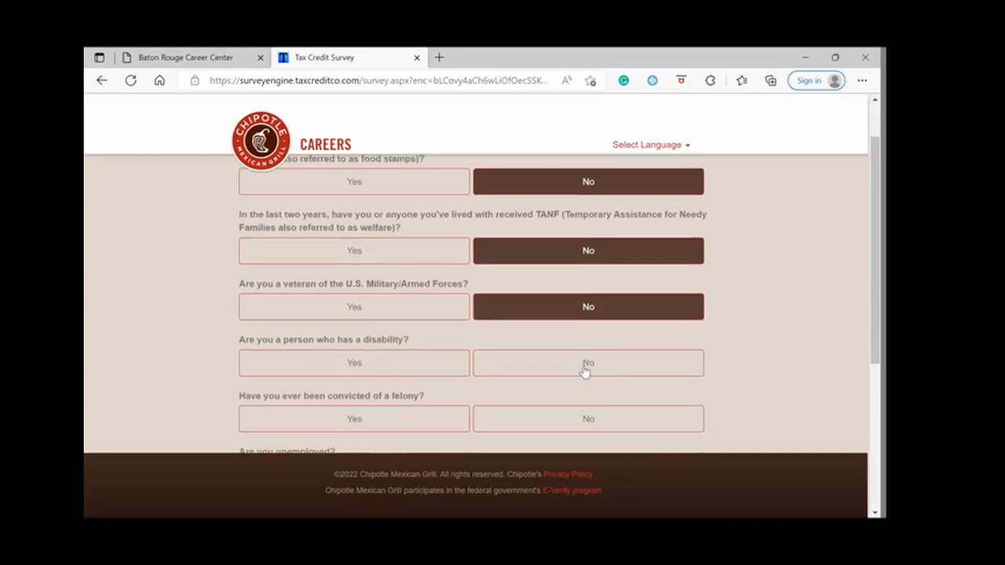
pyautogui.click(587, 362)
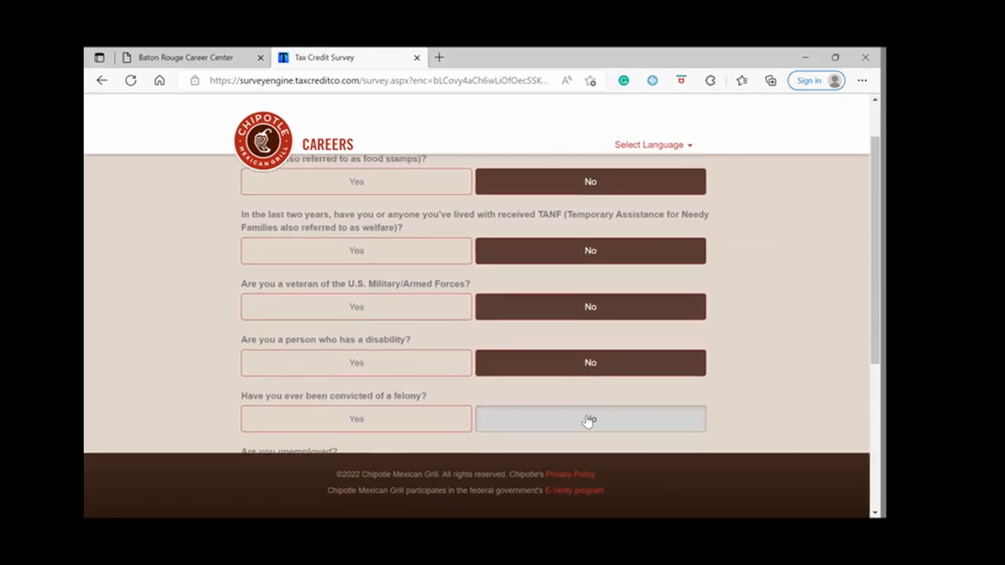
pyautogui.scroll(-3)
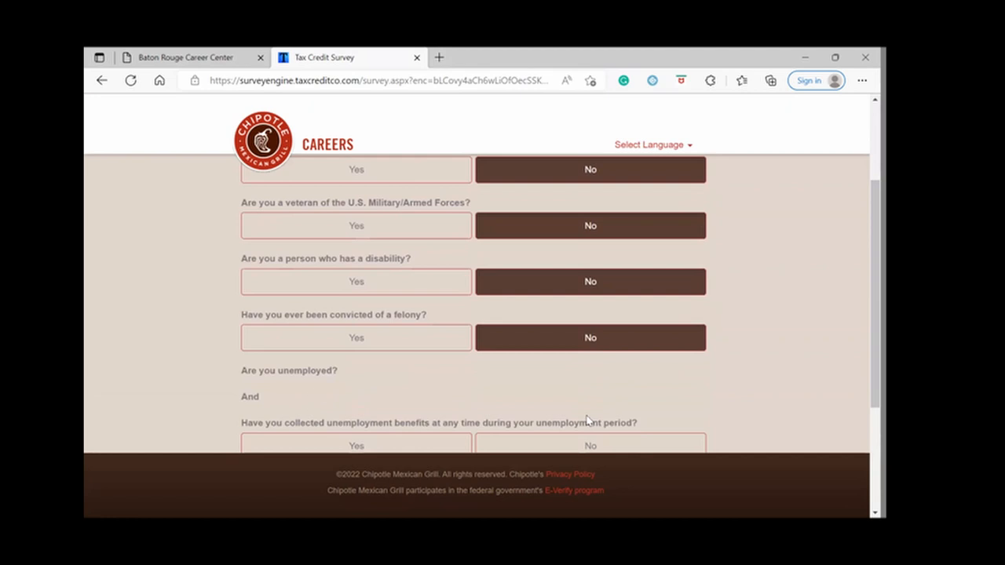
pyautogui.scroll(-3)
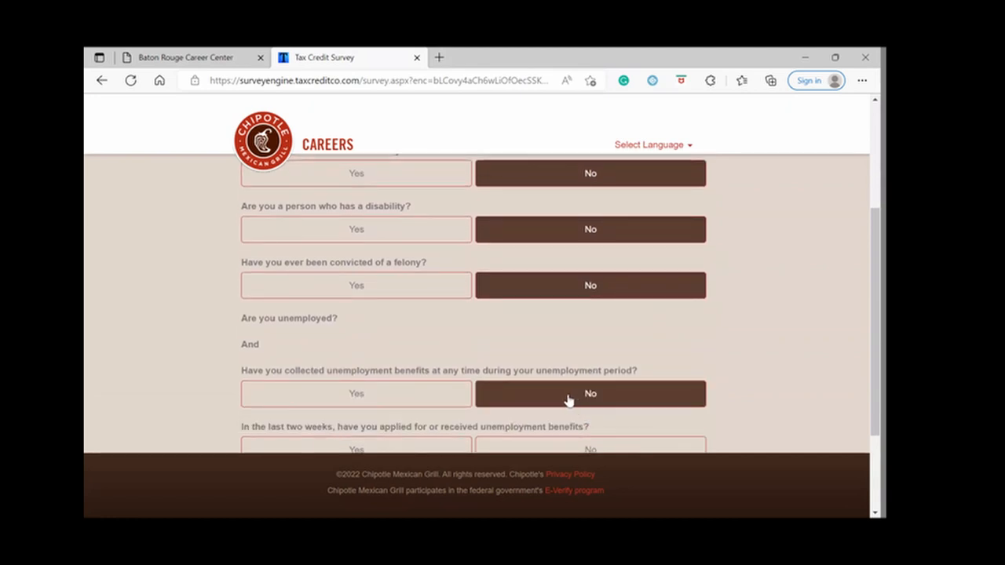
pyautogui.scroll(-3)
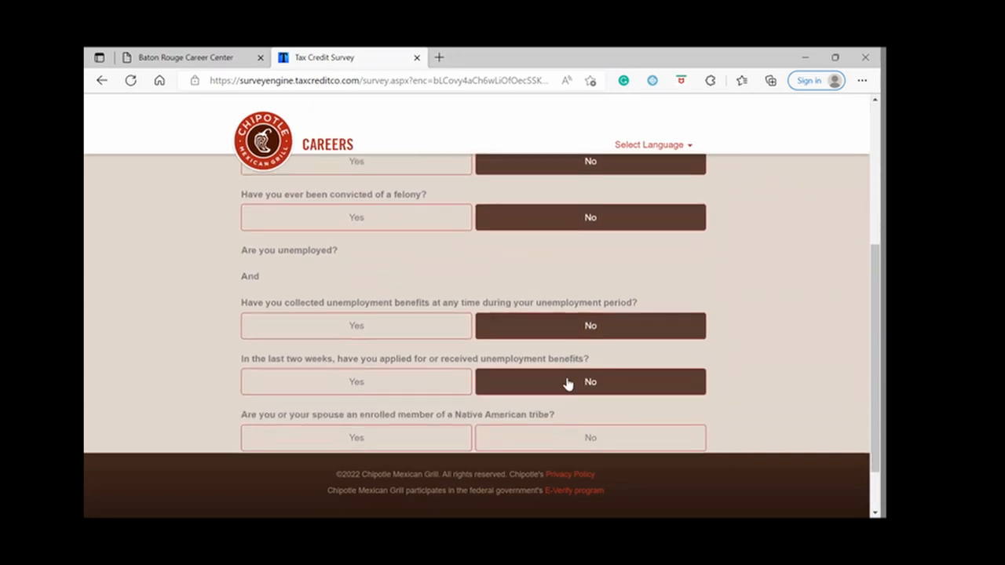
pyautogui.scroll(-3)
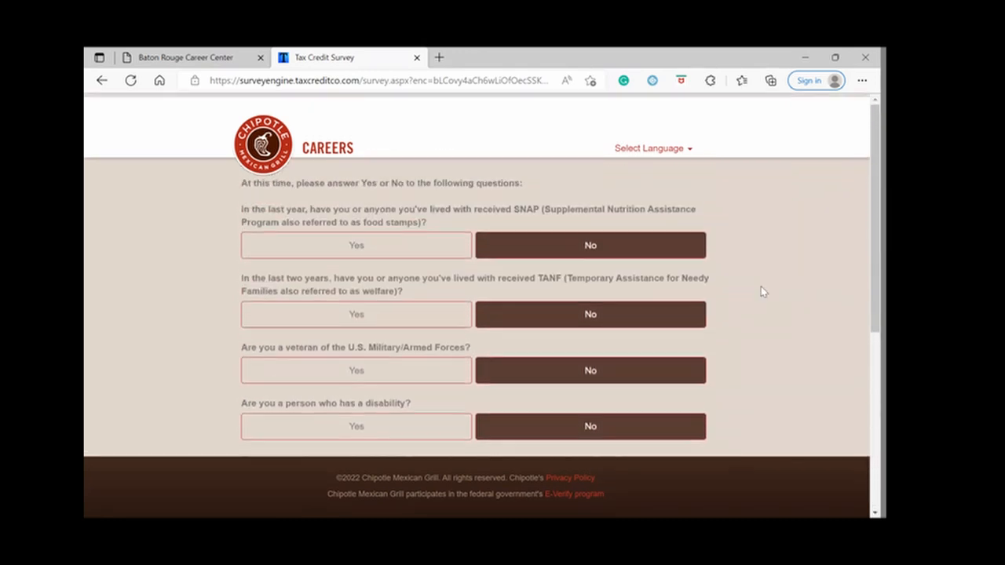
pyautogui.scroll(-3)
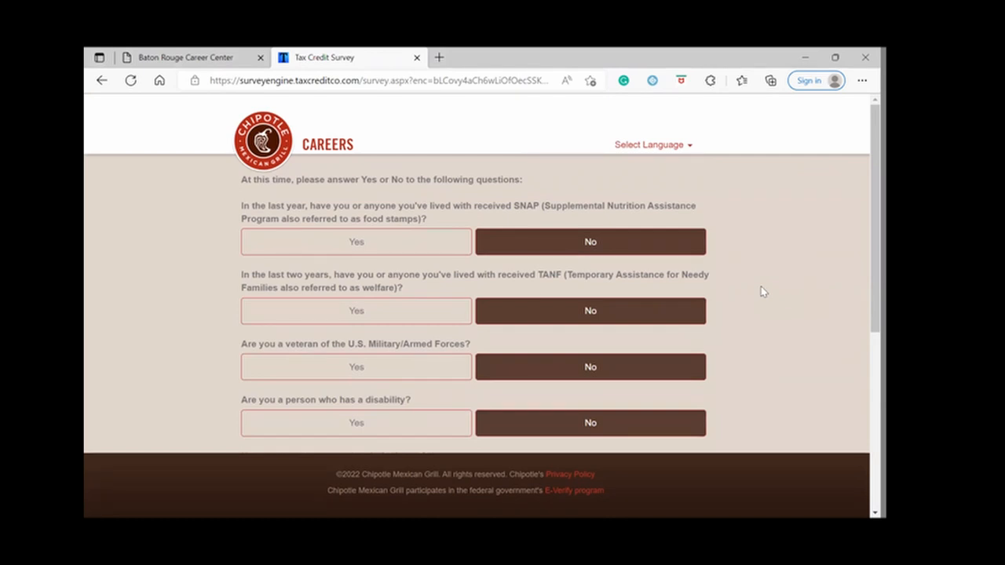
pyautogui.scroll(-3)
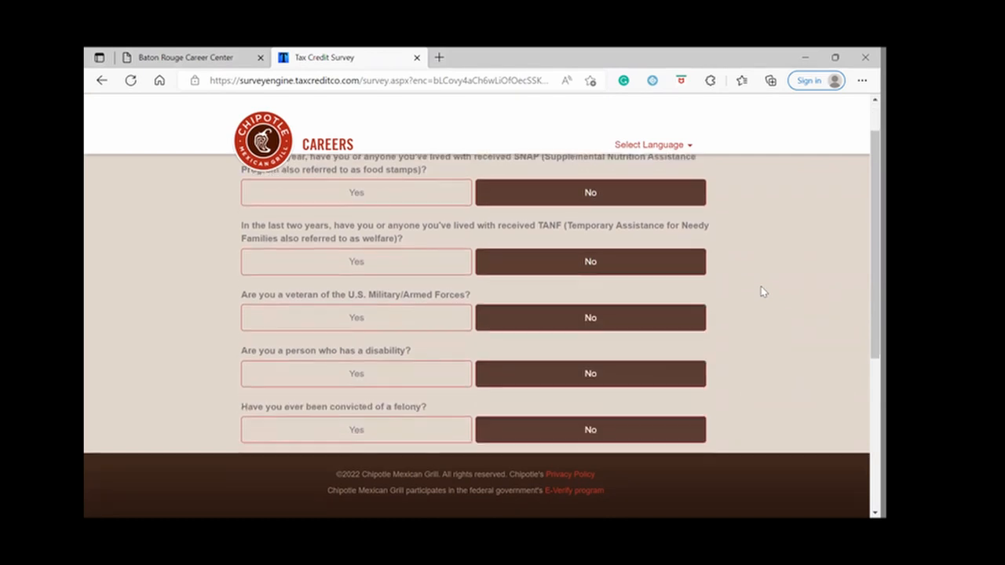
pyautogui.scroll(-3)
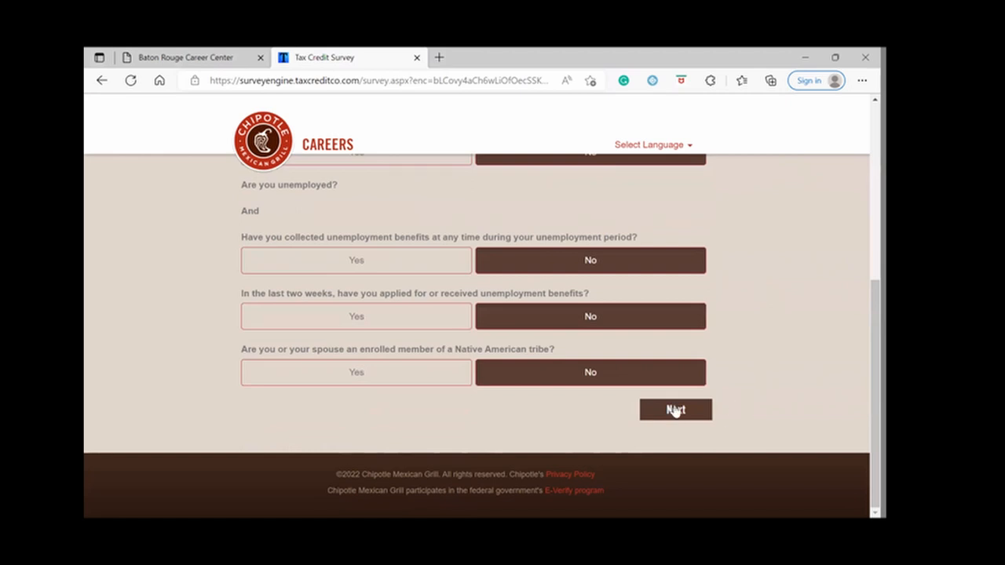
pyautogui.click(675, 408)
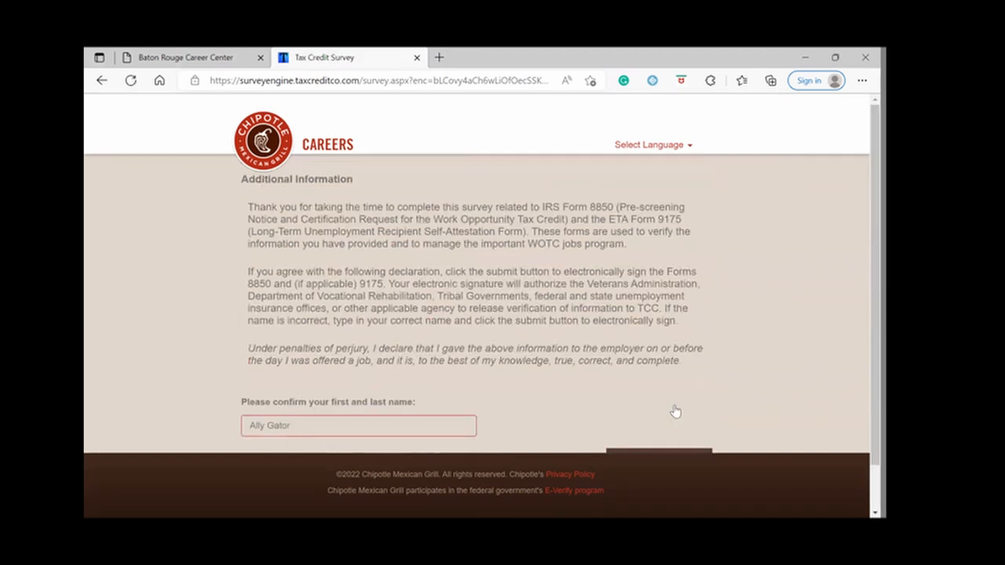
pyautogui.moveTo(480, 263)
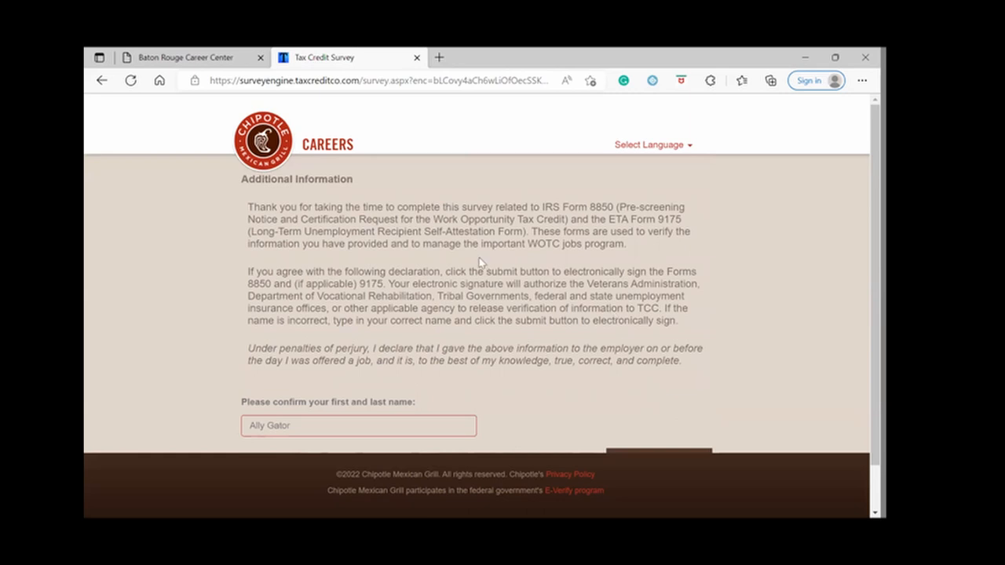
pyautogui.moveTo(408, 296)
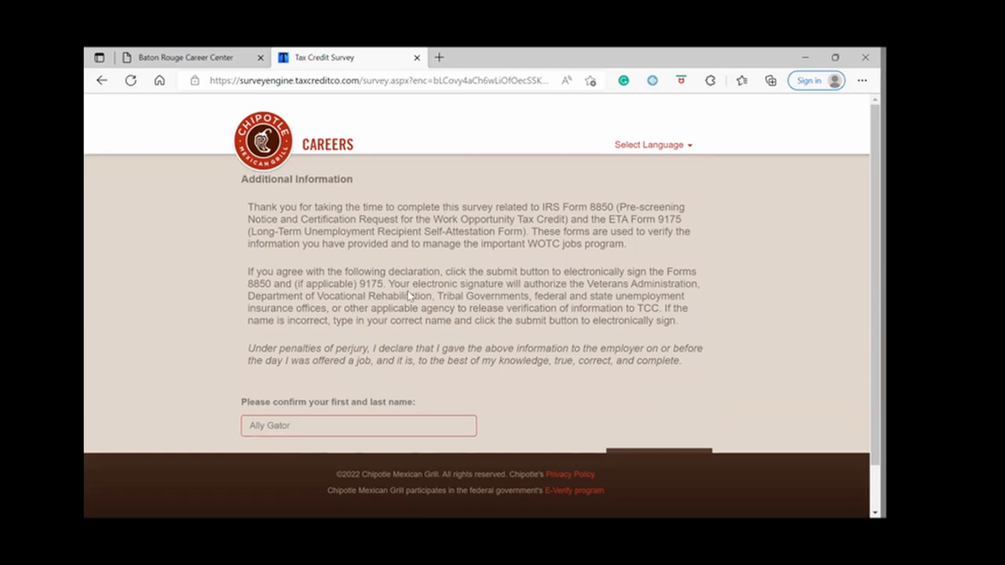
# Submit the tax credit survey declaration and confirm, returning to eSign Here, step 5 of 6.
pyautogui.scroll(-3)
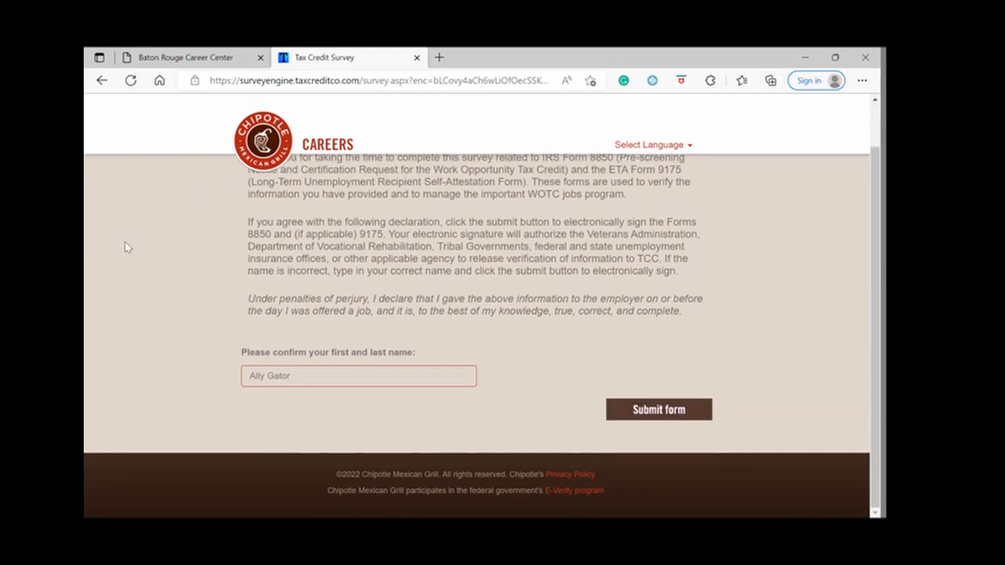
pyautogui.moveTo(672, 413)
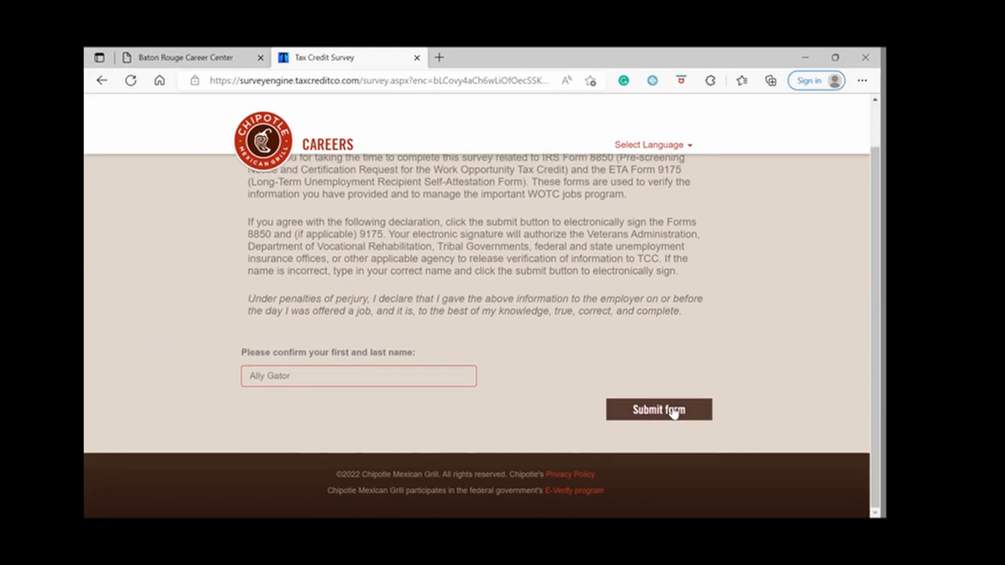
pyautogui.click(658, 408)
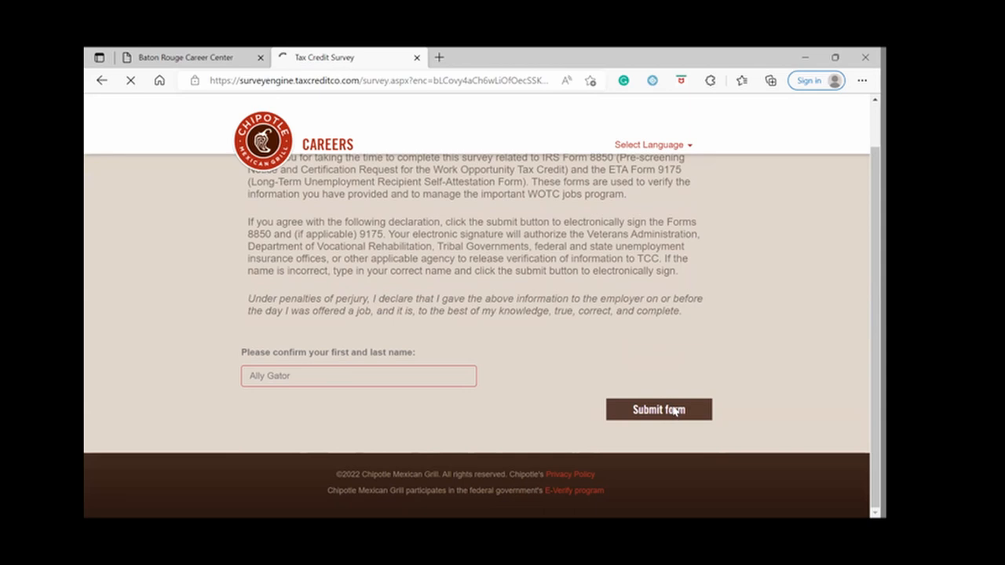
pyautogui.click(658, 409)
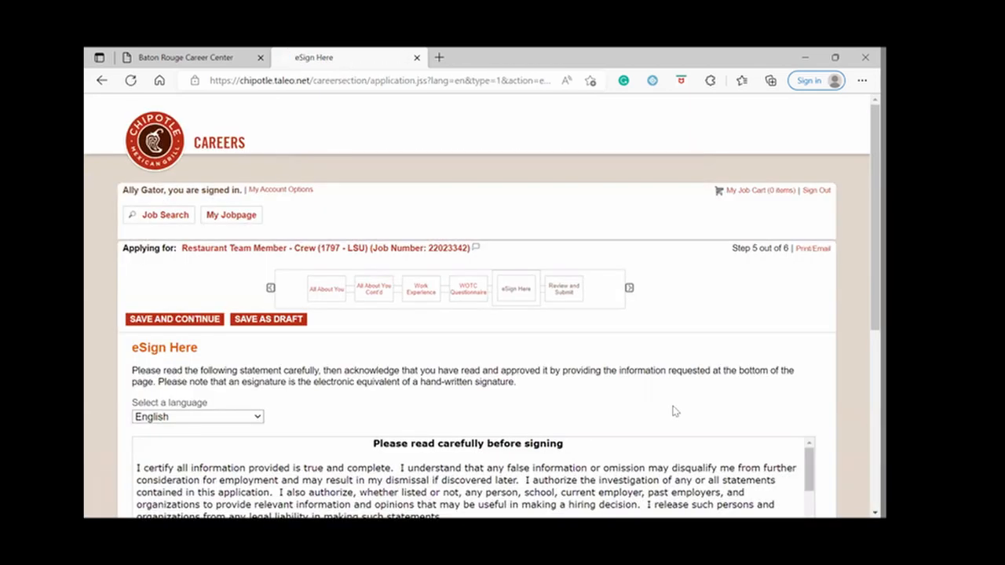
# Sign the eSign full name field as Ally Gator and save to reach Review and Submit.
pyautogui.scroll(-3)
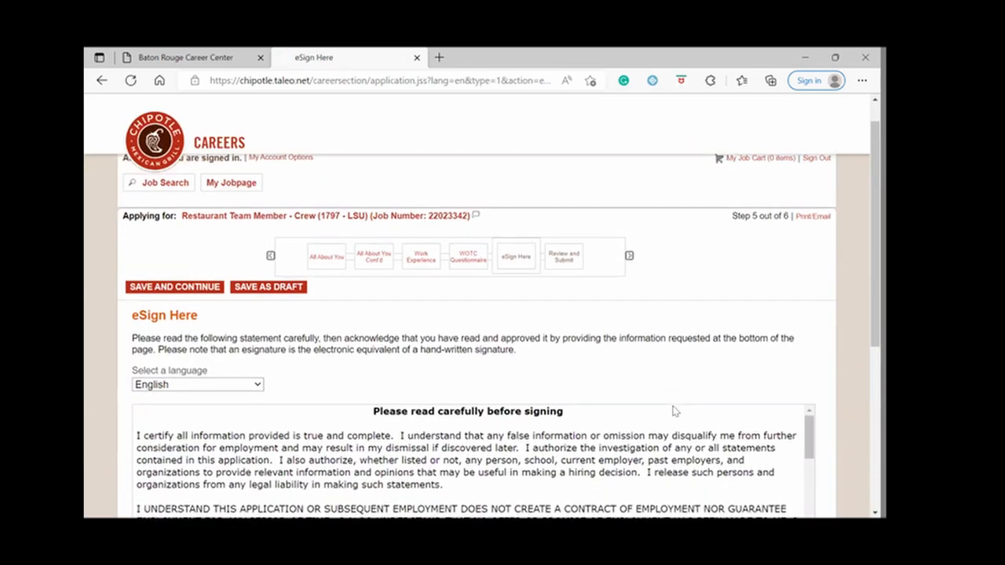
pyautogui.scroll(-3)
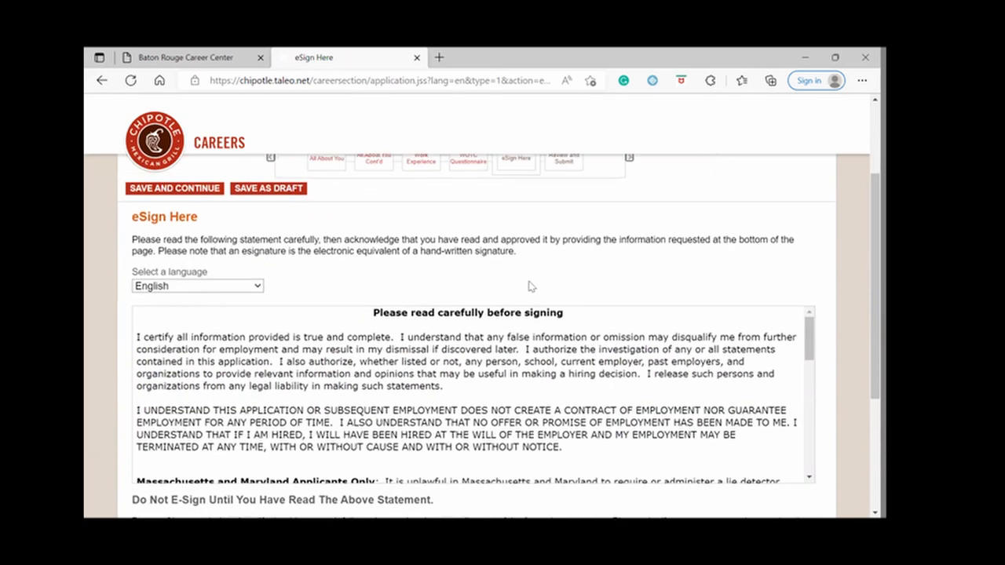
pyautogui.scroll(-3)
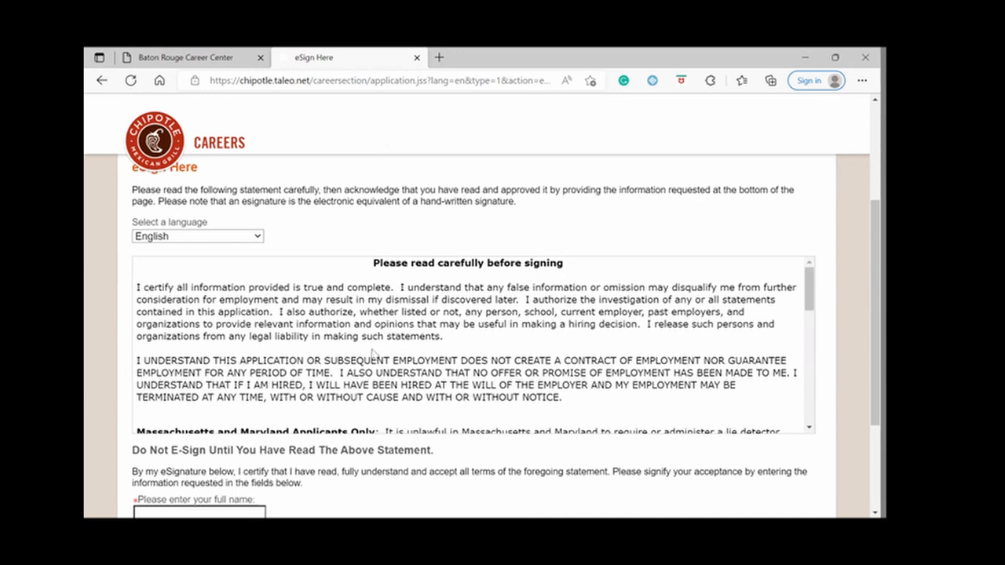
pyautogui.moveTo(305, 355)
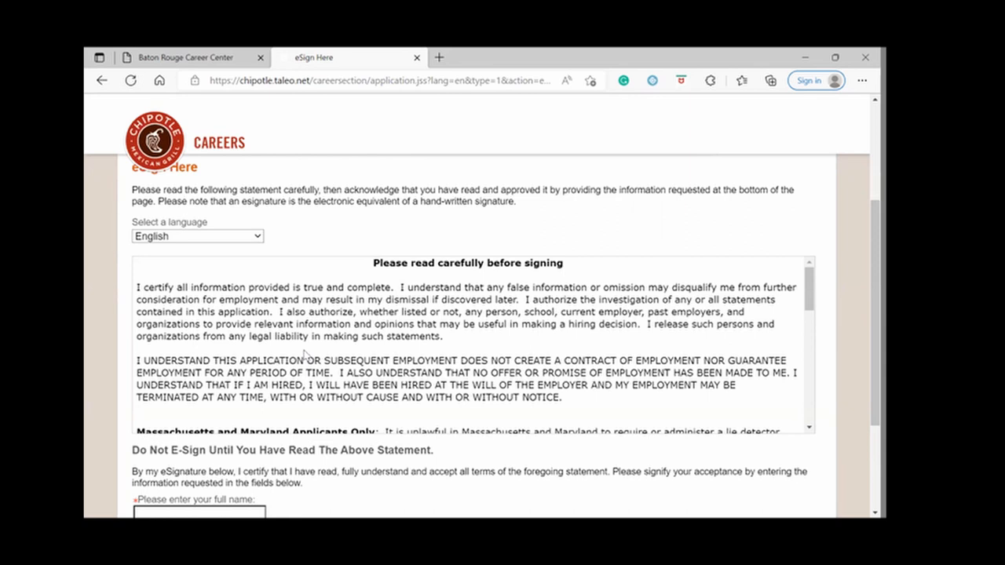
pyautogui.scroll(-3)
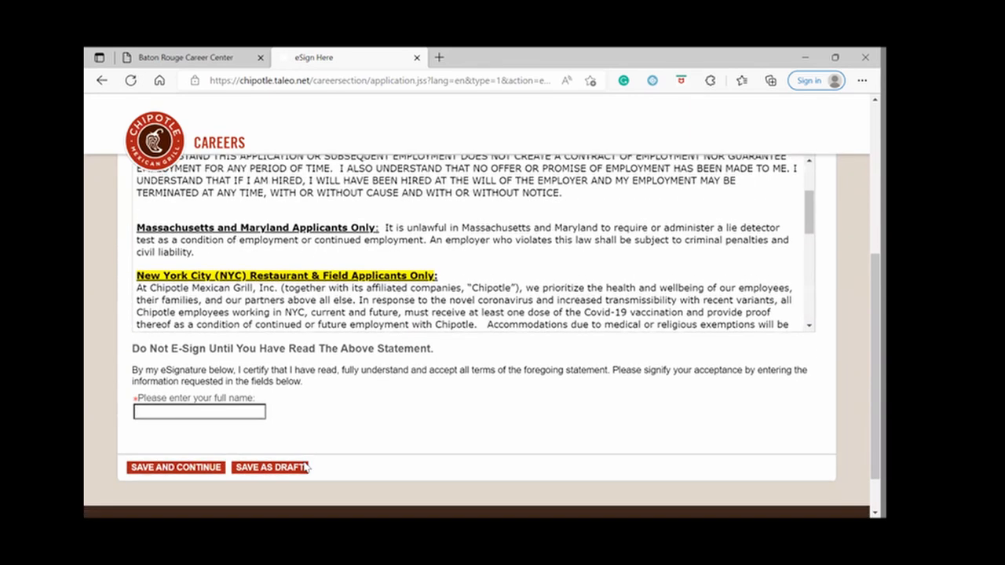
pyautogui.scroll(-3)
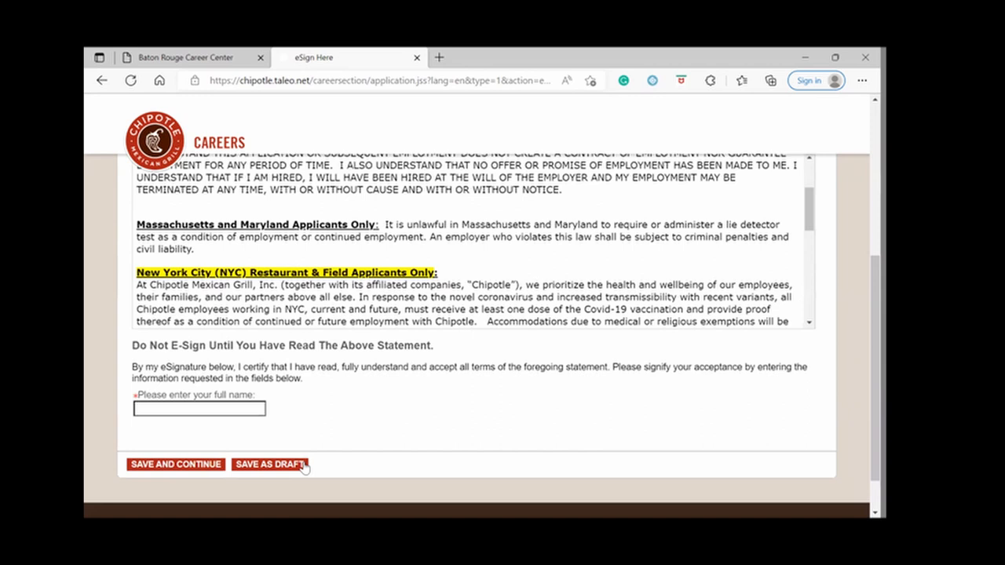
pyautogui.click(198, 408)
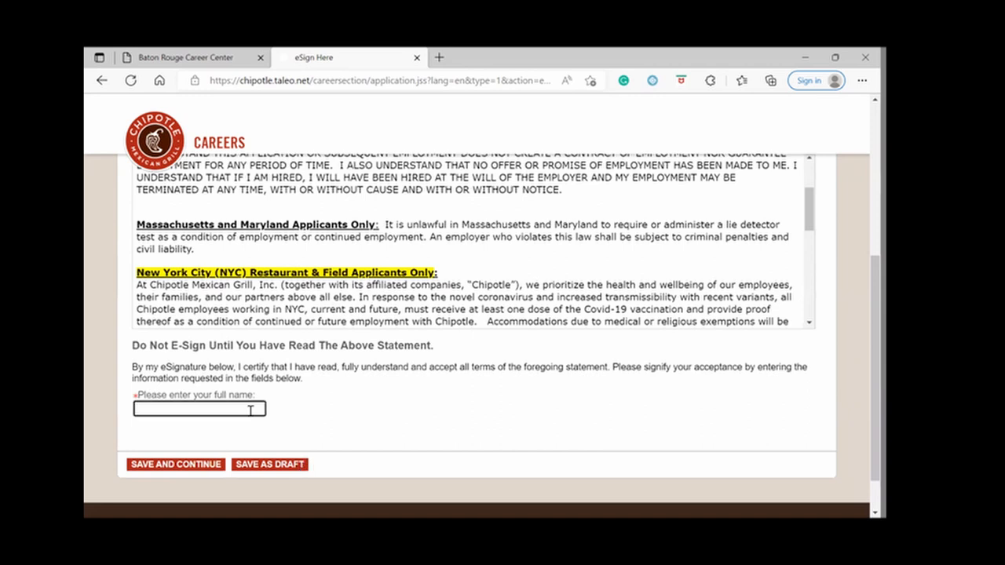
pyautogui.click(175, 465)
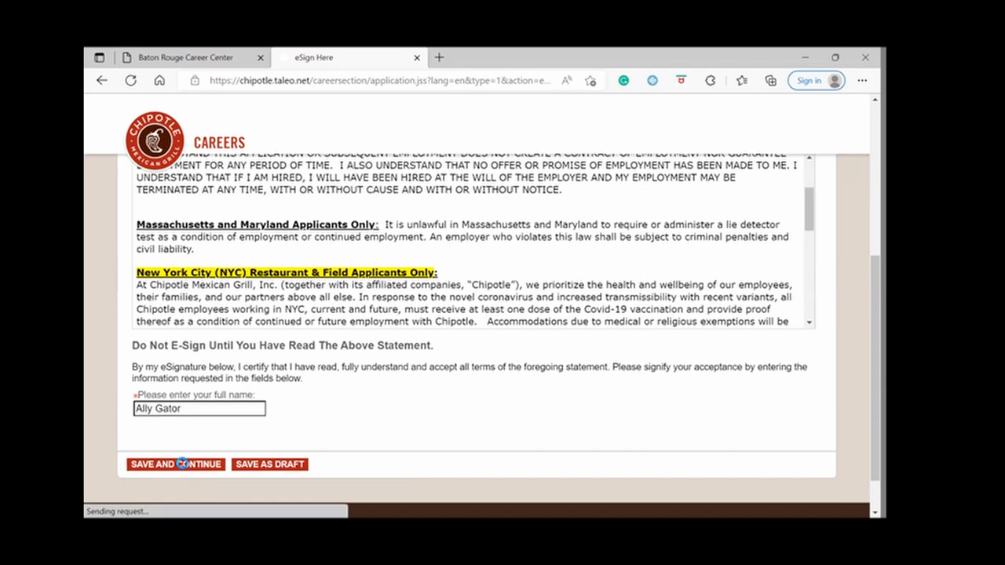
pyautogui.click(176, 465)
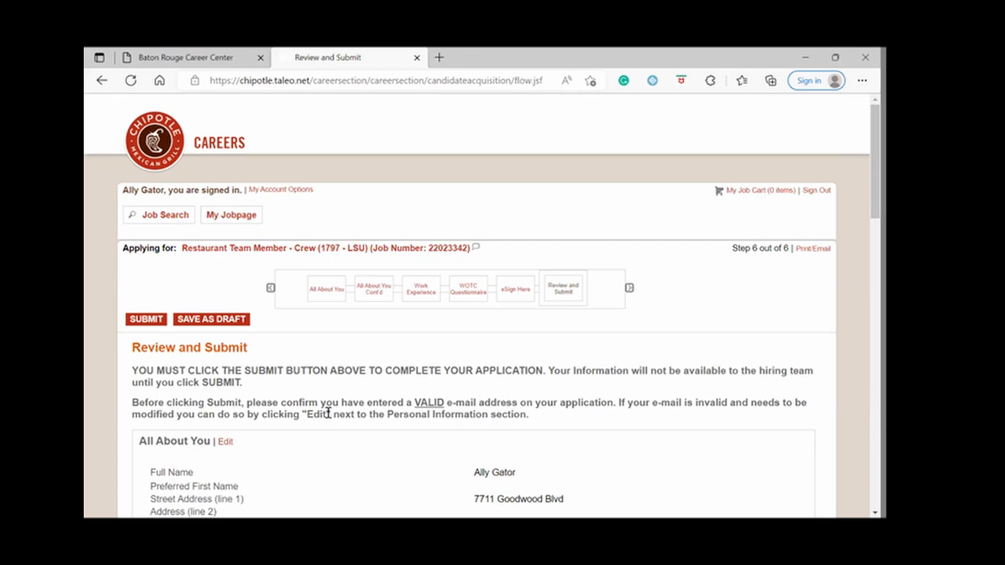
# Scroll the full application summary down to the eSign by Ally Gator dated 9/2/22.
pyautogui.scroll(-3)
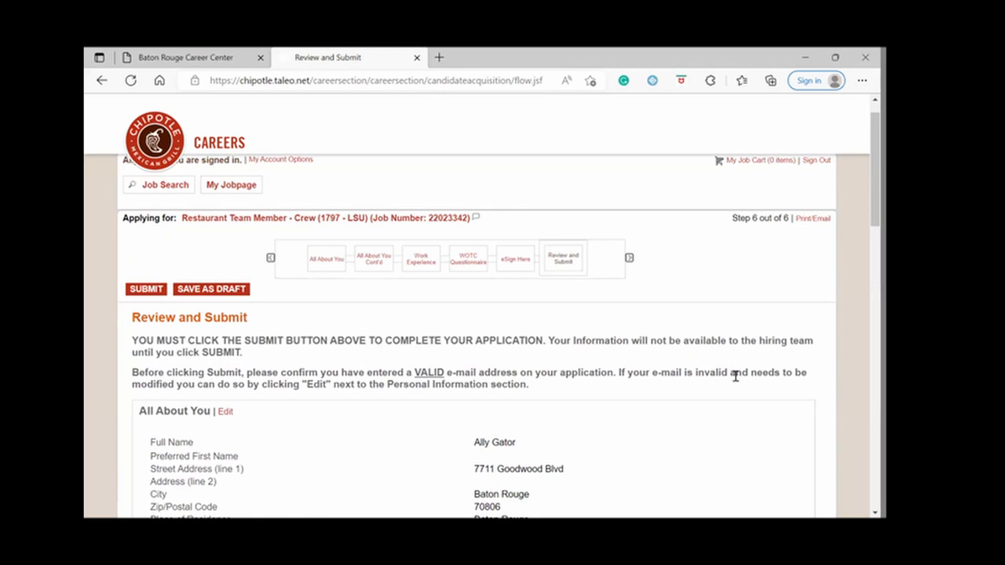
pyautogui.moveTo(669, 383)
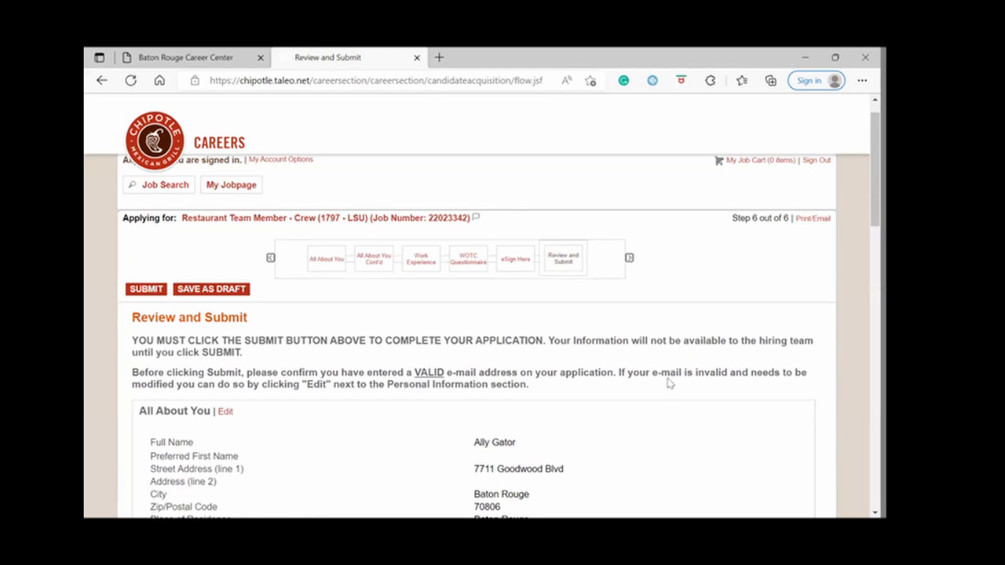
pyautogui.scroll(-3)
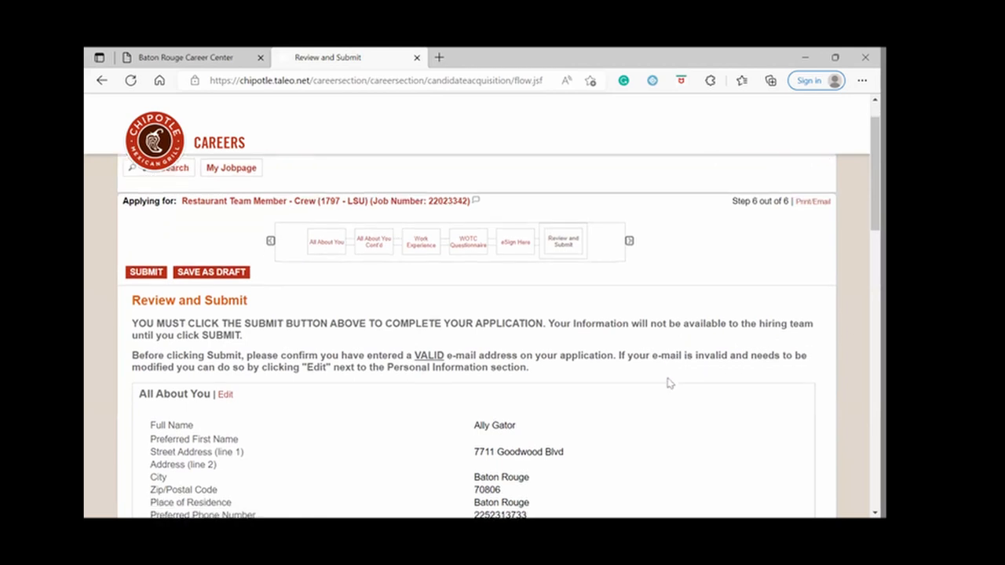
pyautogui.scroll(-3)
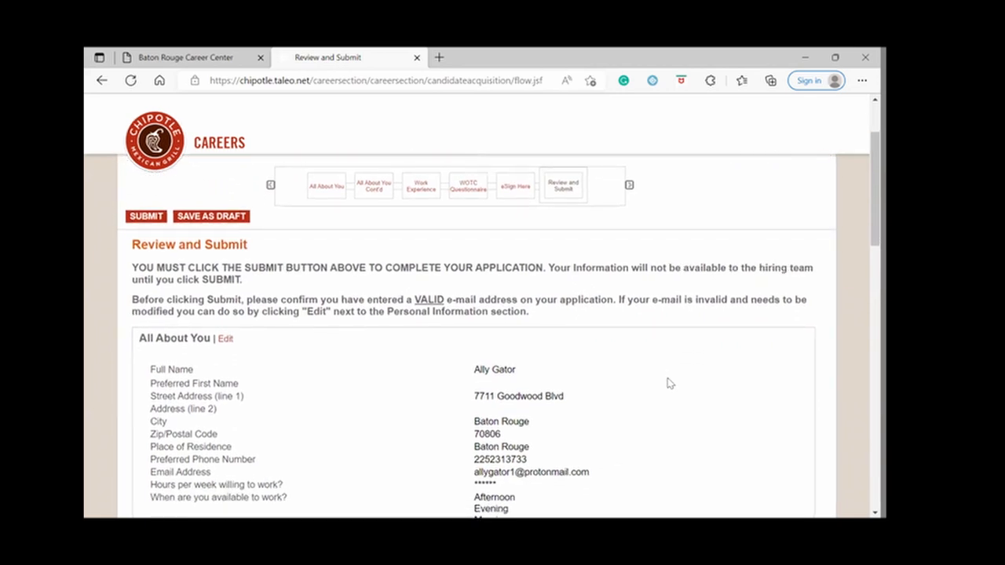
pyautogui.scroll(-3)
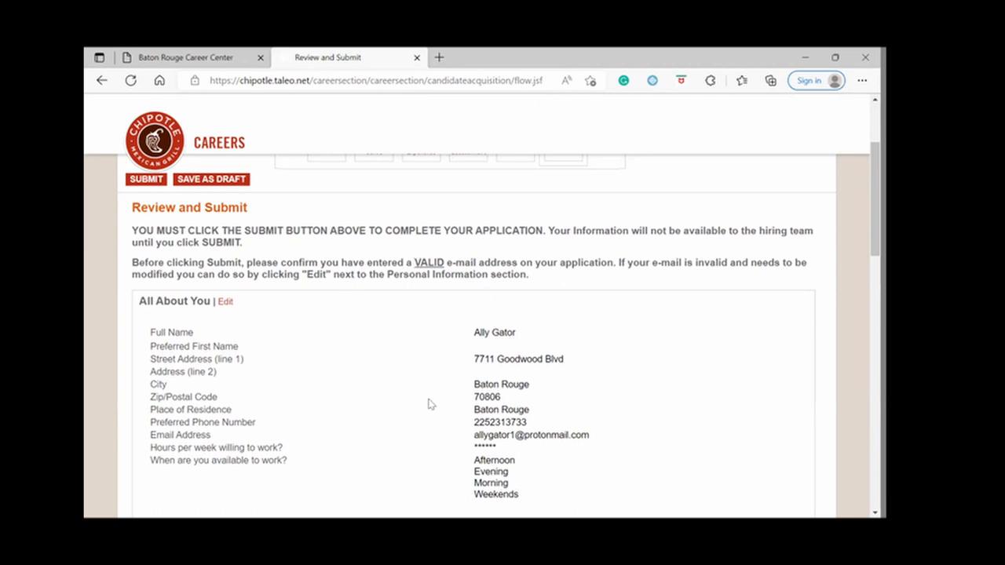
pyautogui.moveTo(541, 341)
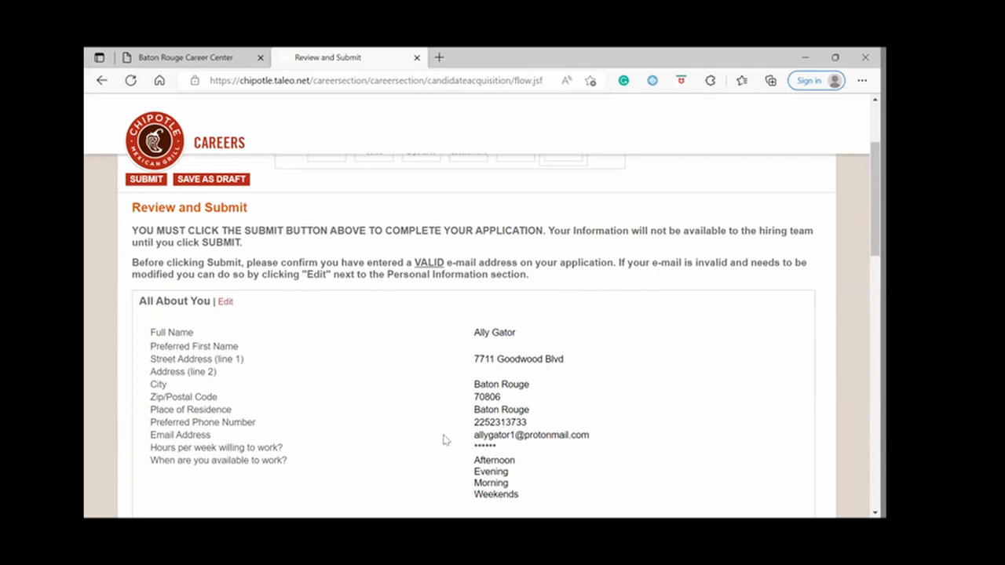
pyautogui.scroll(-3)
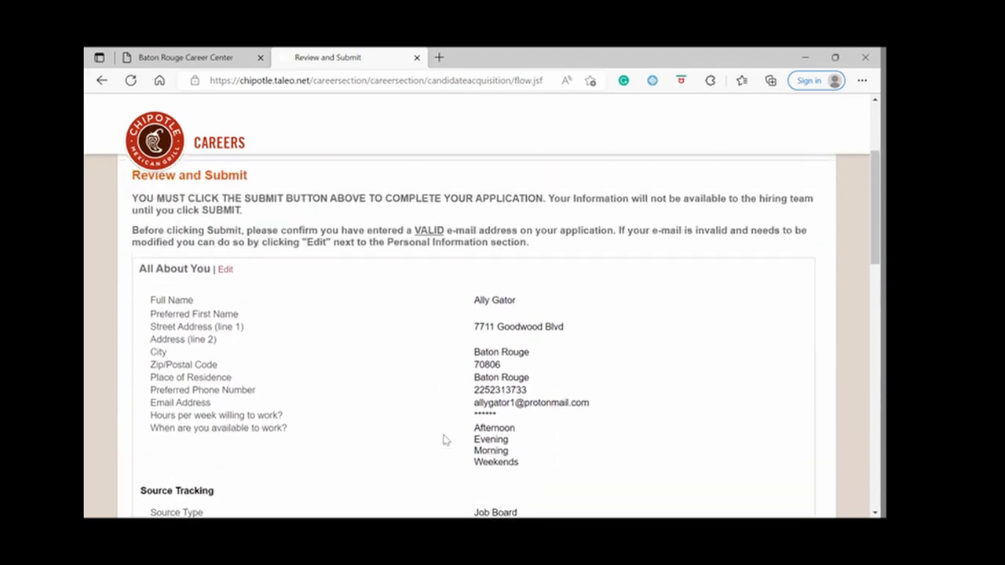
pyautogui.scroll(-3)
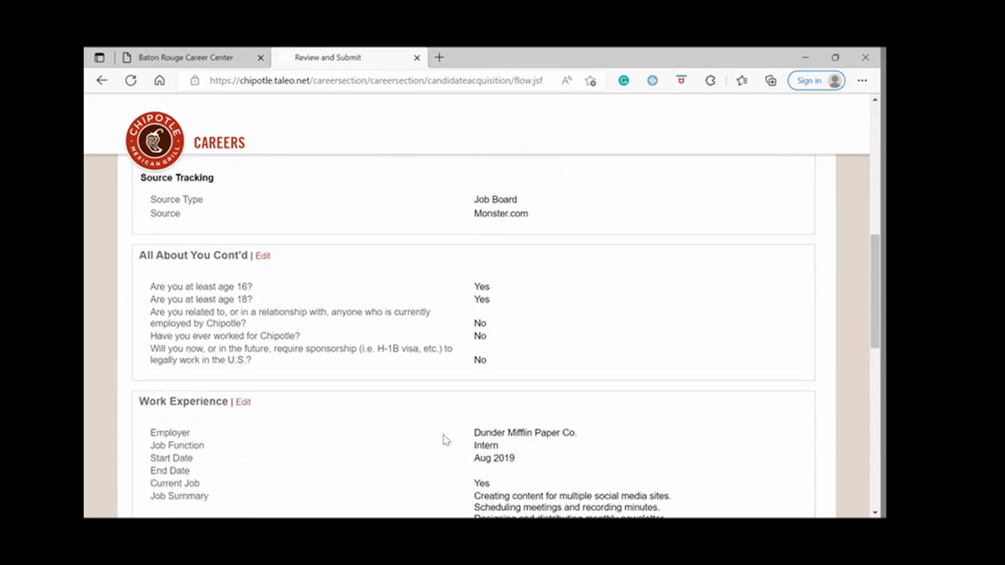
pyautogui.scroll(-3)
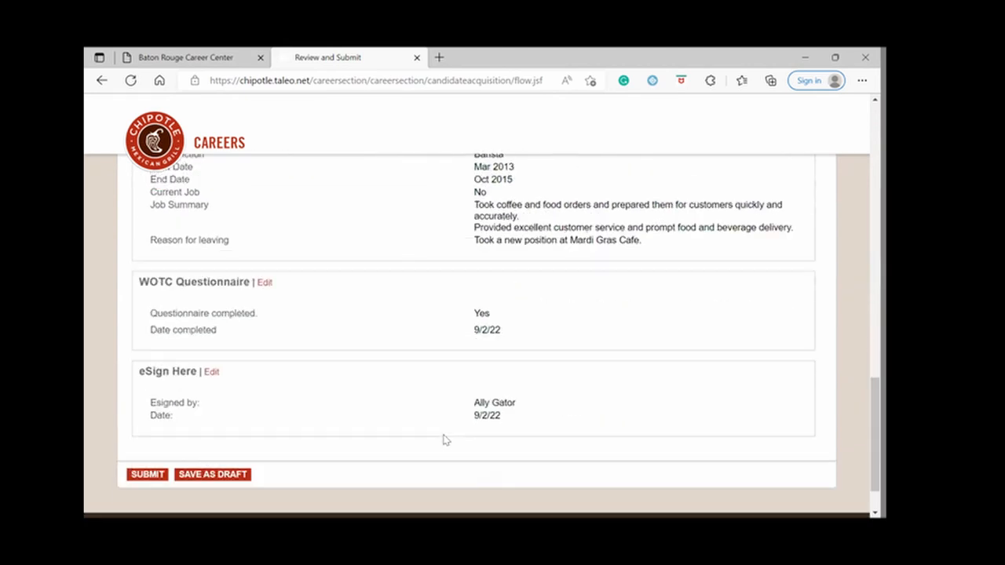
pyautogui.scroll(-3)
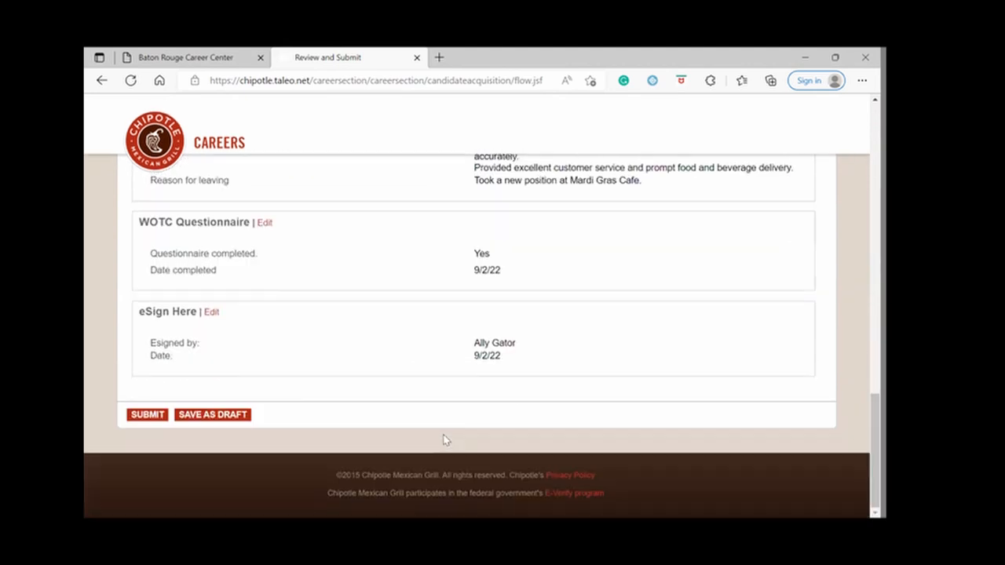
pyautogui.moveTo(245, 383)
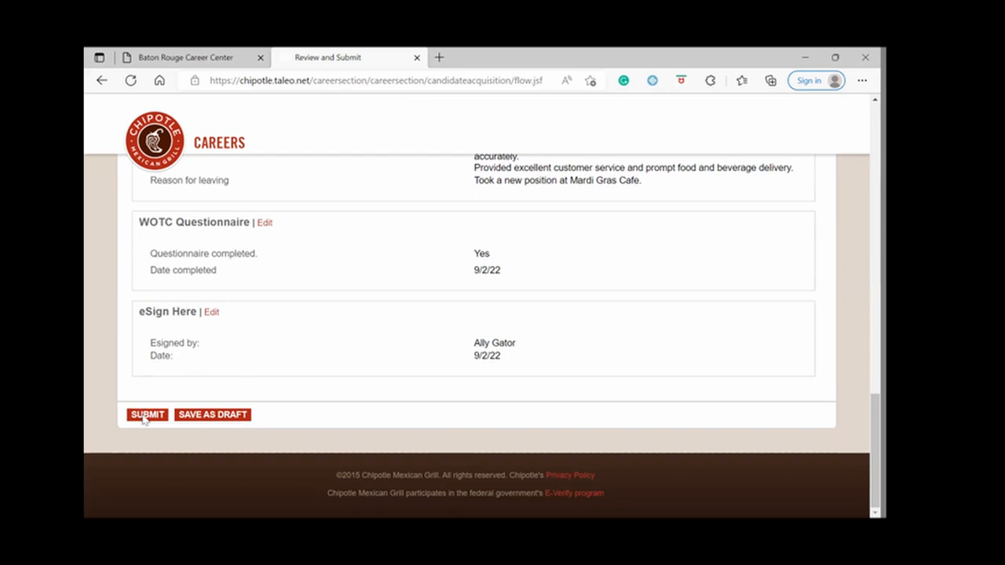
# Submit the application to the Thank You page, then return to the Baton Rouge Career Center tab.
pyautogui.click(148, 415)
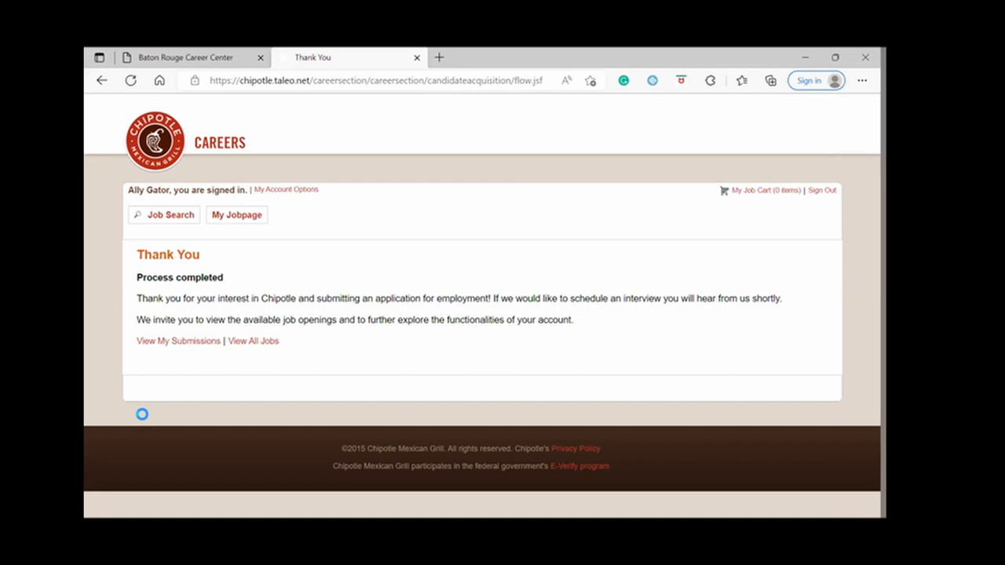
pyautogui.moveTo(124, 412)
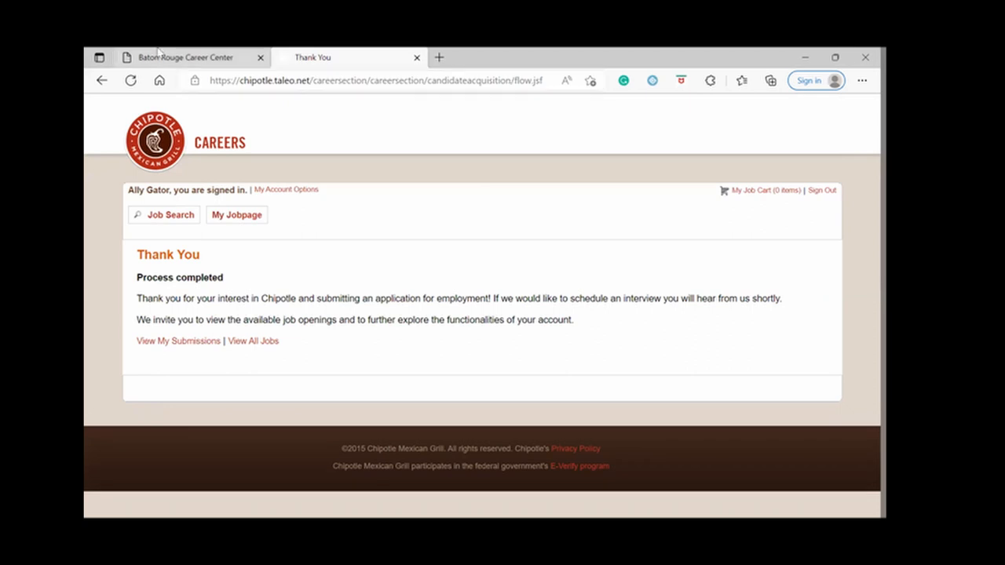
pyautogui.click(186, 56)
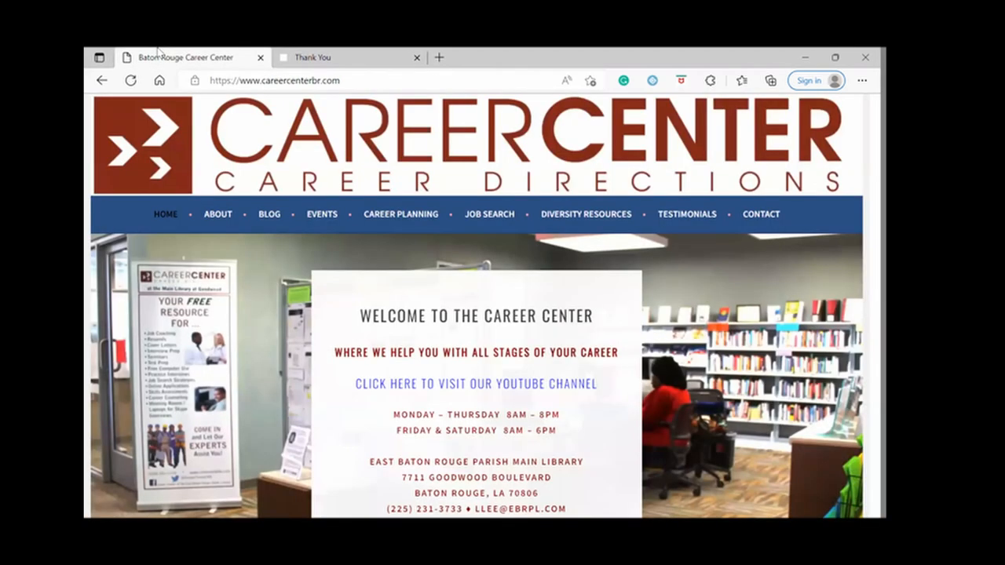